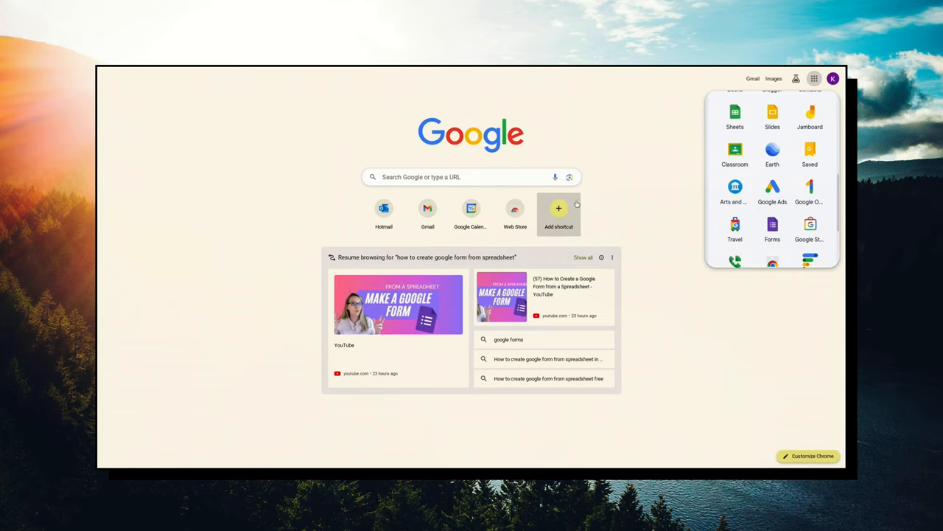
Go from the Google home page to the Google Forms start page.
left_click(772, 229)
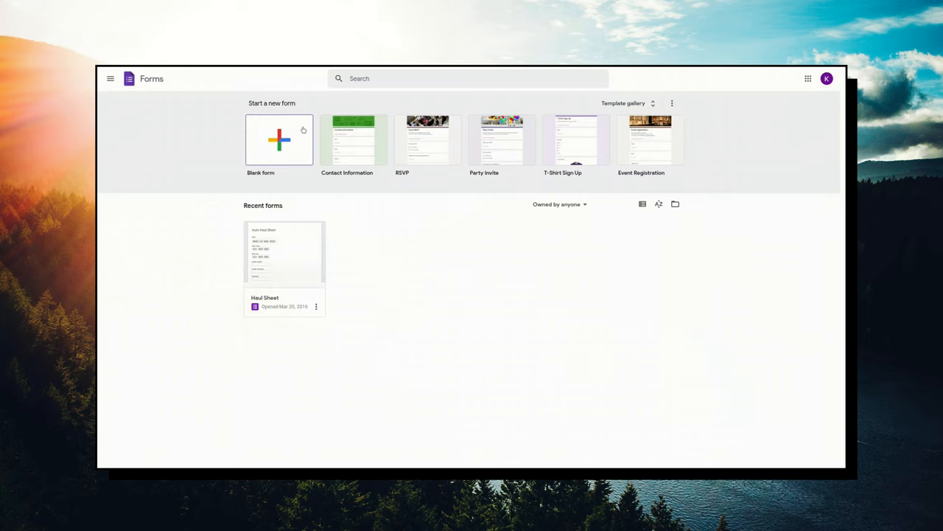
mouse_move(298, 152)
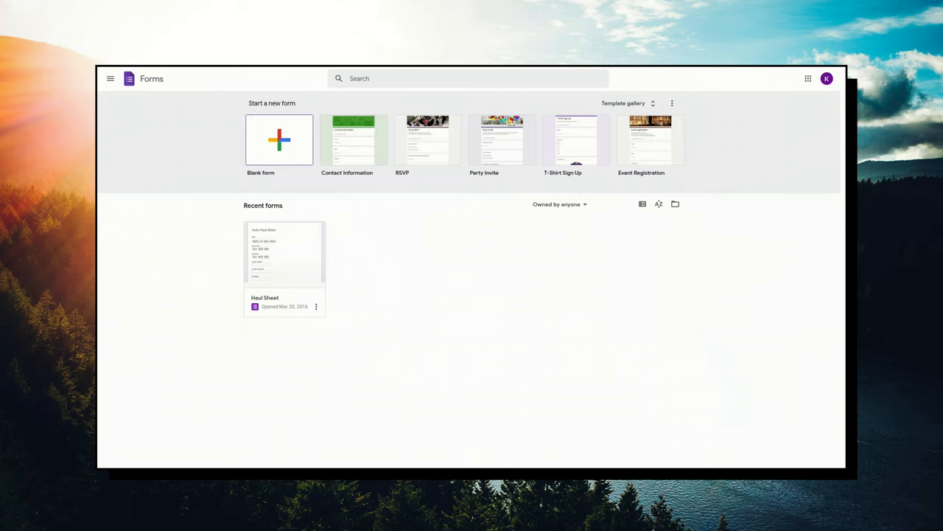
mouse_move(293, 150)
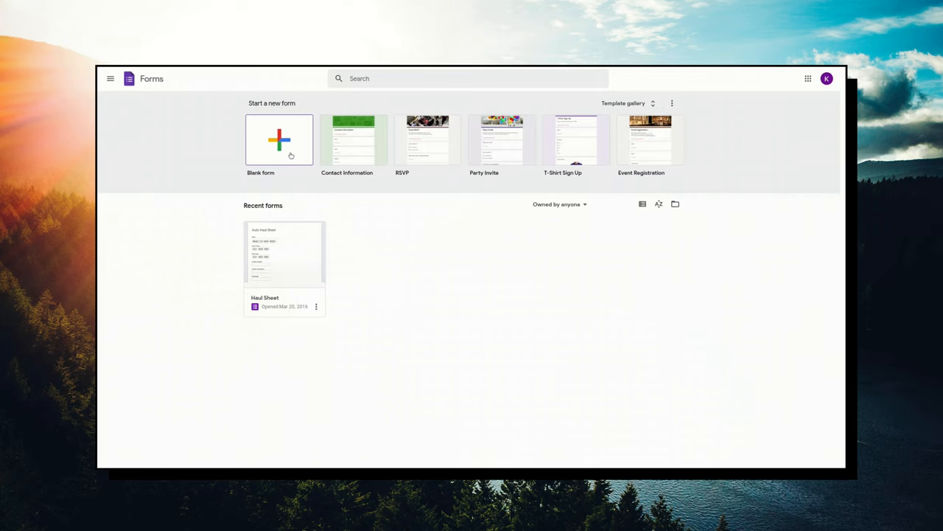
mouse_move(280, 146)
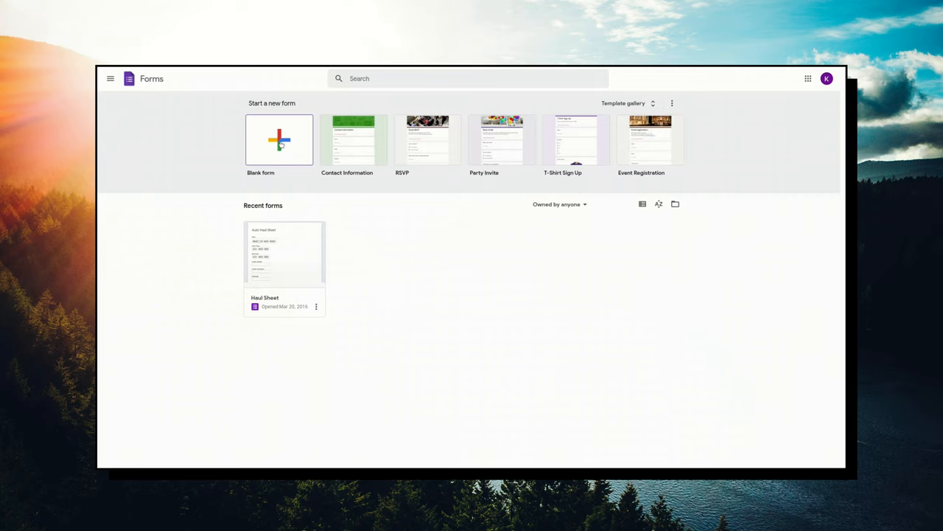
Start a new blank form and title it 'Bunny Chore Form'.
left_click(279, 140)
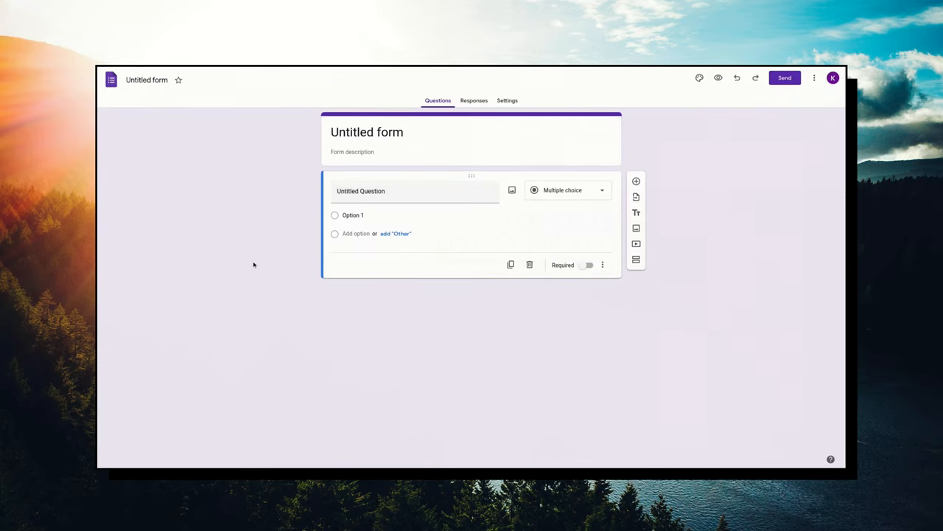
left_click(377, 191)
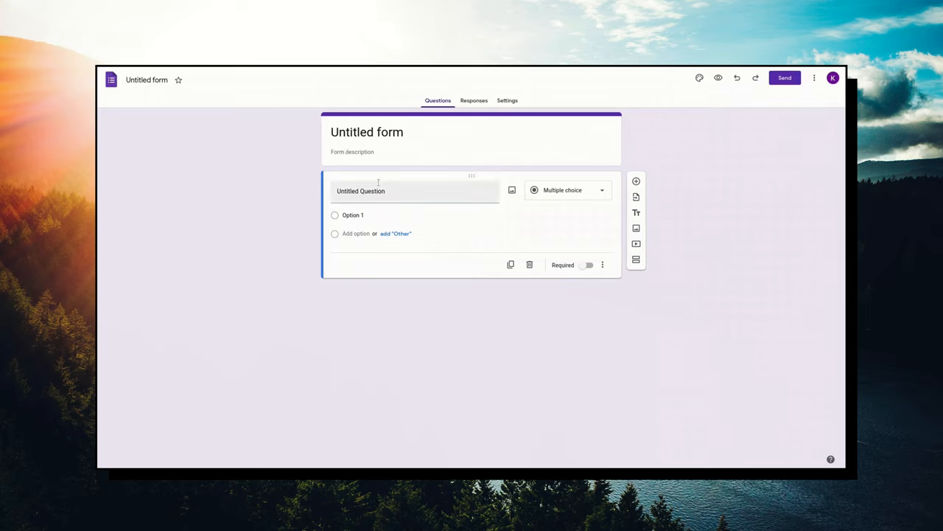
mouse_move(212, 123)
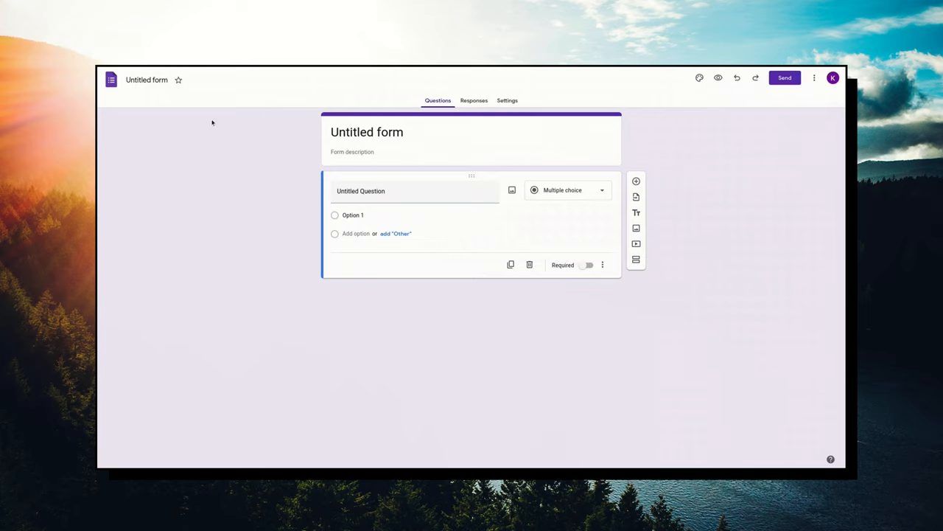
left_click(405, 190)
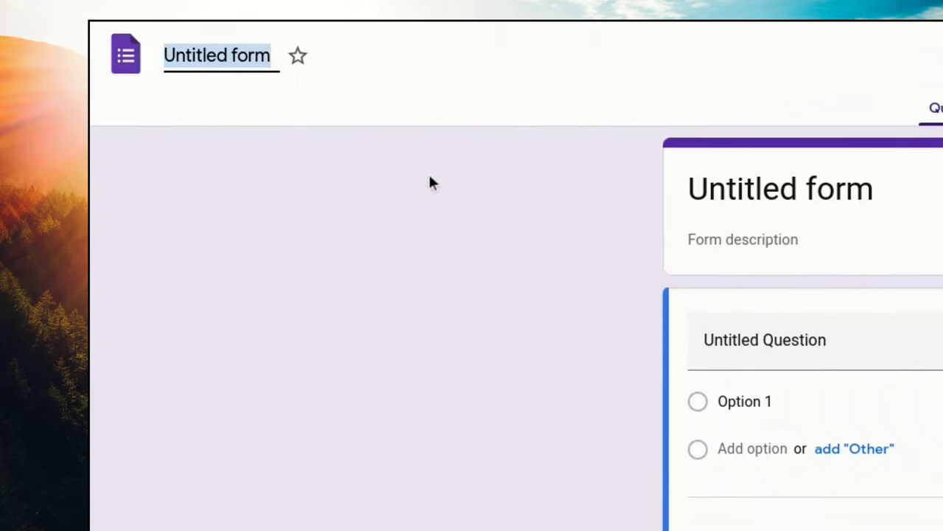
type("Bunny Chore")
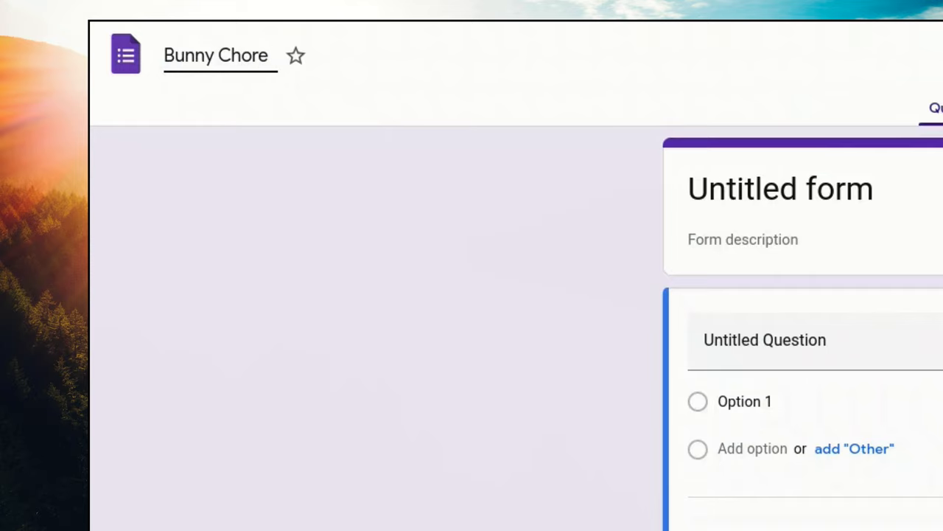
type("Form")
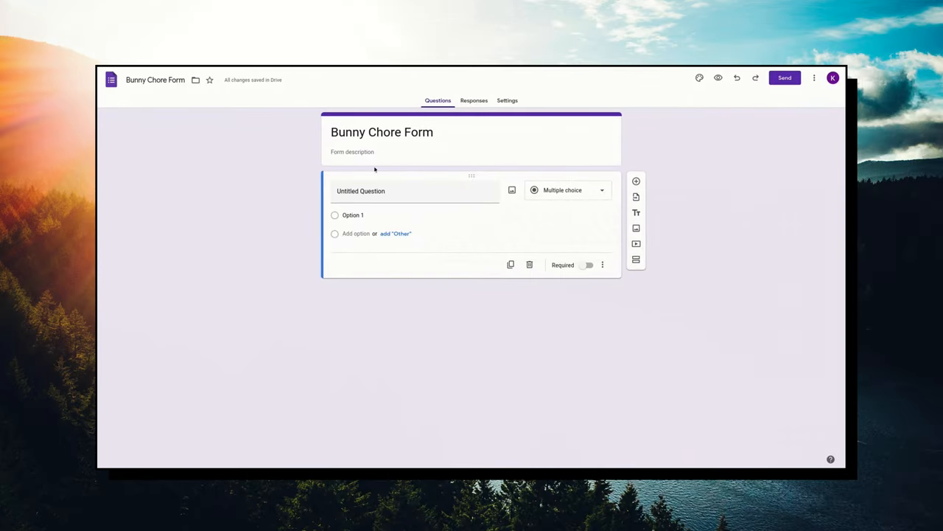
Try sample text in the form description, then clear it so the description stays empty.
left_click(352, 152)
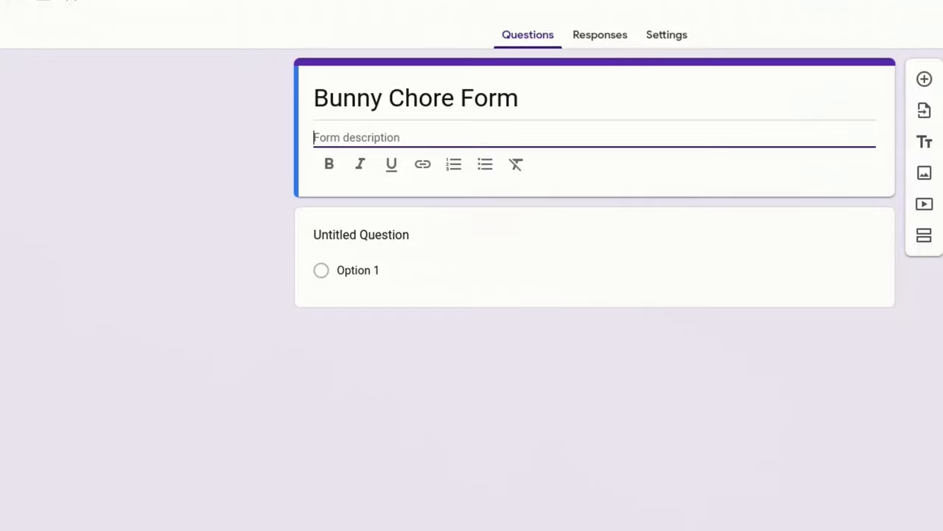
type("type")
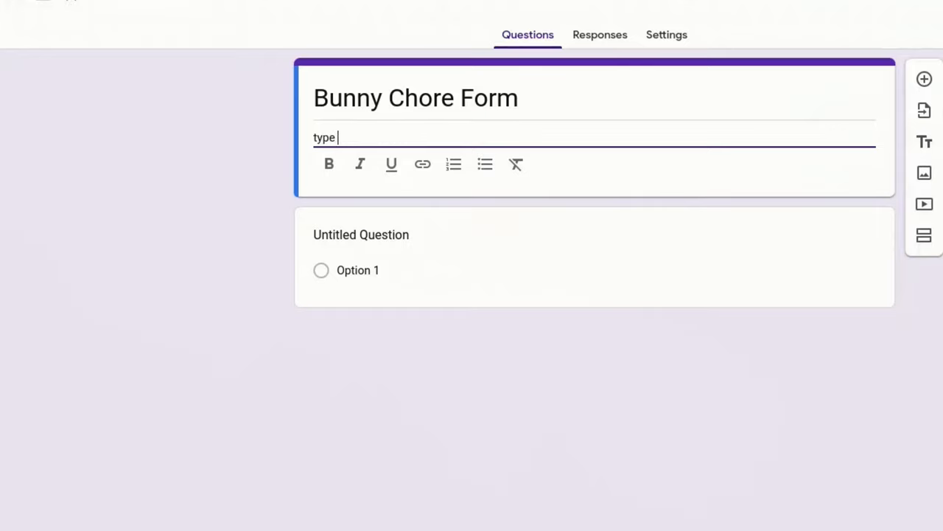
type("de")
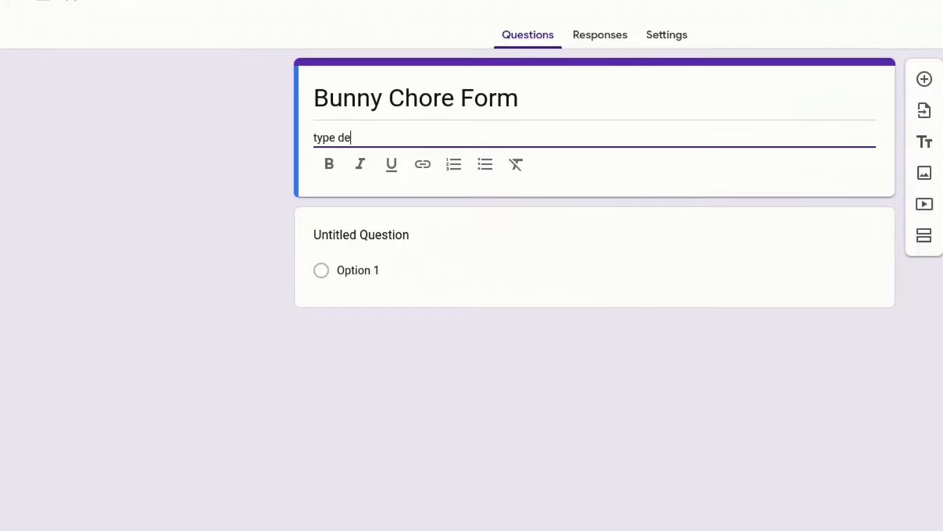
type("scription")
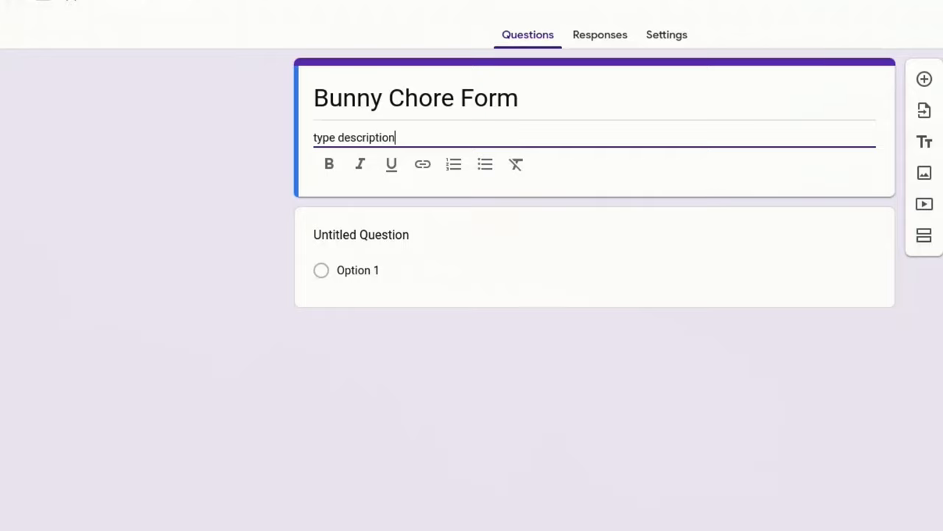
key("Backspace")
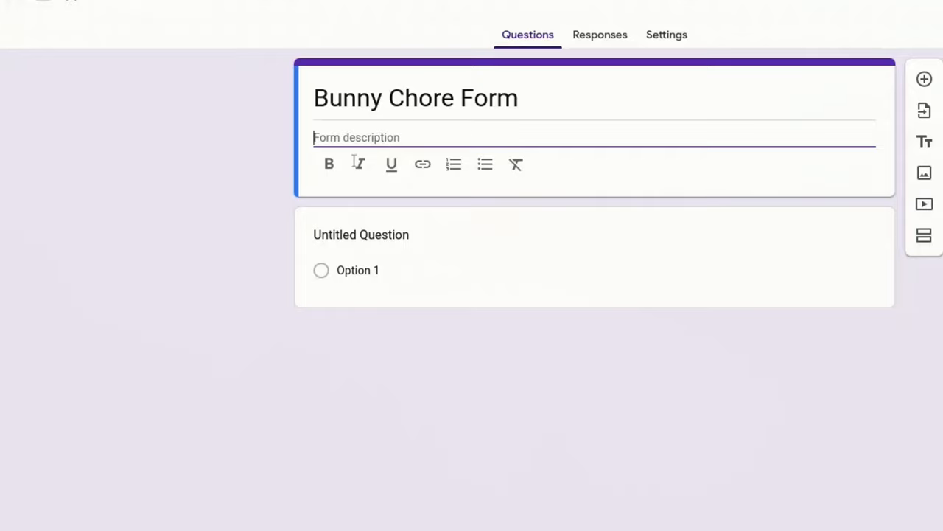
mouse_move(189, 283)
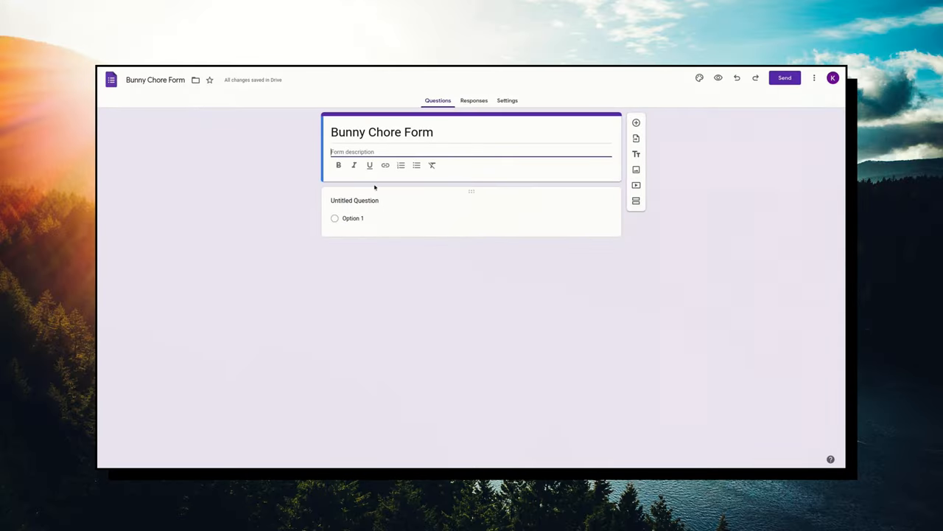
mouse_move(357, 258)
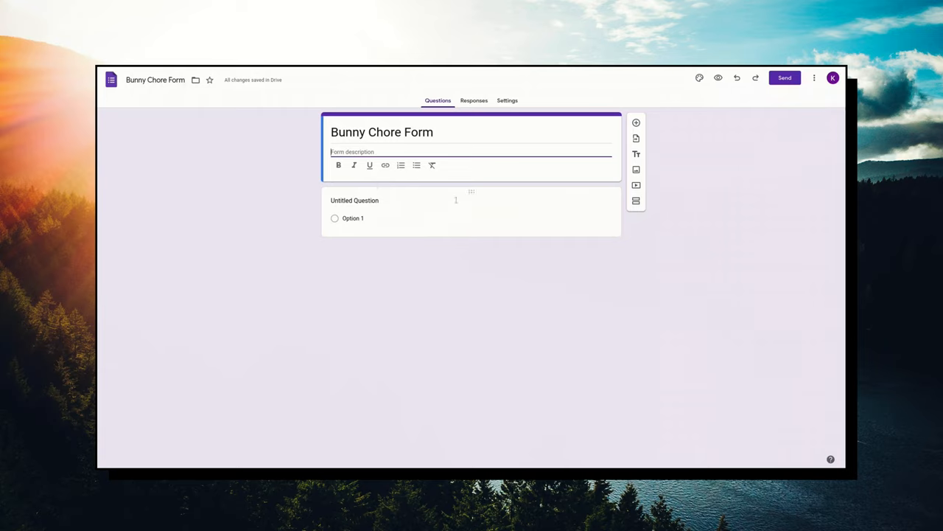
Make the first question a Date-type question titled 'Date'.
left_click(353, 201)
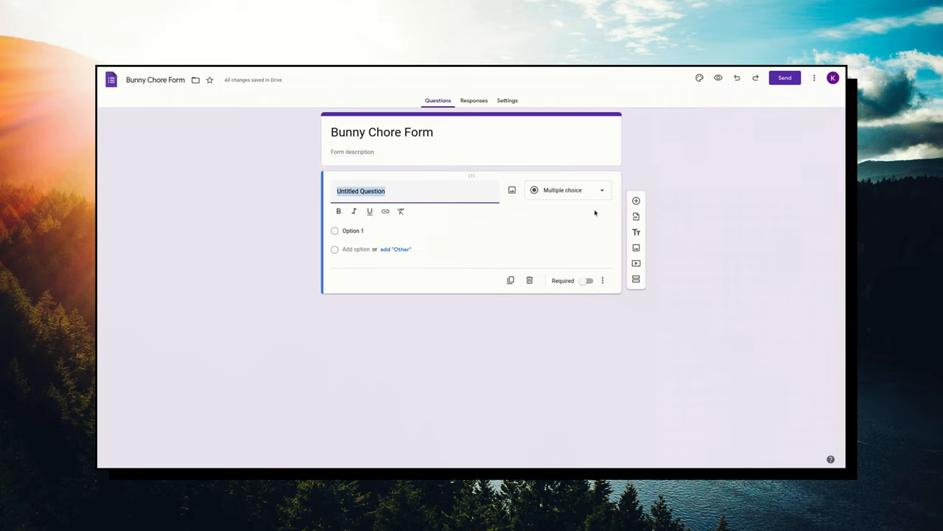
mouse_move(590, 198)
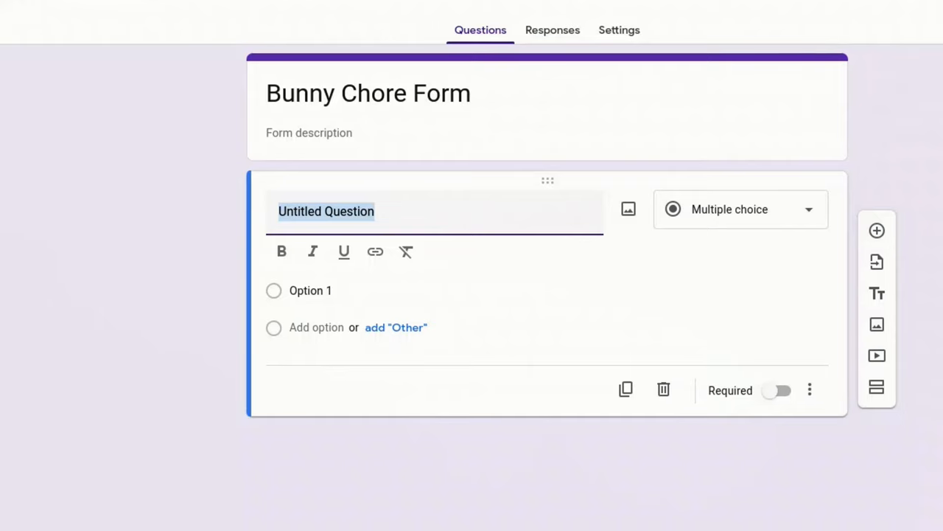
left_click(740, 210)
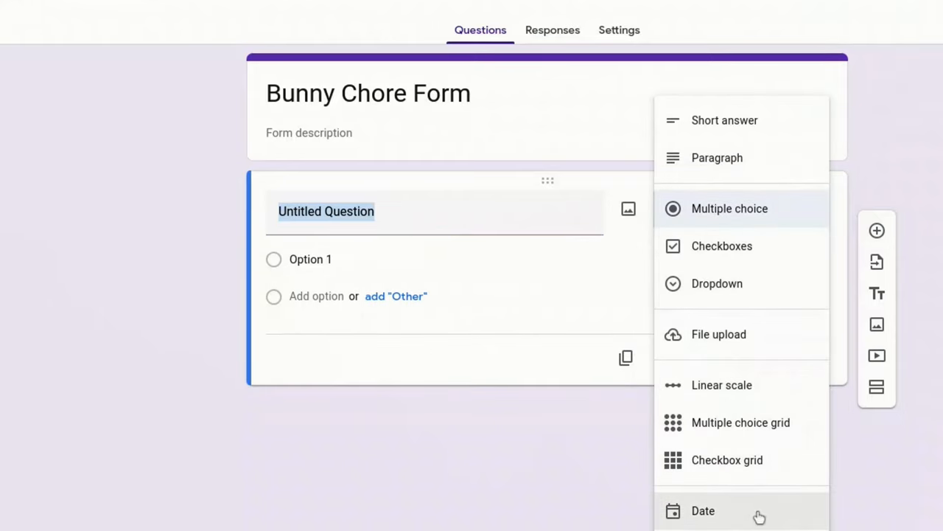
left_click(703, 510)
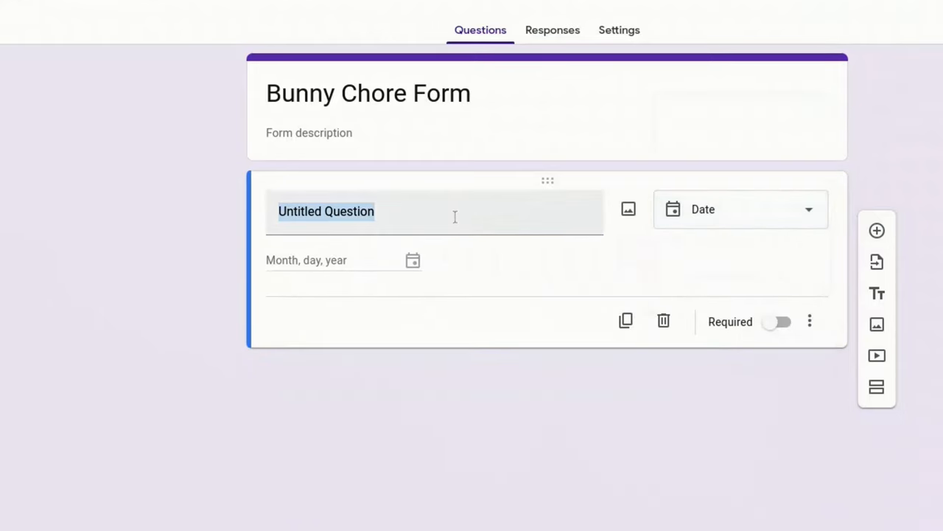
left_click(454, 211)
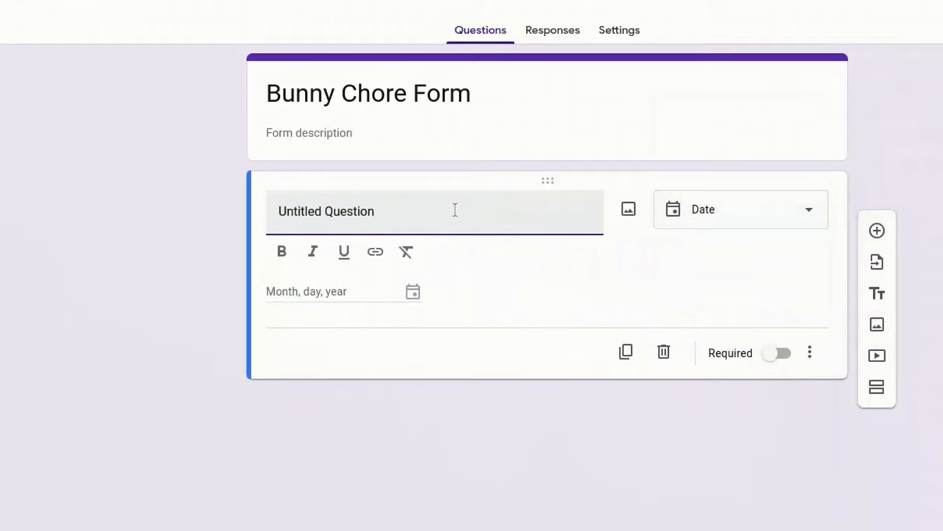
type("U")
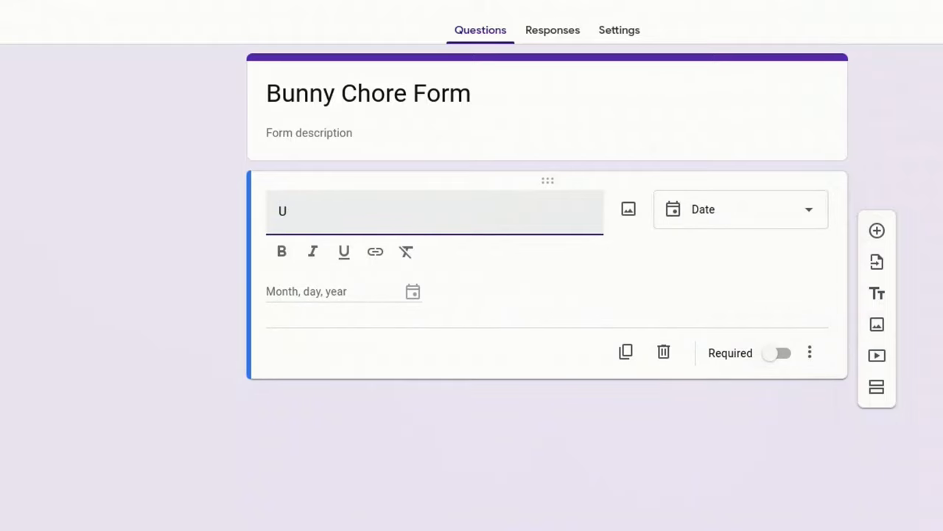
type("Date")
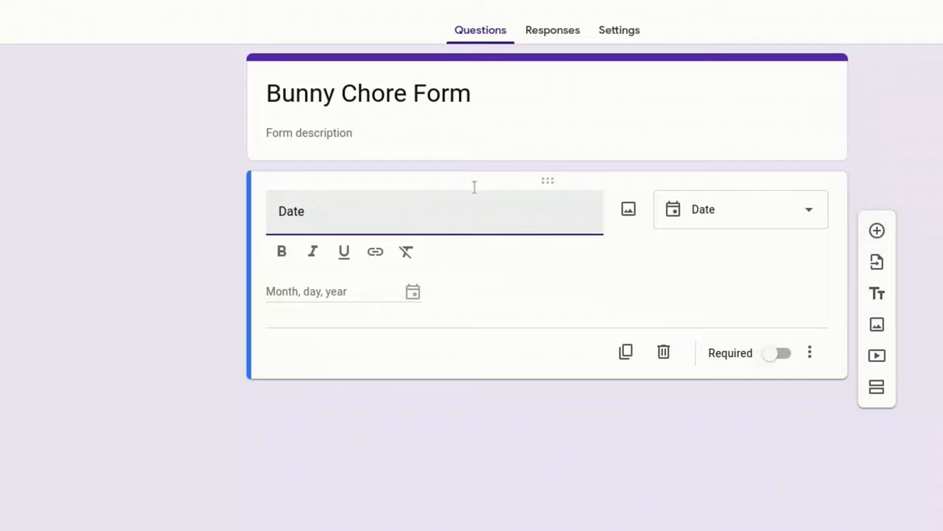
mouse_move(832, 419)
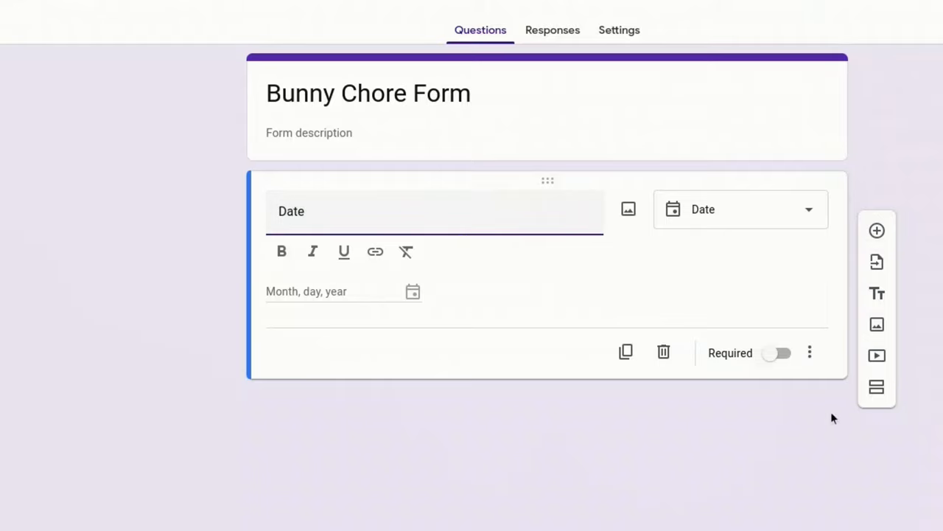
Add a short-answer 'Tattoo' question, then a duplicate renamed 'Weight'.
left_click(877, 229)
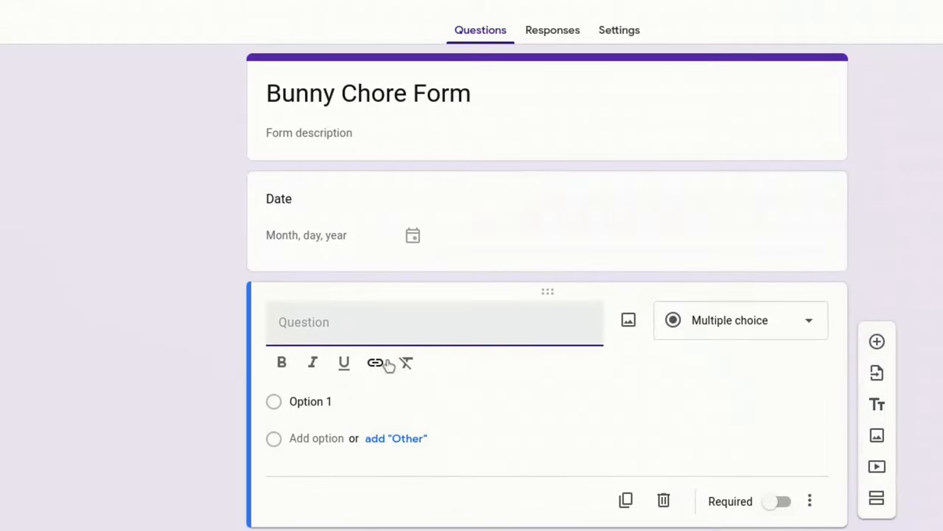
left_click(740, 320)
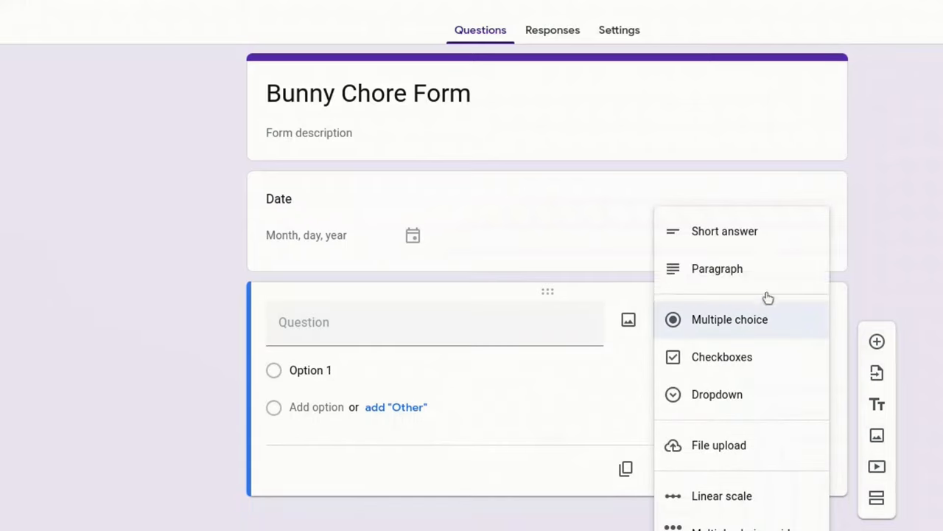
left_click(725, 230)
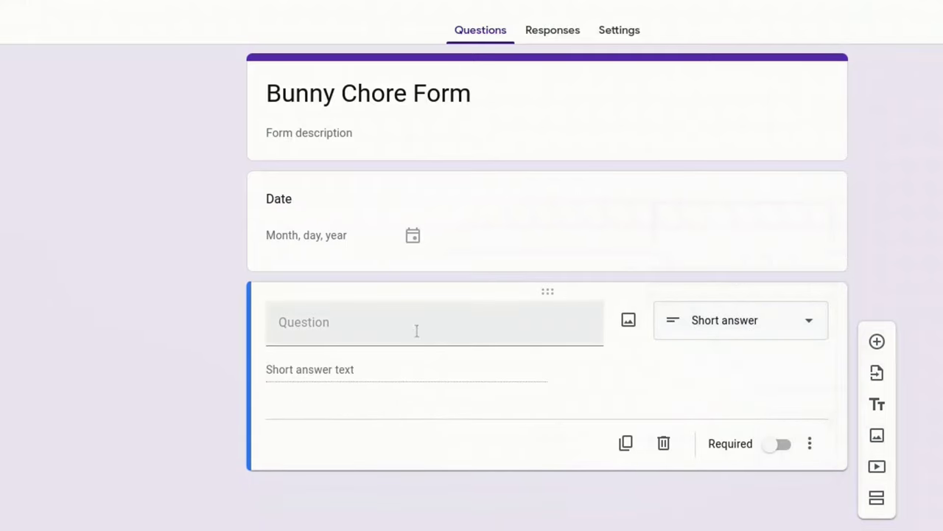
type("T")
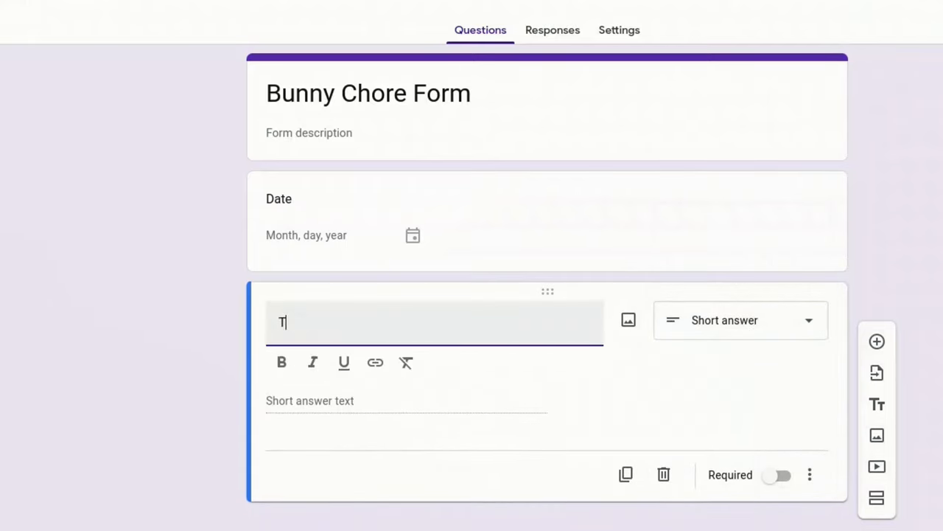
type("attoo")
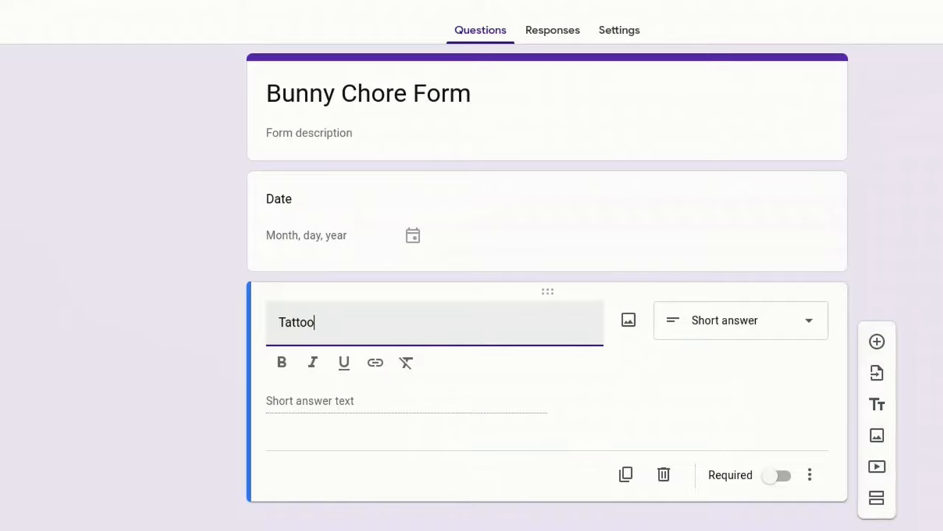
left_click(692, 393)
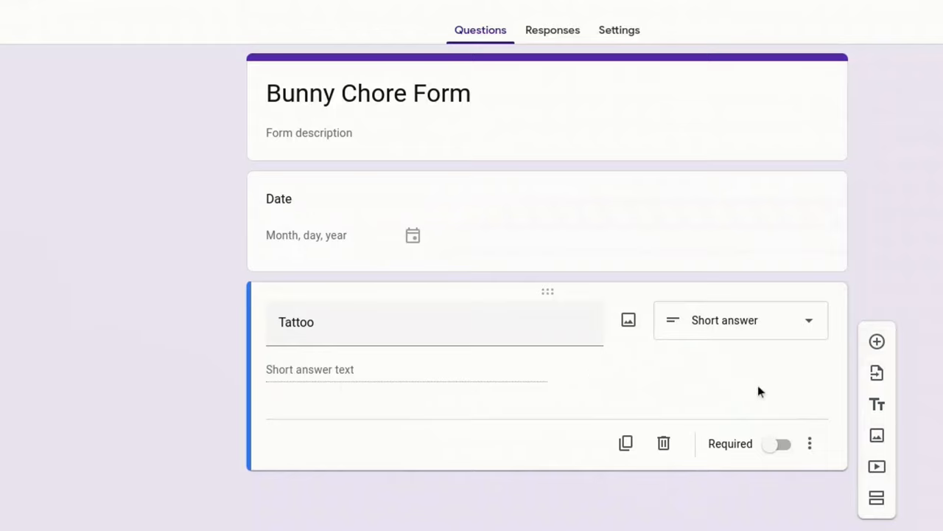
mouse_move(625, 442)
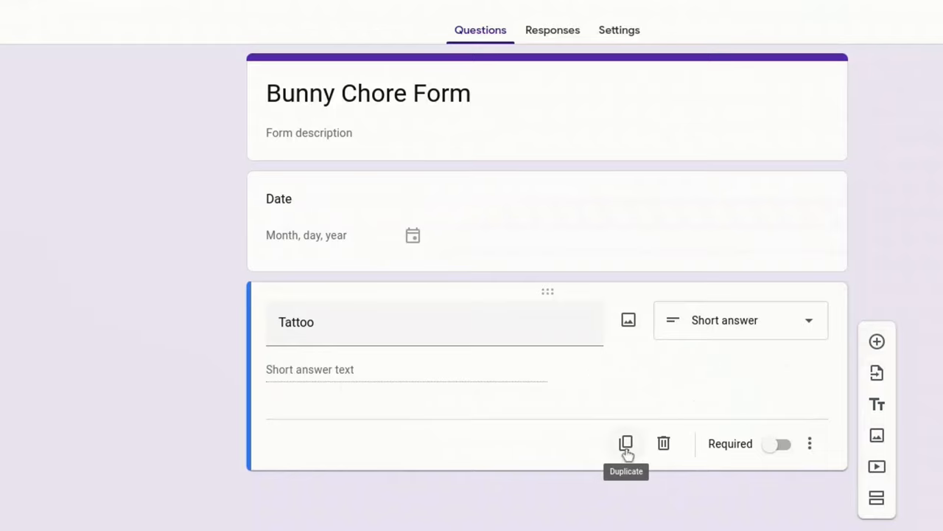
mouse_move(691, 487)
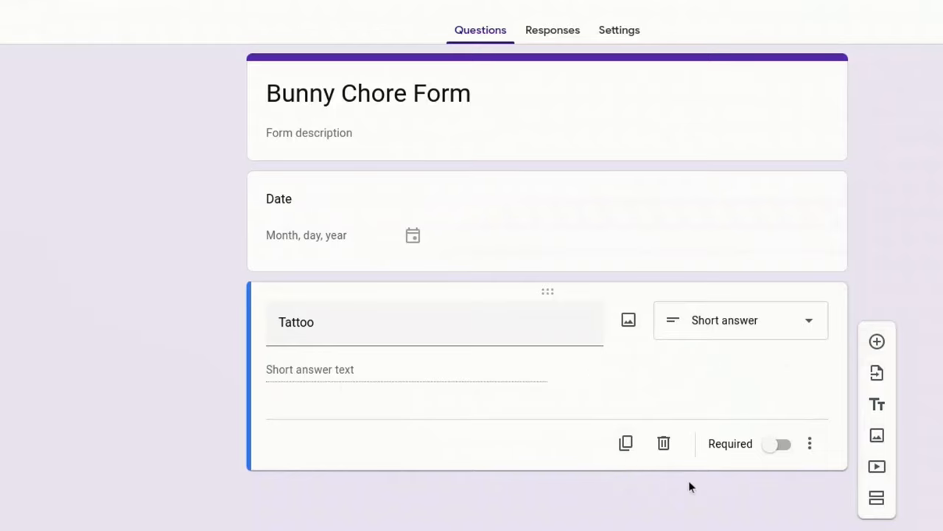
mouse_move(625, 442)
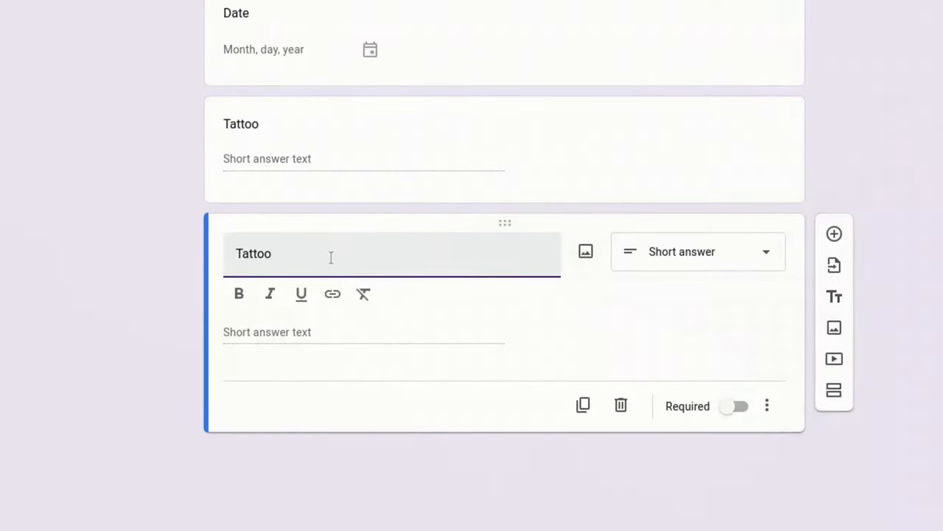
type("W")
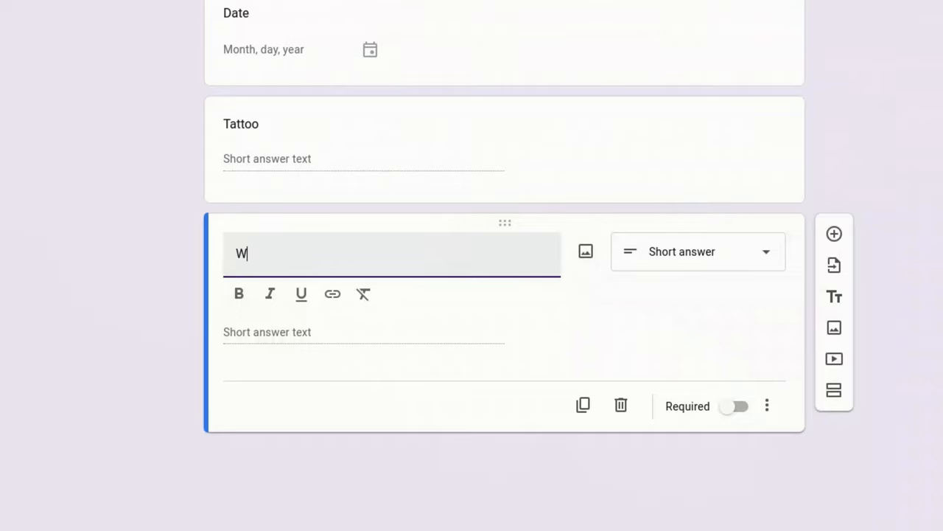
type("eight")
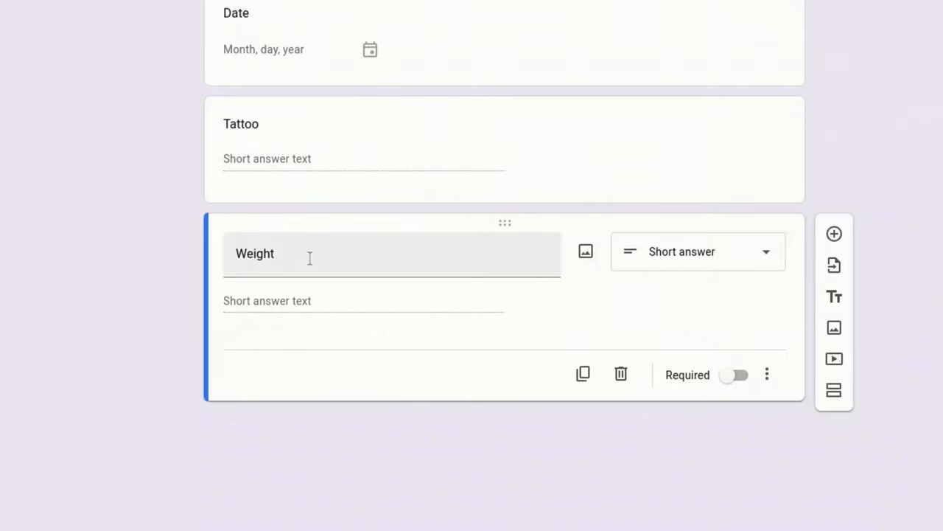
mouse_move(659, 304)
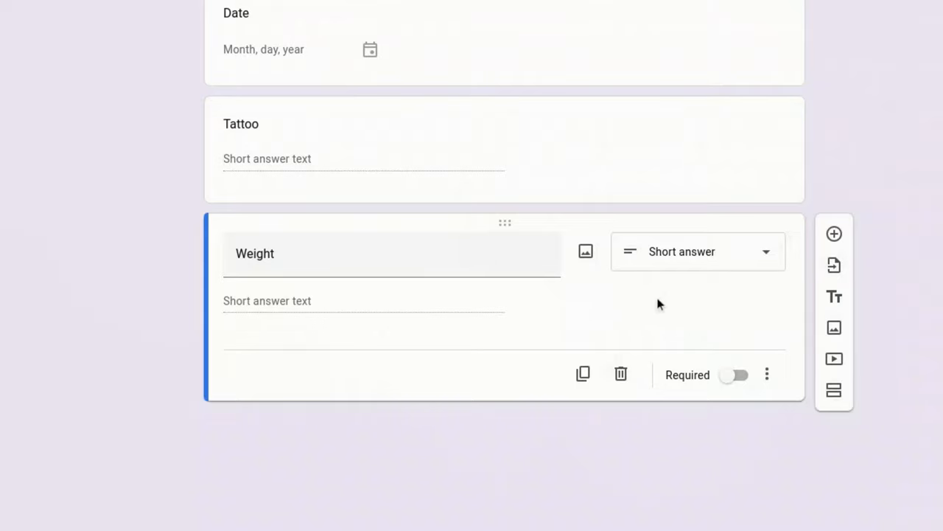
Add a paragraph-answer question titled 'Notes' after Weight.
left_click(835, 233)
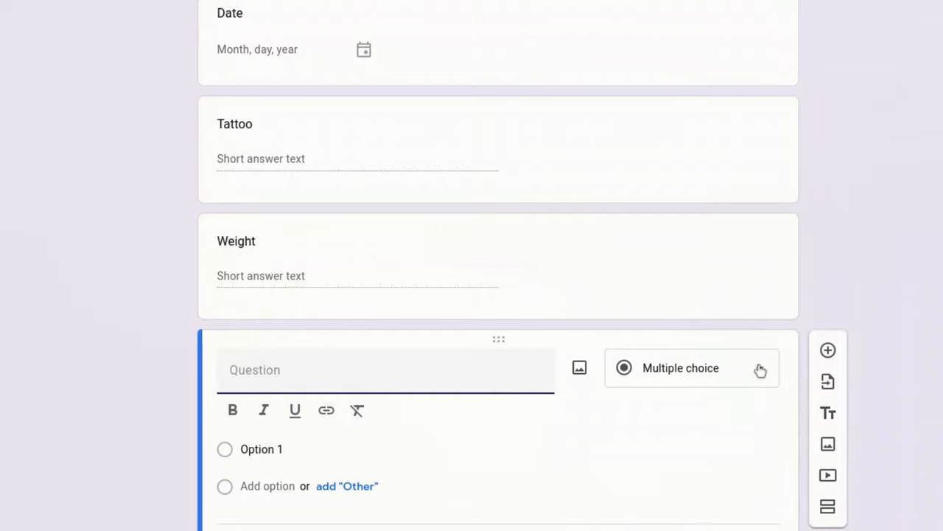
left_click(692, 368)
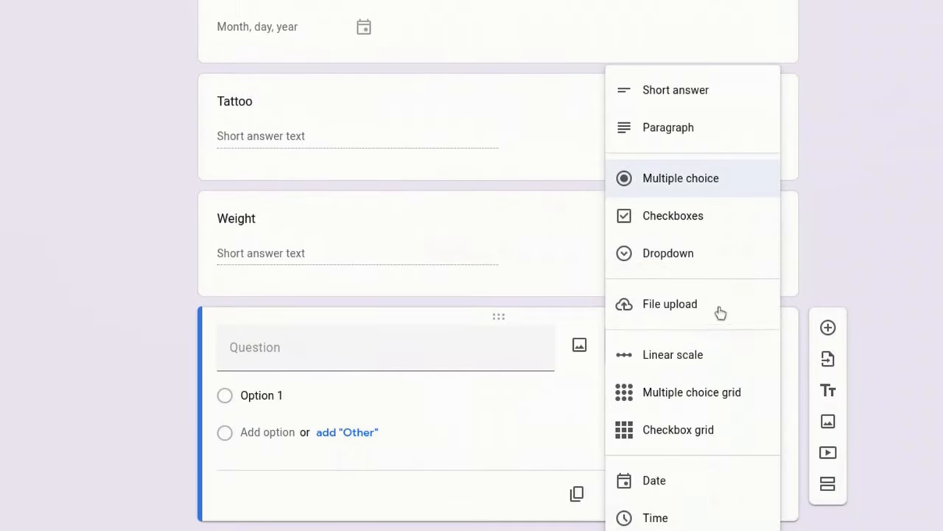
left_click(668, 127)
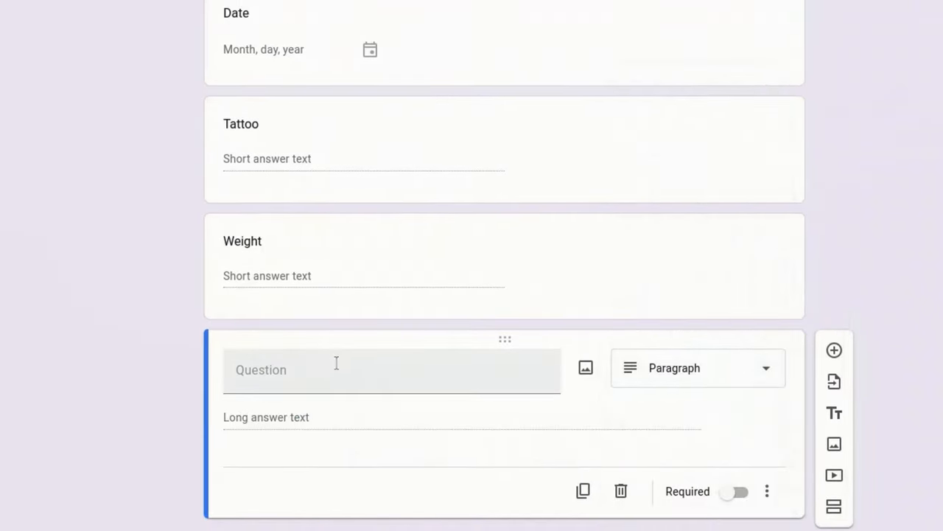
type("Not")
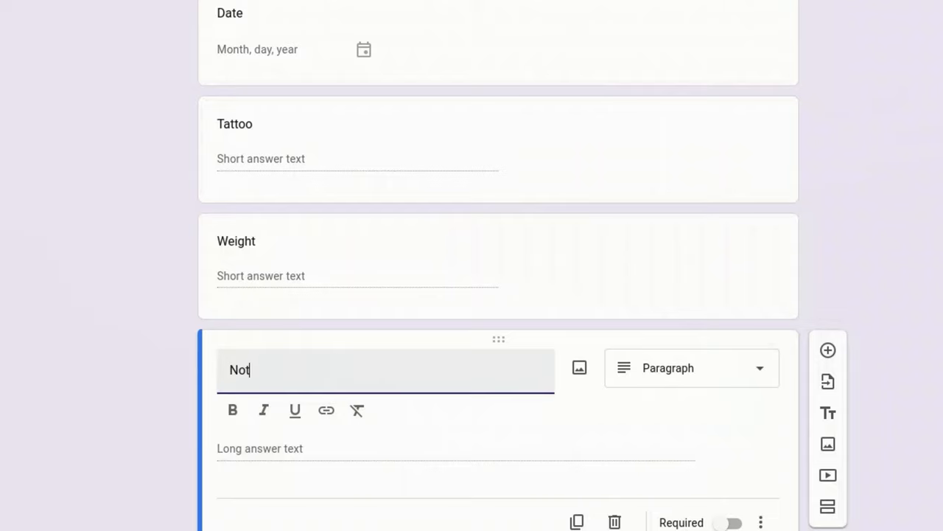
type("es")
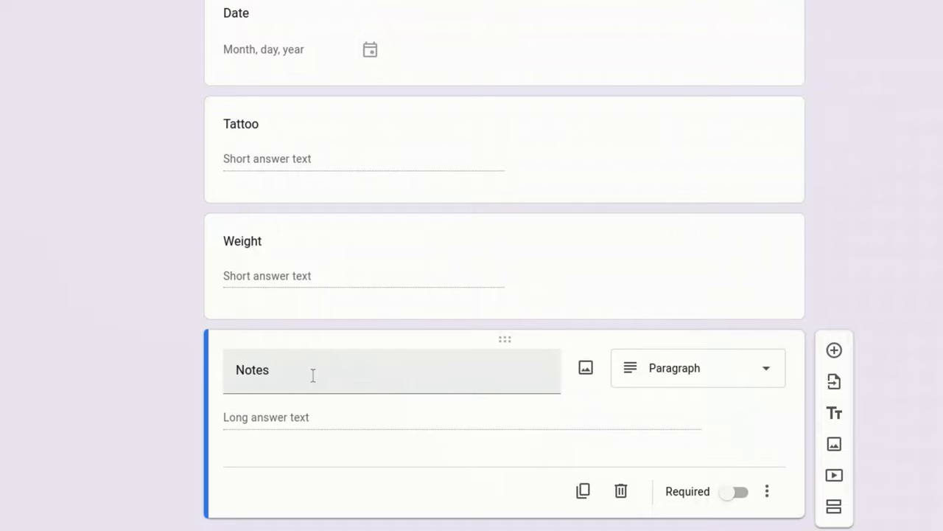
mouse_move(313, 376)
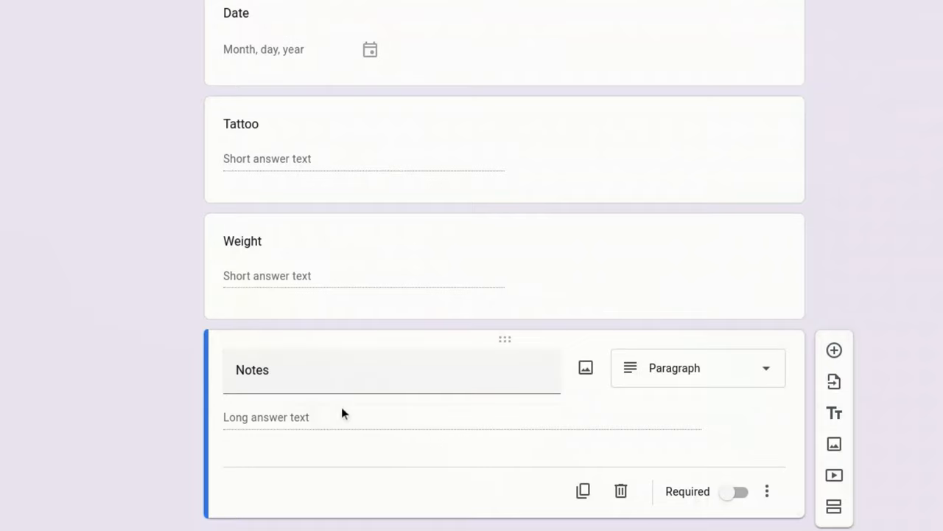
mouse_move(414, 412)
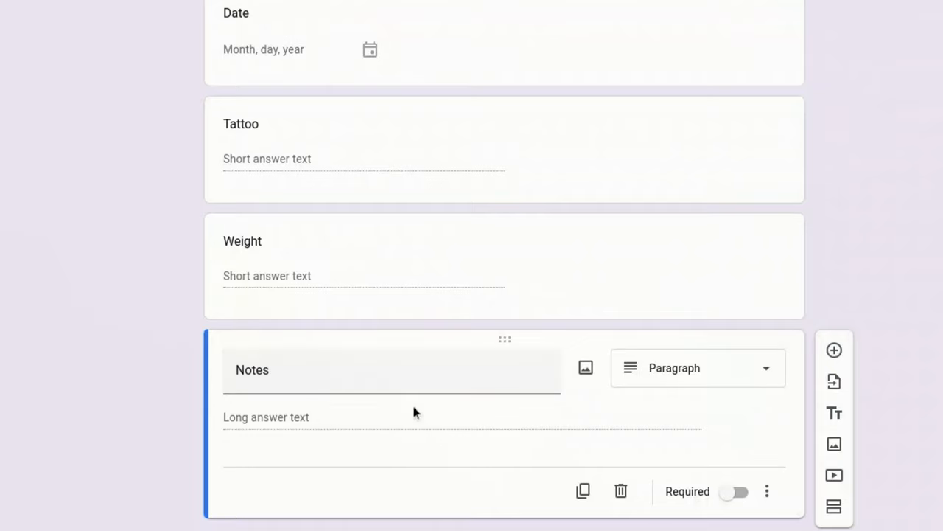
mouse_move(580, 441)
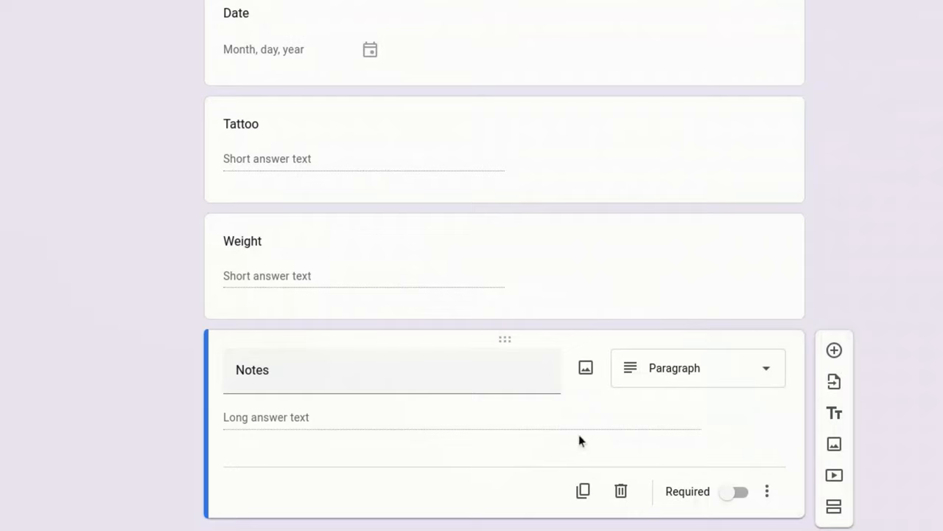
Add a short-answer question titled 'Shearing Prime' after Notes.
left_click(834, 350)
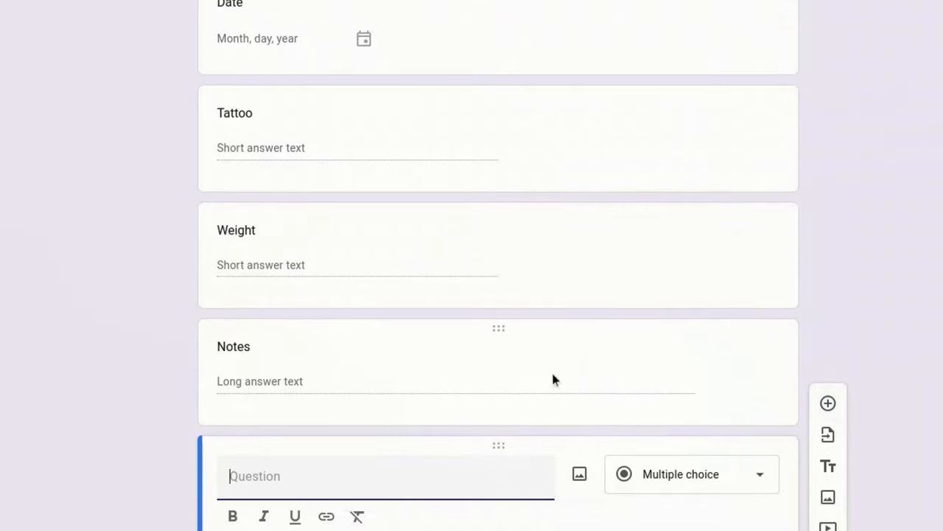
scroll("down", 3)
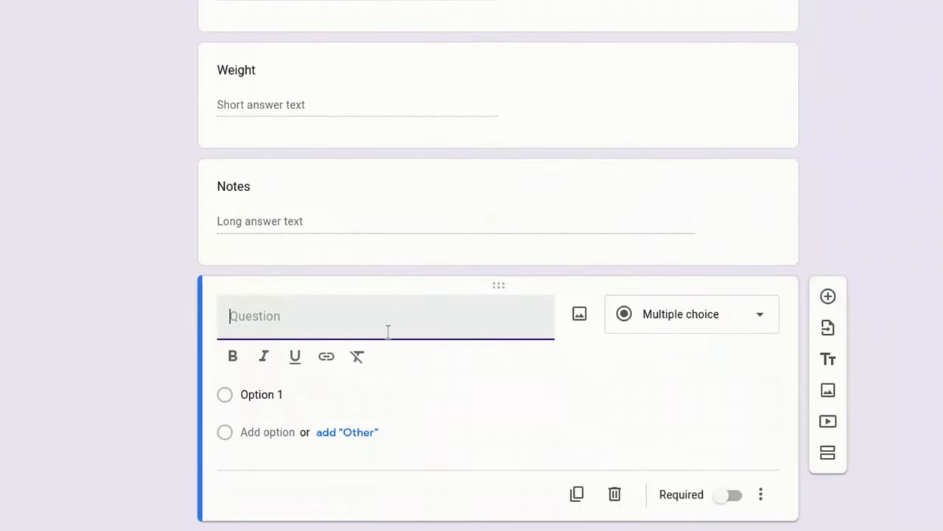
type("Shearing Prime")
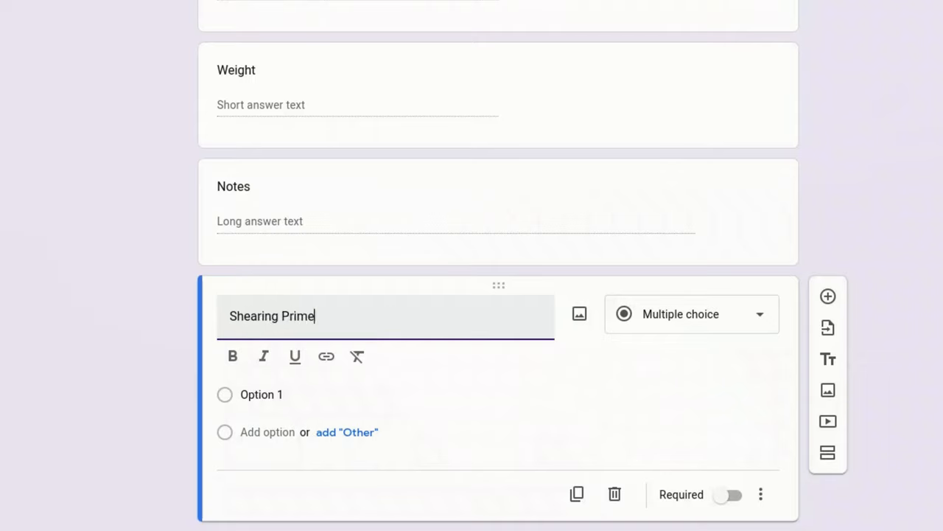
mouse_move(357, 355)
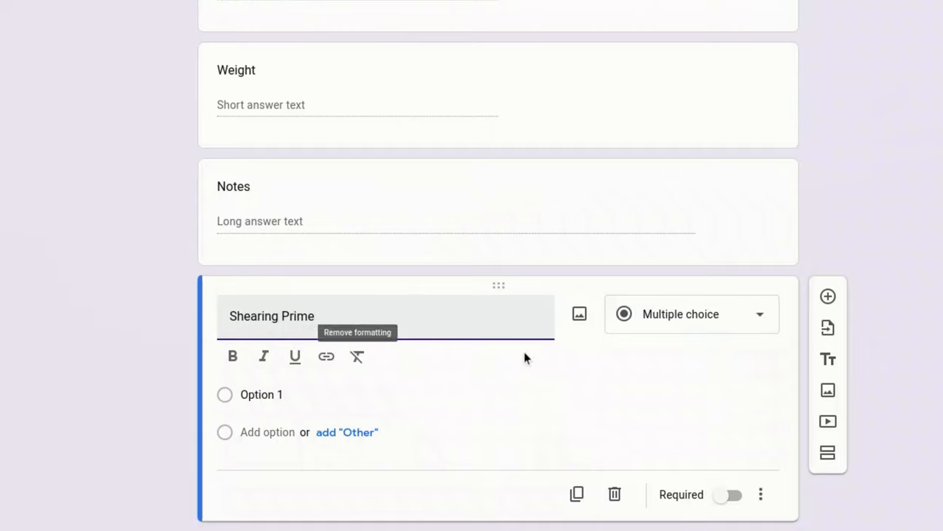
left_click(689, 312)
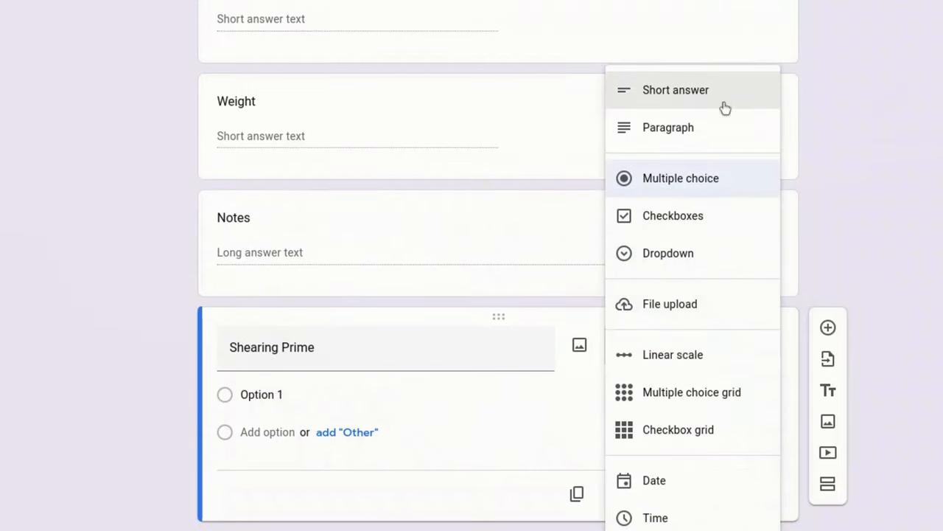
left_click(675, 90)
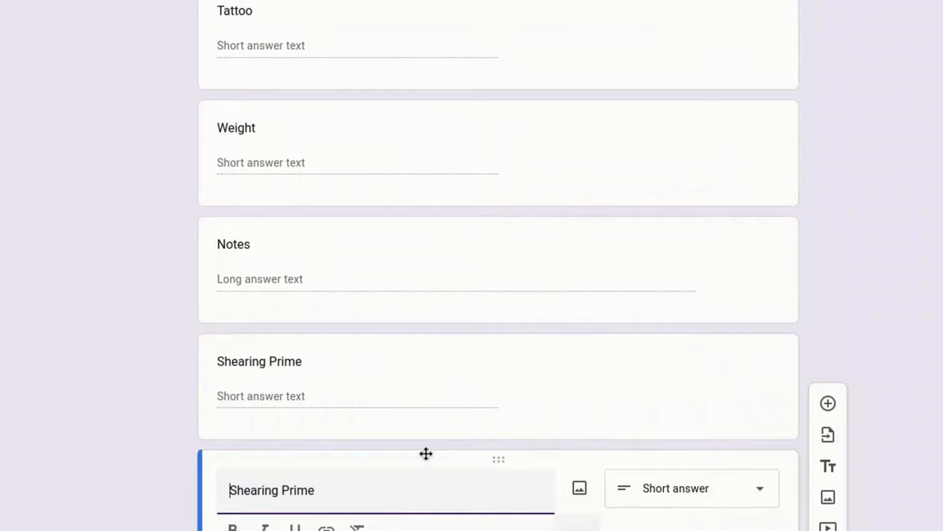
Add short-answer questions 'Shearing 2nds' and 'Shearing 3rds' after it.
key("Backspace")
type("2nds")
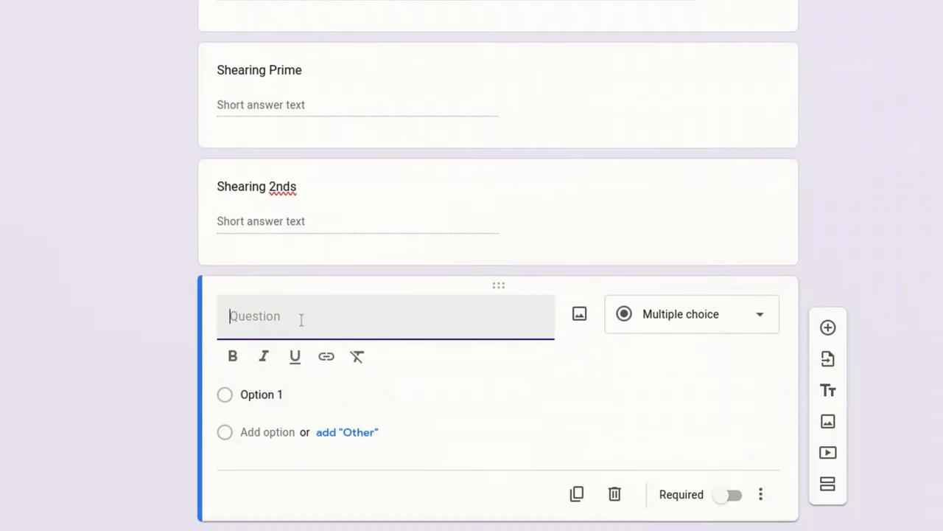
type("Shearing 3rds")
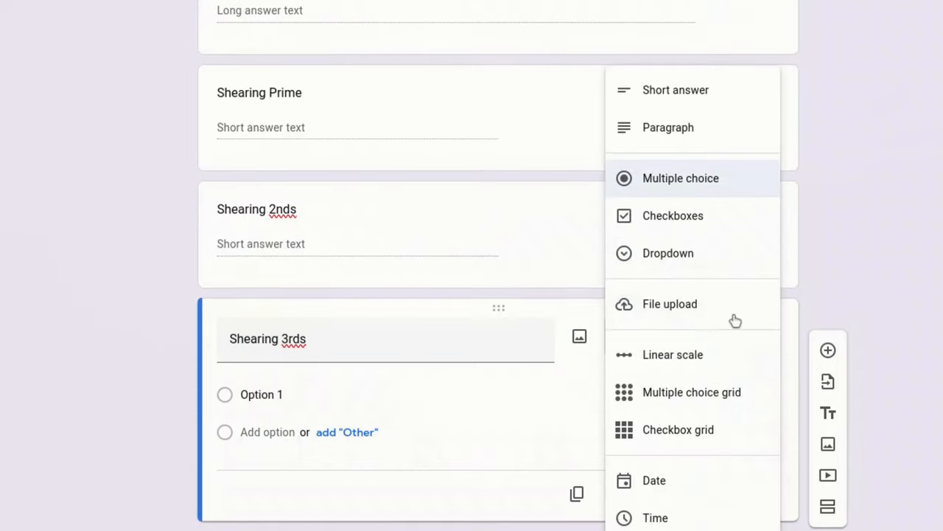
left_click(675, 90)
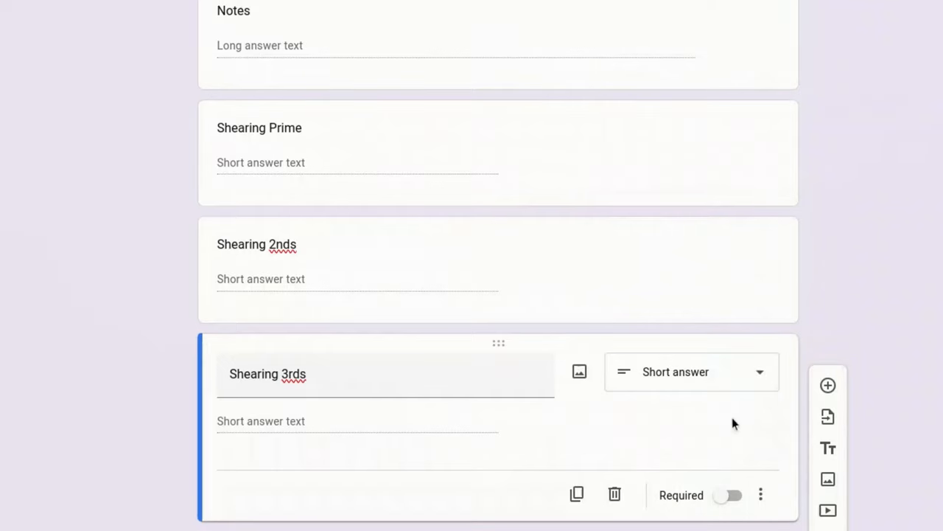
mouse_move(670, 498)
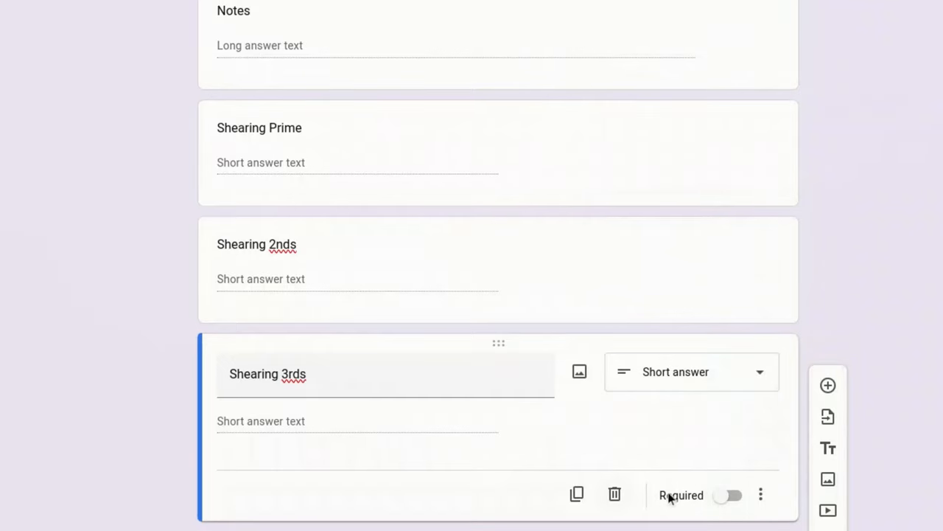
mouse_move(615, 494)
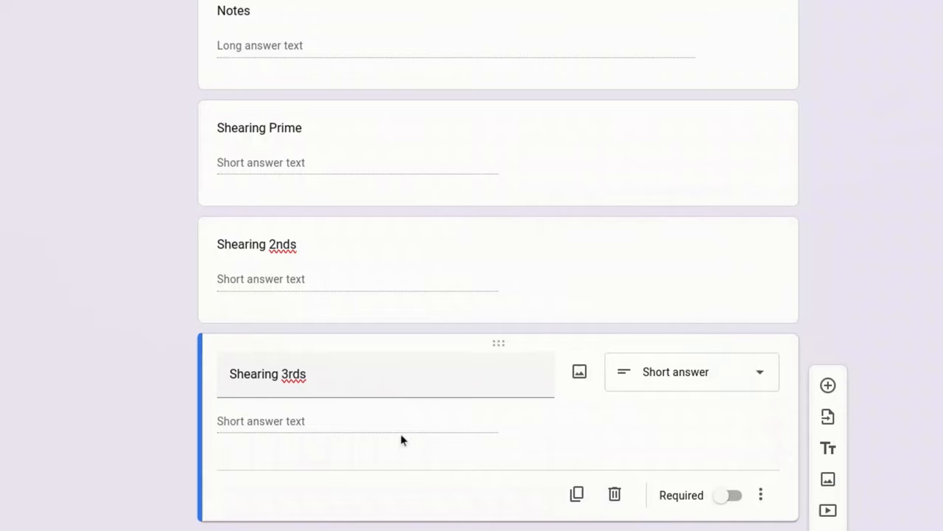
mouse_move(615, 493)
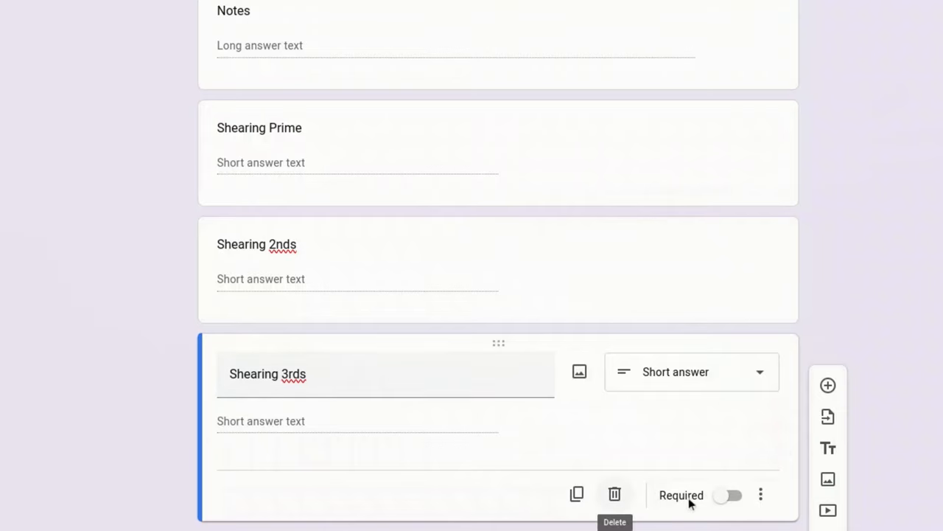
Finish the Shearing 3rds question and flip its Required switch.
left_click(728, 495)
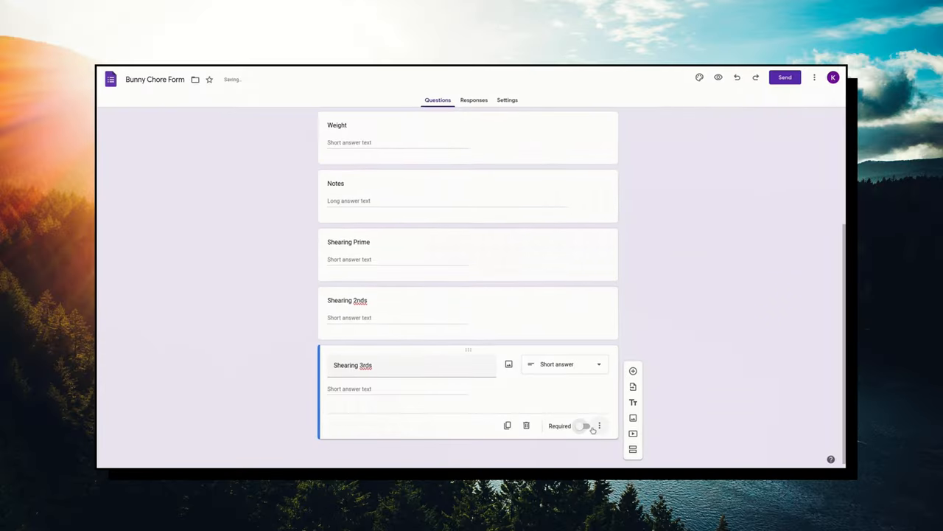
left_click(585, 426)
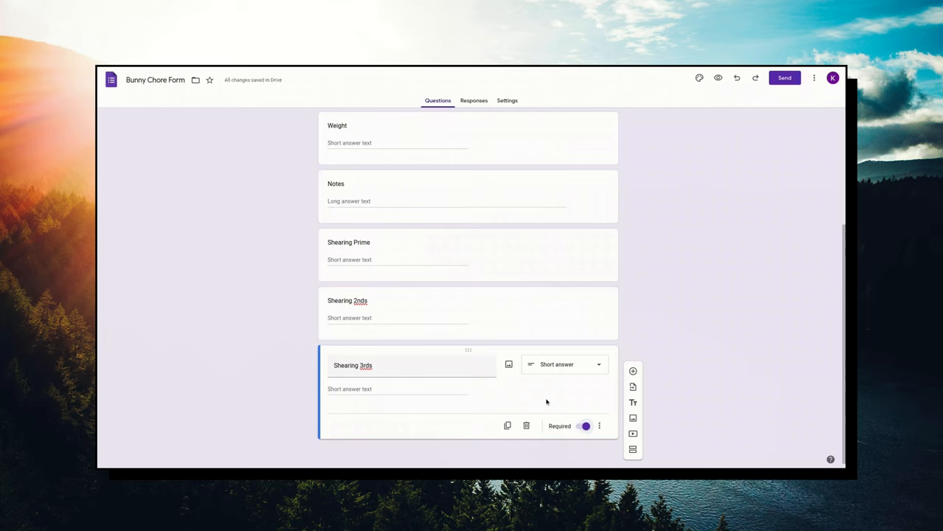
left_click(585, 425)
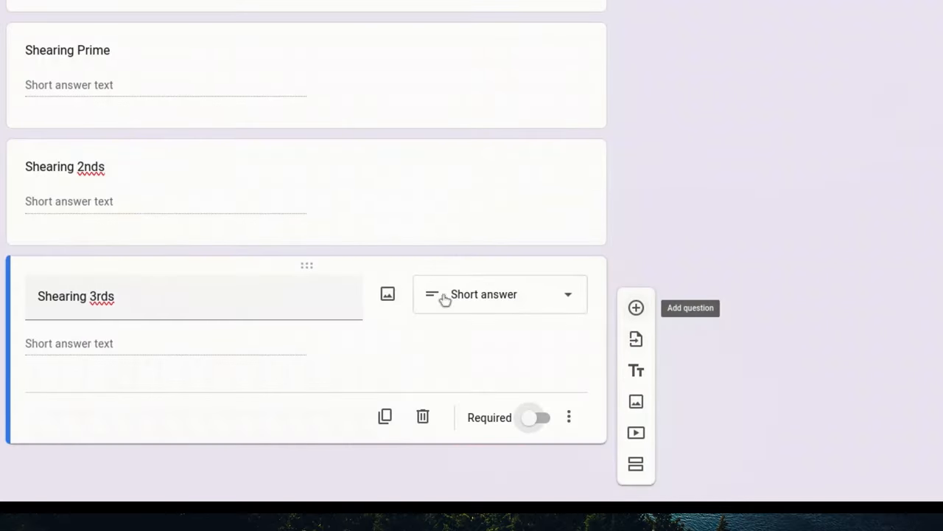
mouse_move(650, 322)
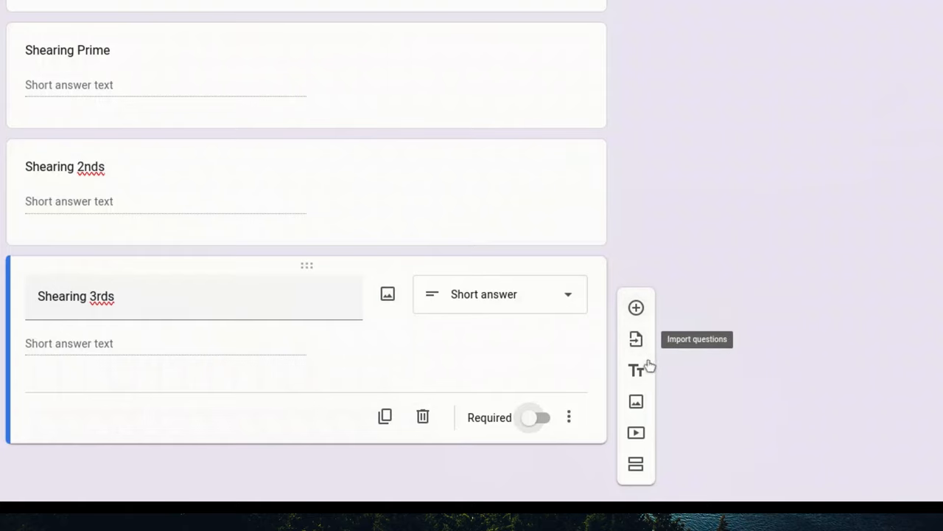
mouse_move(637, 370)
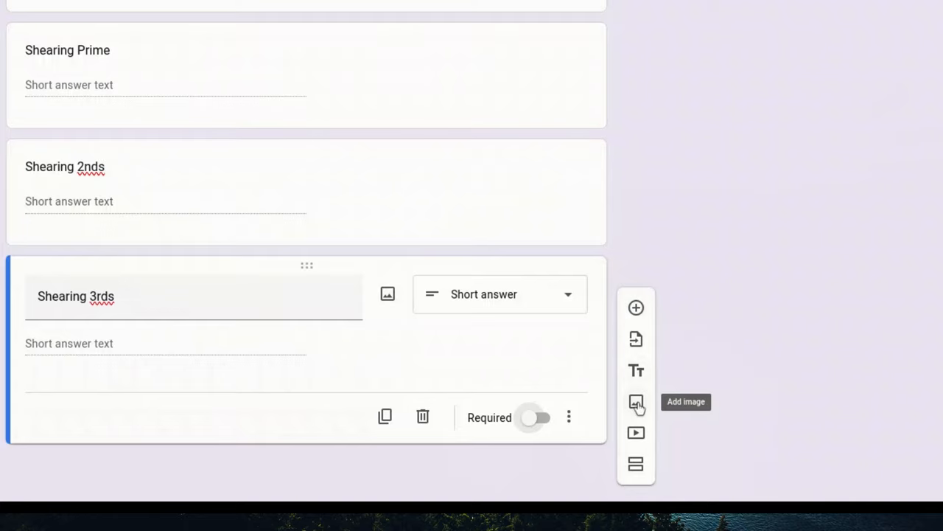
mouse_move(637, 434)
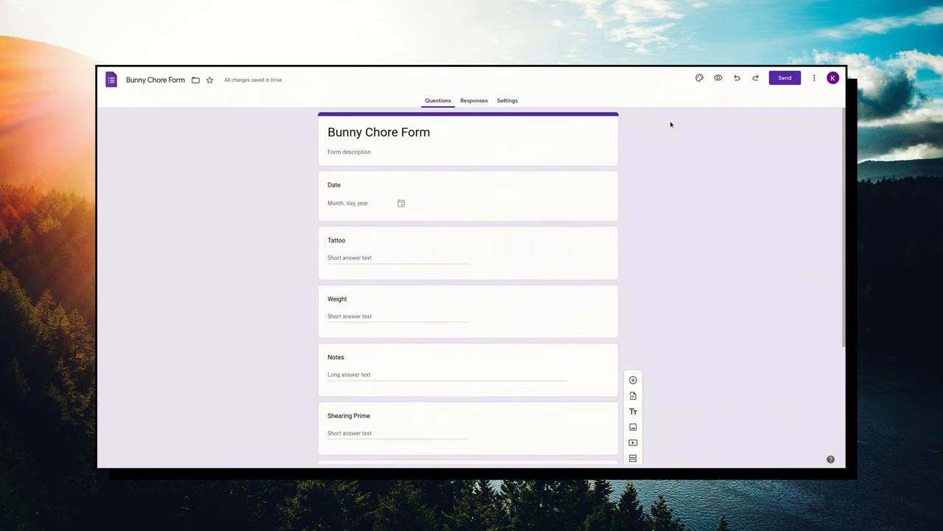
mouse_move(725, 125)
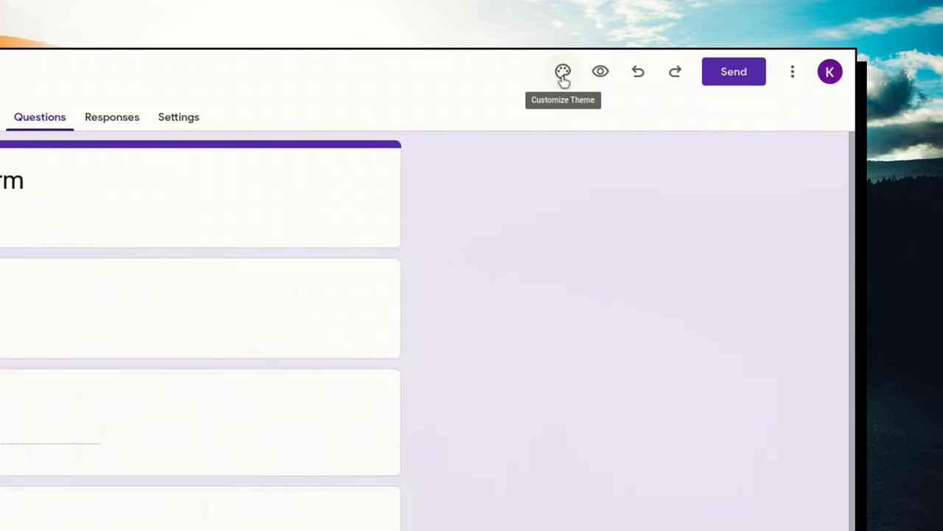
In the theme settings, pick the fireworks picture from the Party header images.
left_click(563, 71)
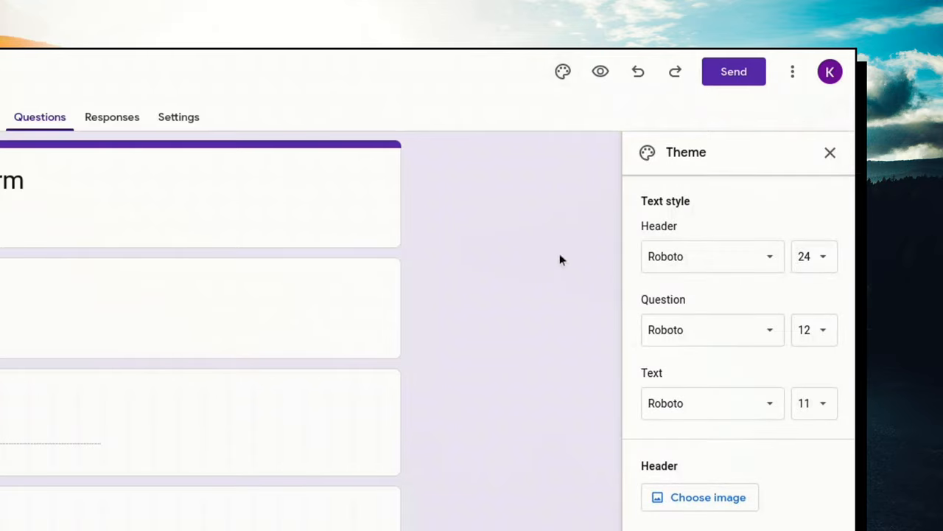
mouse_move(313, 254)
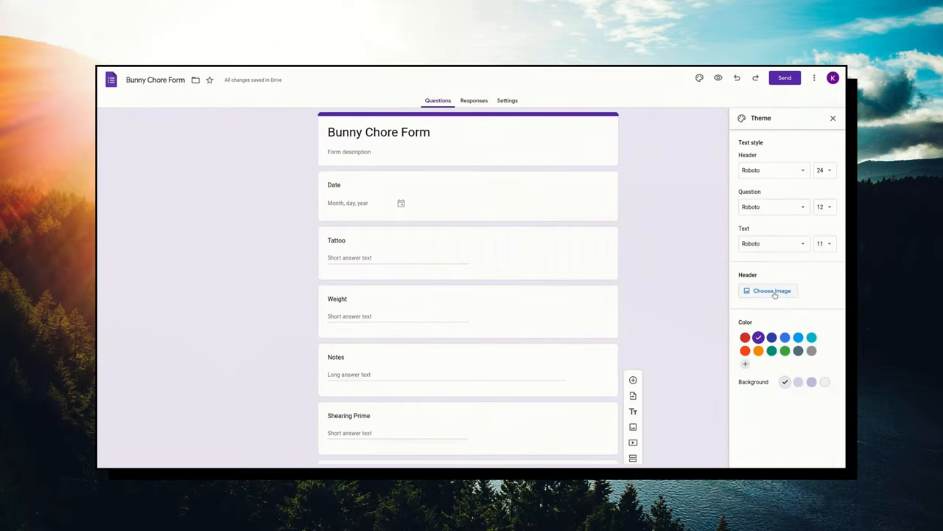
left_click(768, 289)
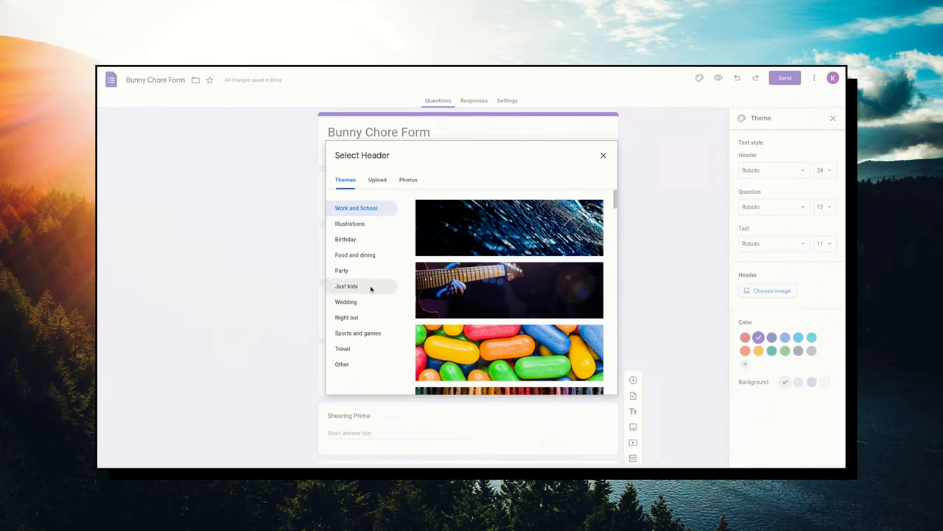
mouse_move(398, 236)
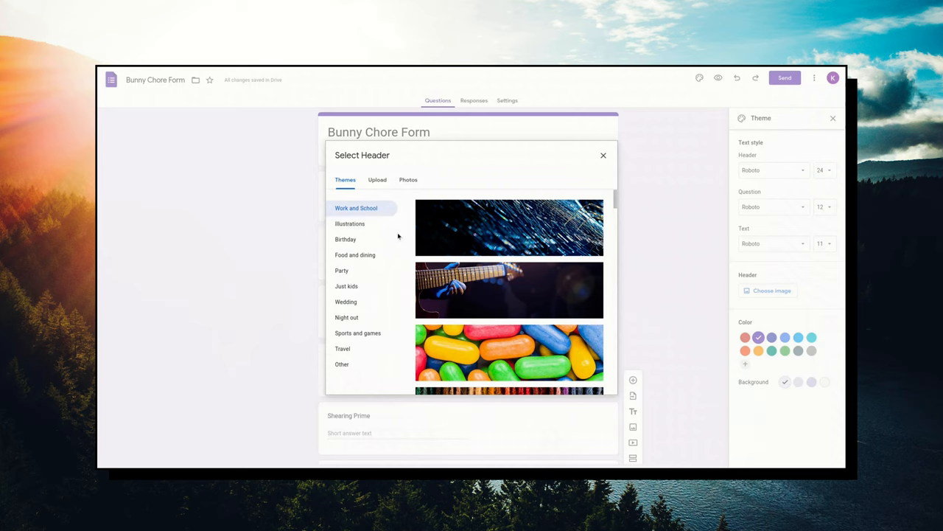
left_click(342, 271)
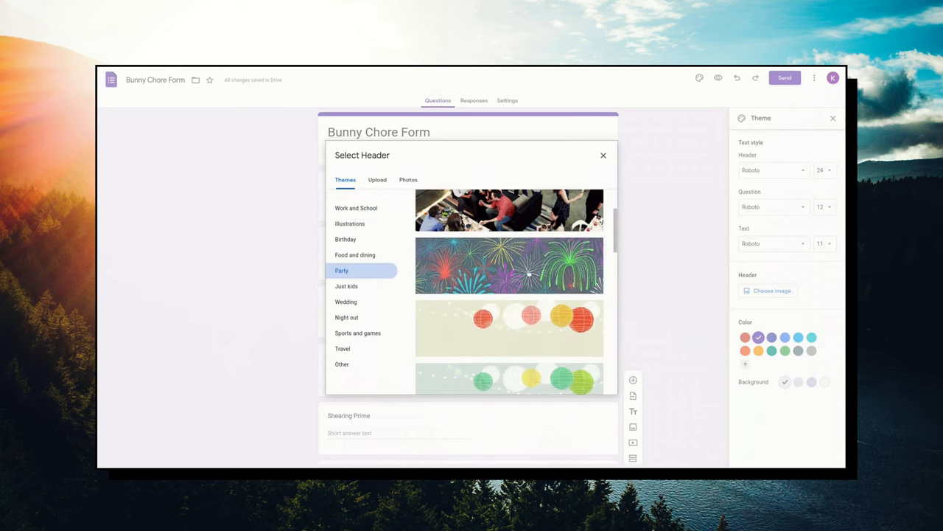
left_click(508, 264)
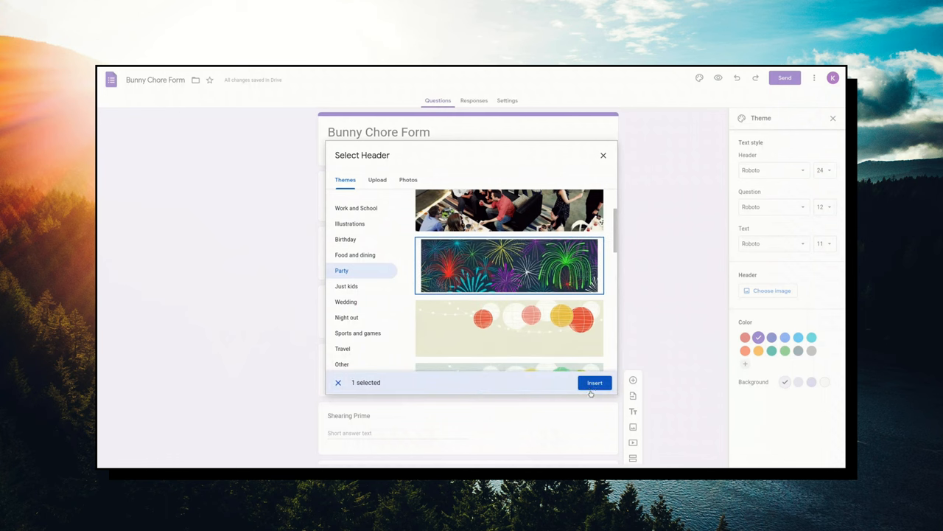
Insert the fireworks header and set the form background to light pink.
left_click(596, 383)
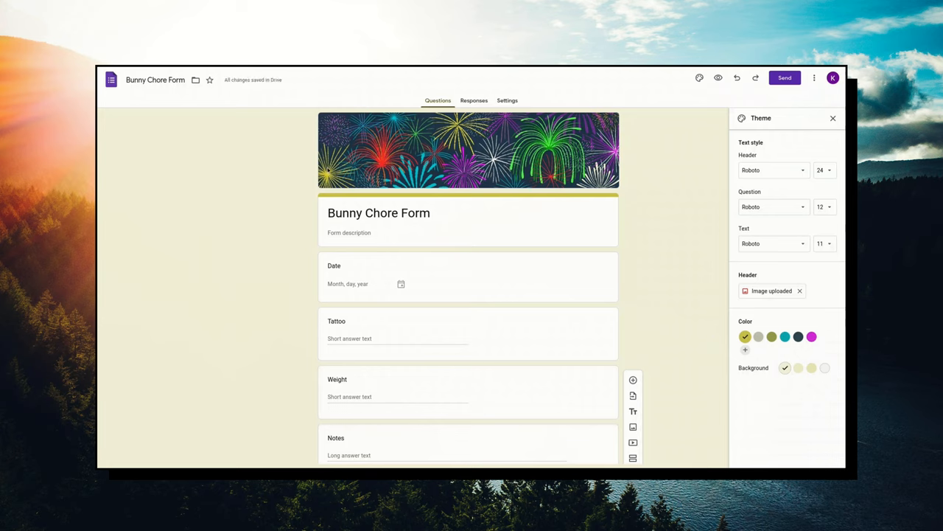
mouse_move(495, 172)
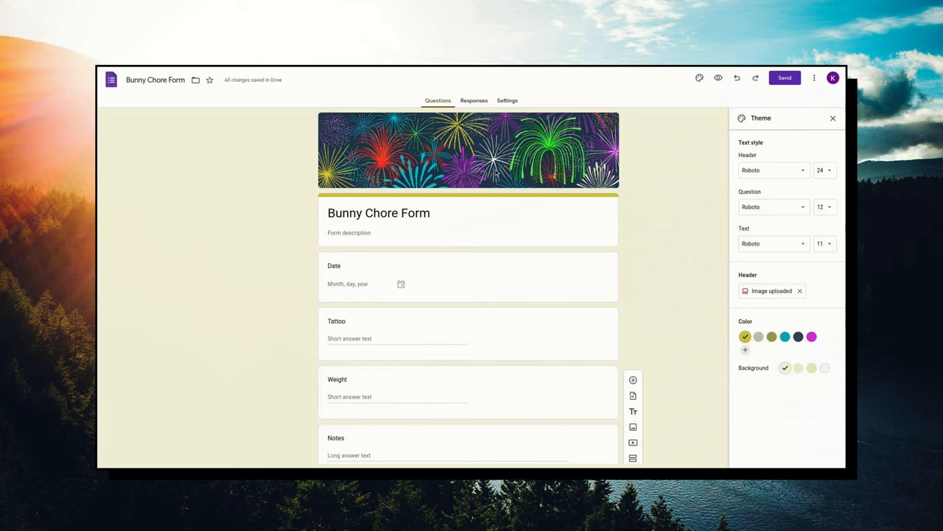
mouse_move(676, 295)
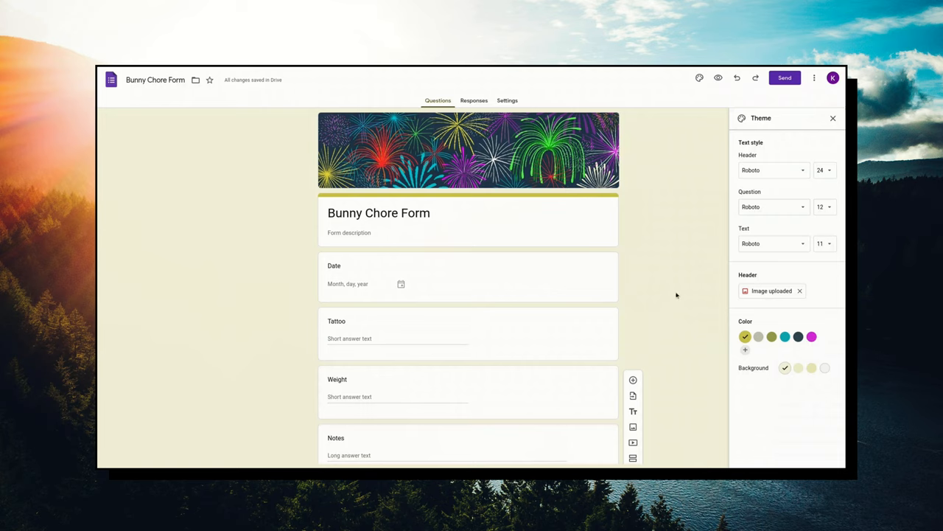
mouse_move(545, 204)
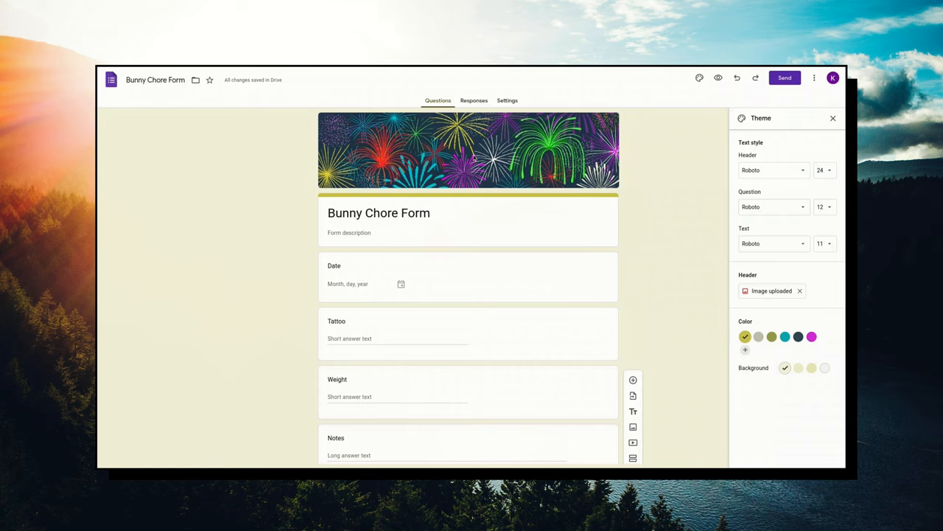
mouse_move(666, 317)
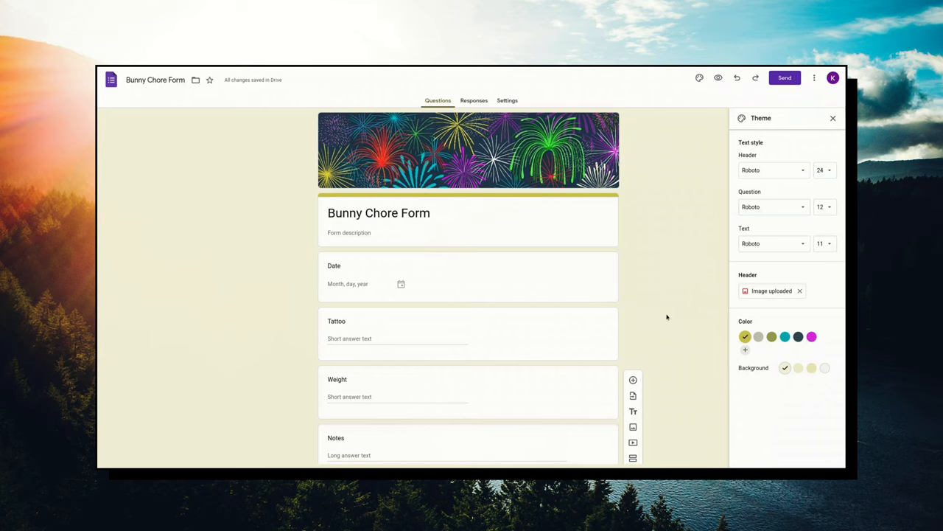
mouse_move(737, 290)
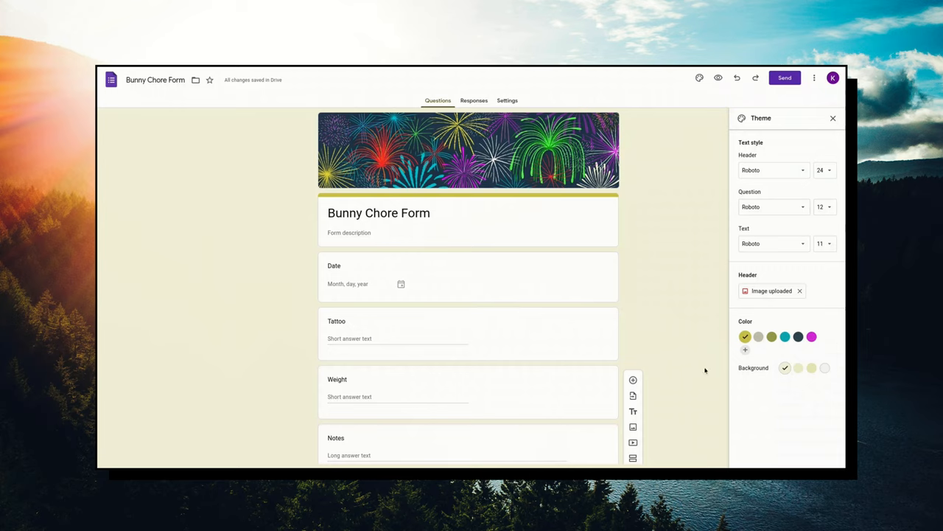
left_click(811, 336)
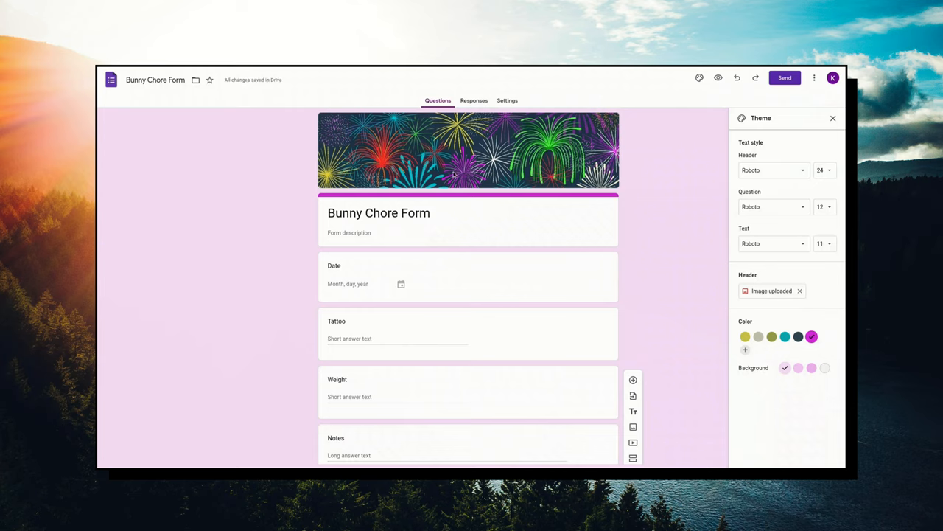
mouse_move(711, 365)
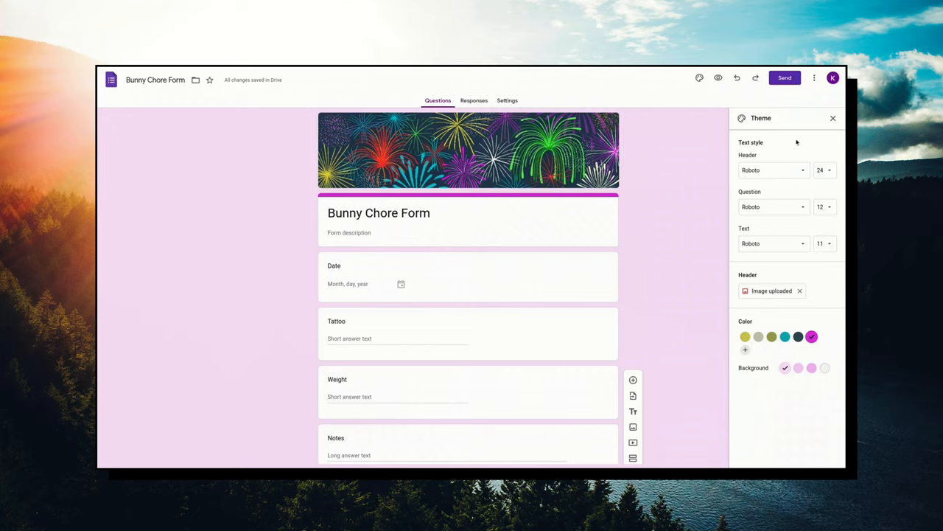
Close the theme panel and switch to the form's Responses view.
left_click(833, 118)
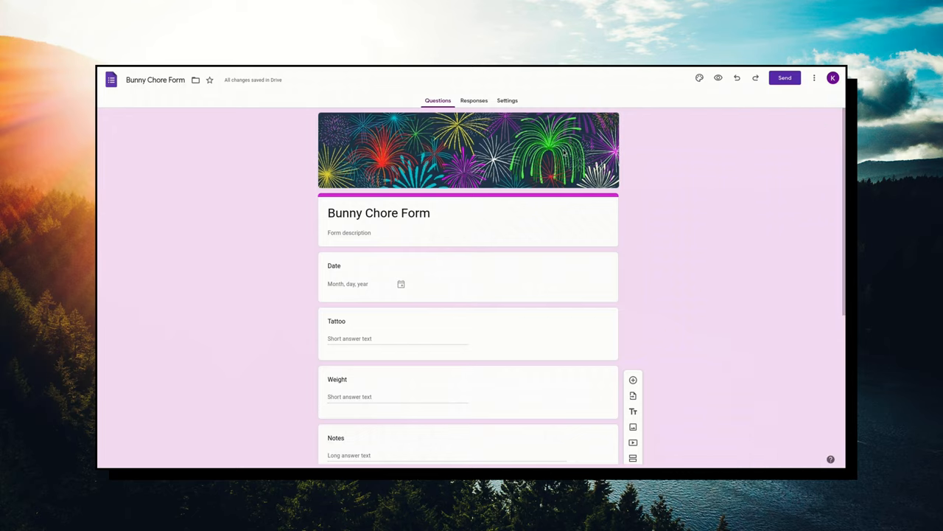
mouse_move(507, 101)
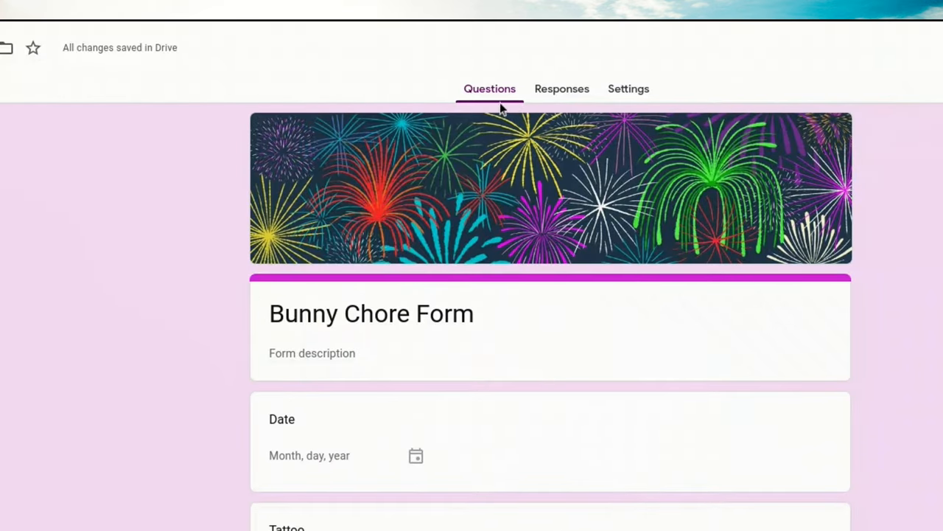
mouse_move(492, 100)
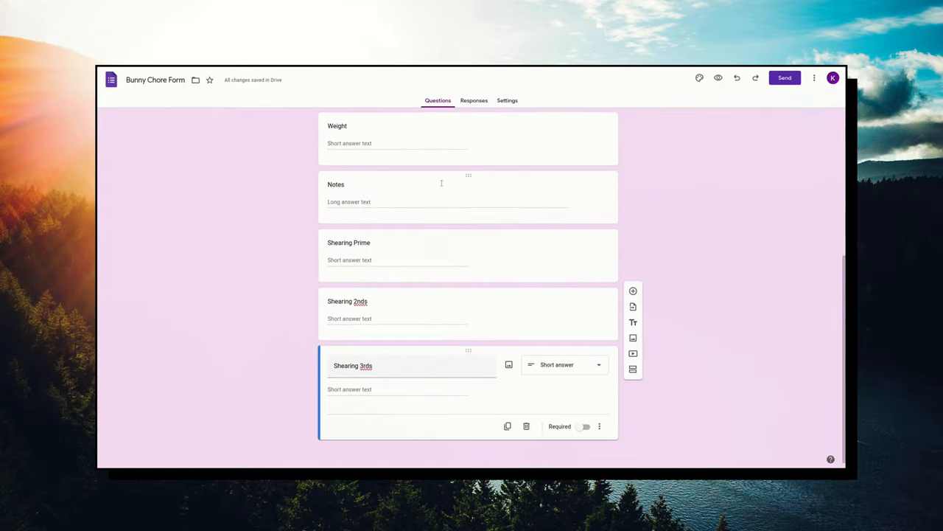
left_click(474, 101)
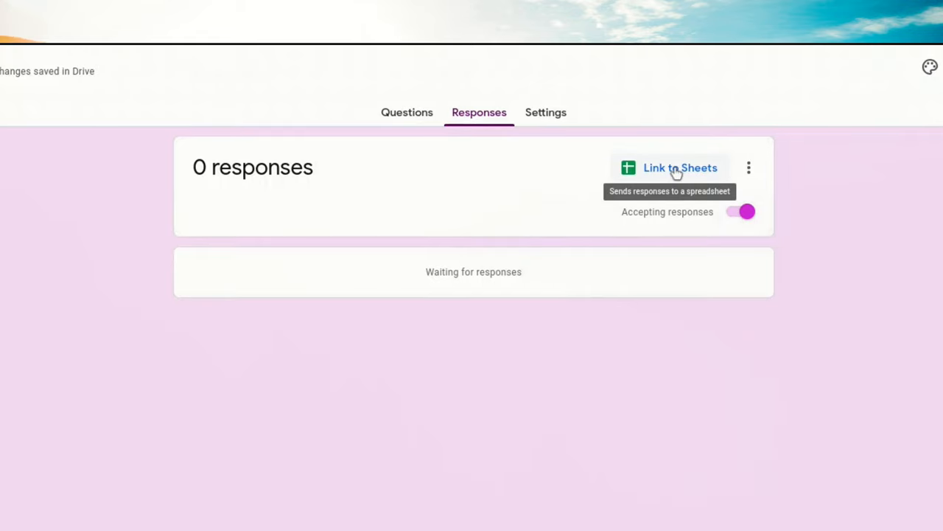
mouse_move(681, 169)
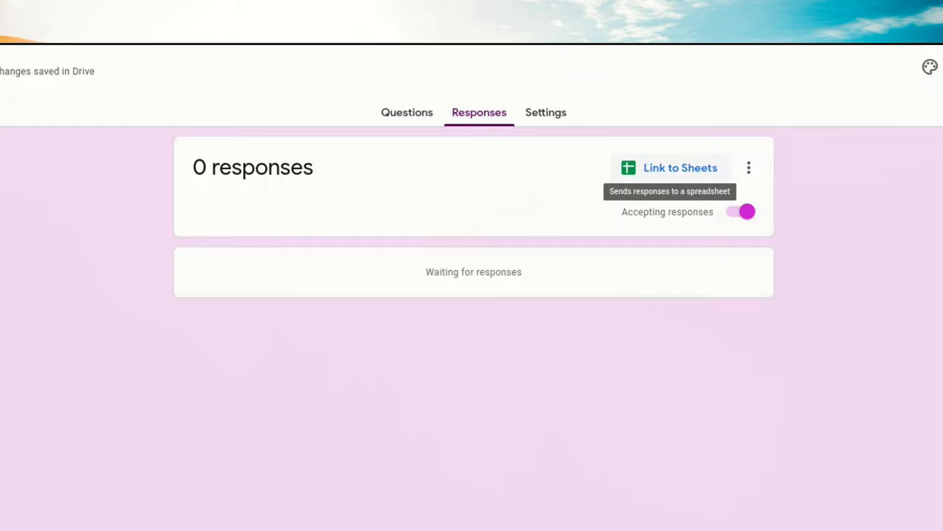
Link the form's responses to a new spreadsheet named Bunny Chore Form.
left_click(669, 168)
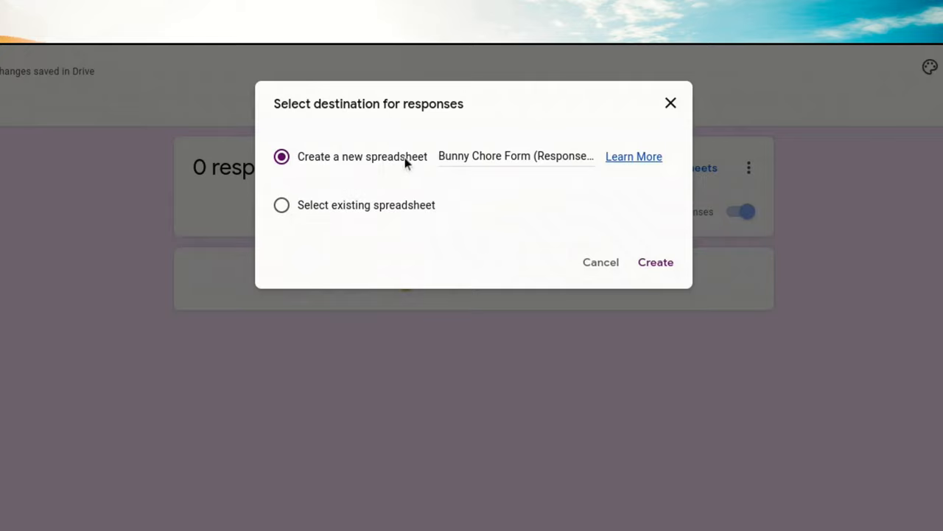
mouse_move(301, 233)
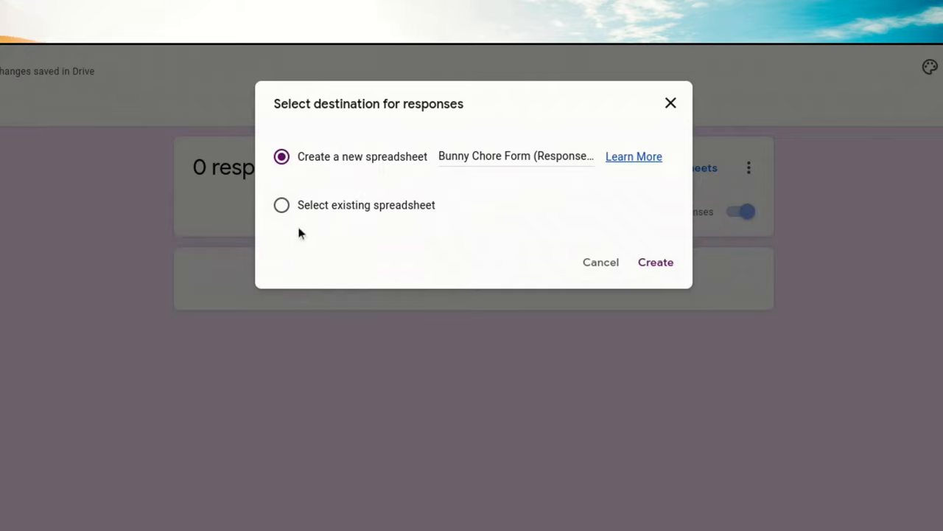
mouse_move(537, 156)
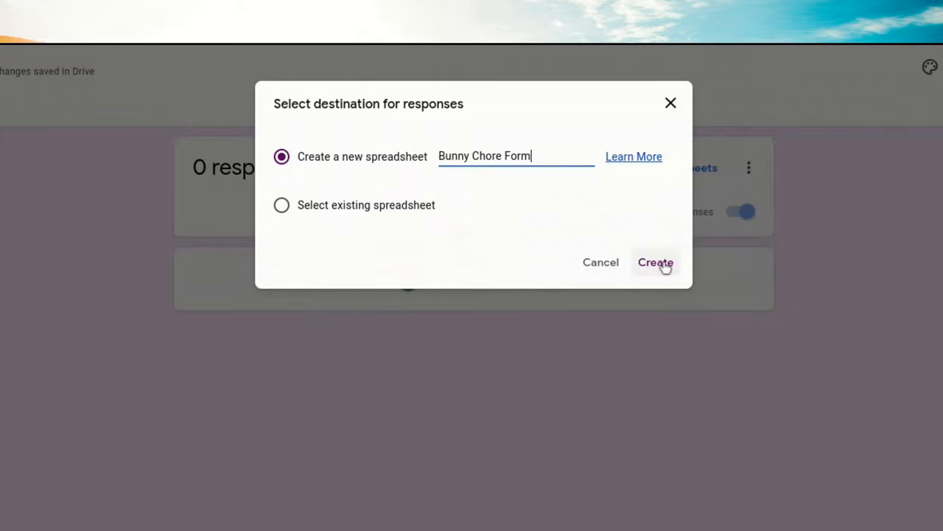
left_click(655, 263)
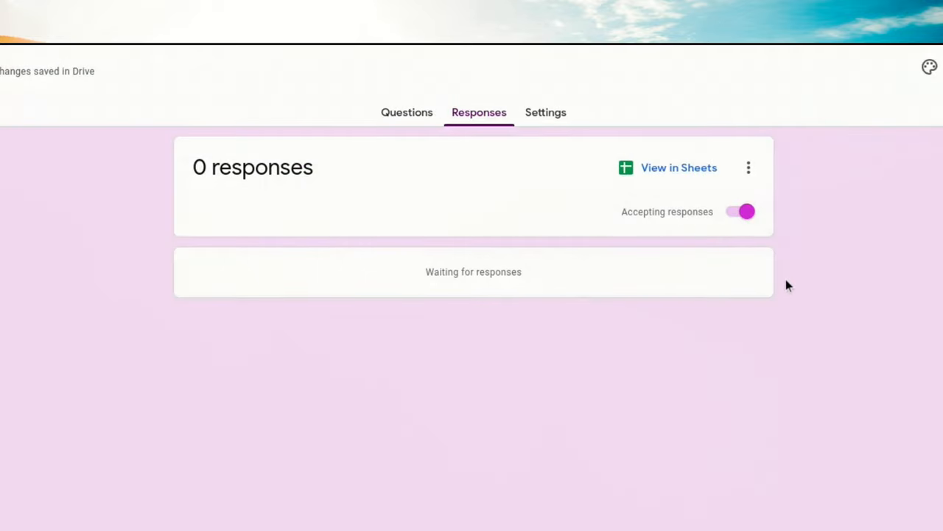
left_click(669, 168)
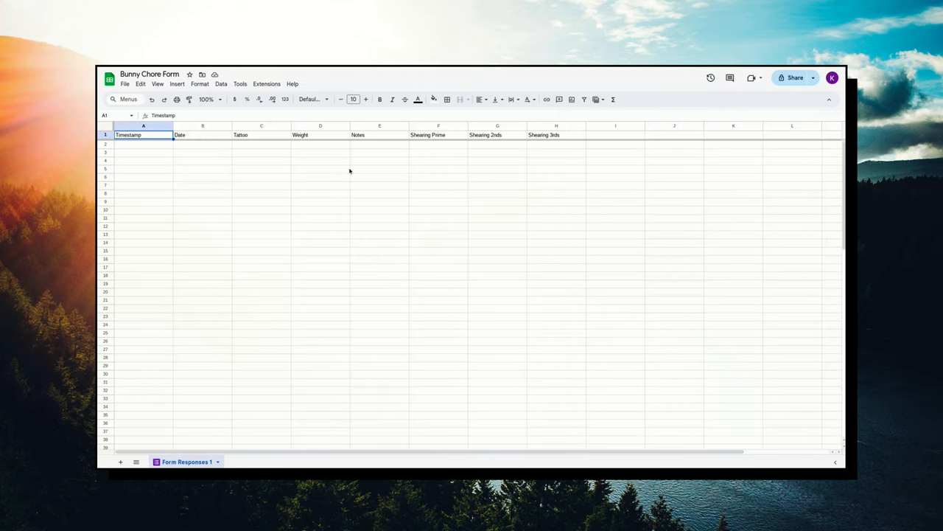
mouse_move(209, 156)
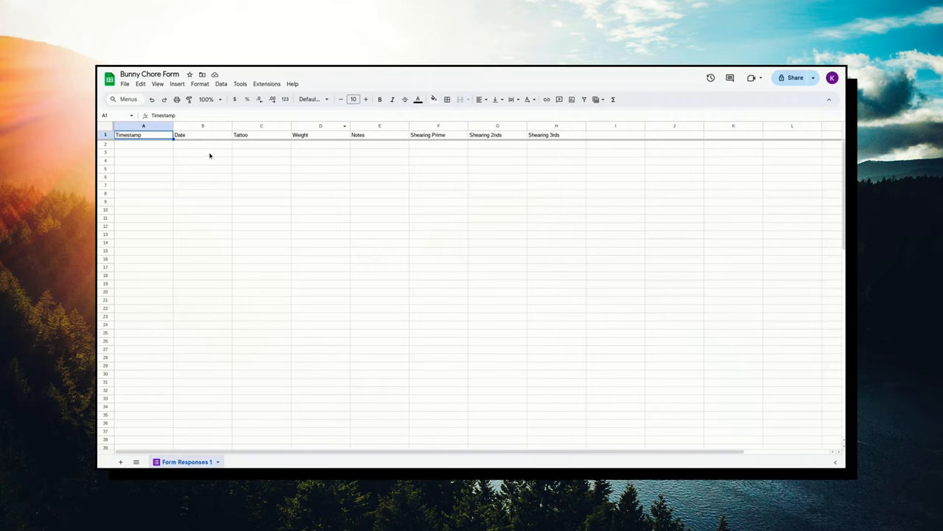
mouse_move(209, 155)
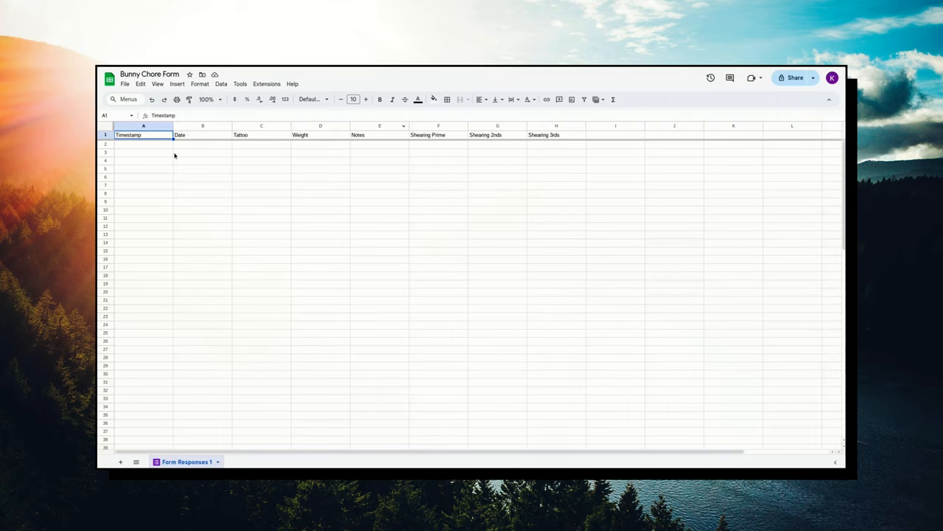
mouse_move(424, 140)
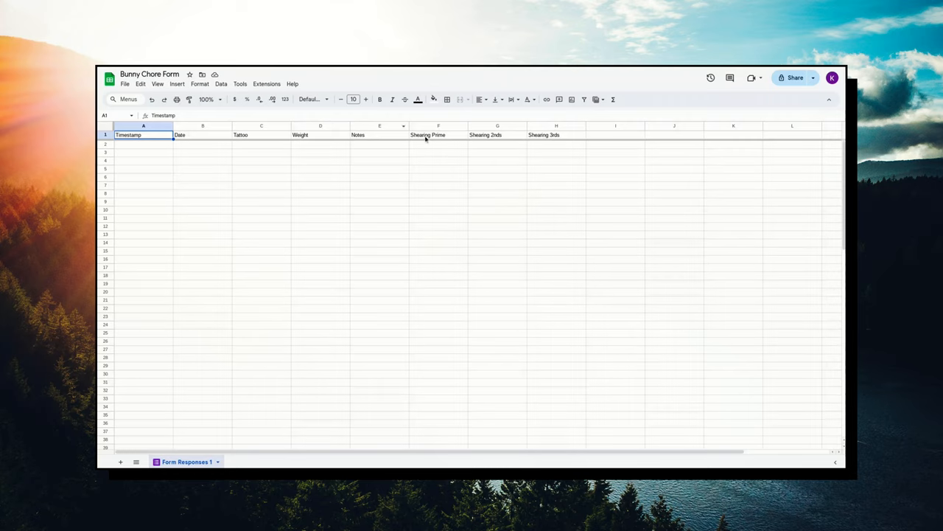
mouse_move(221, 183)
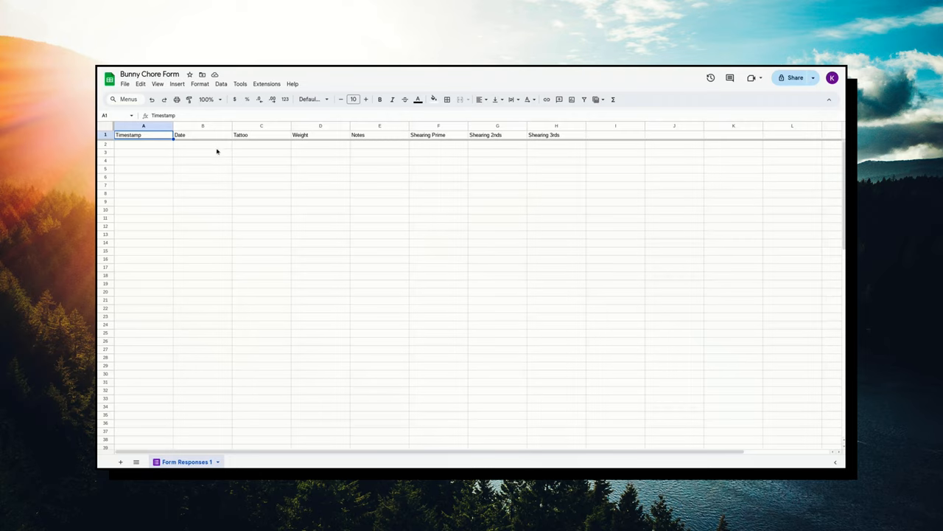
left_click(203, 136)
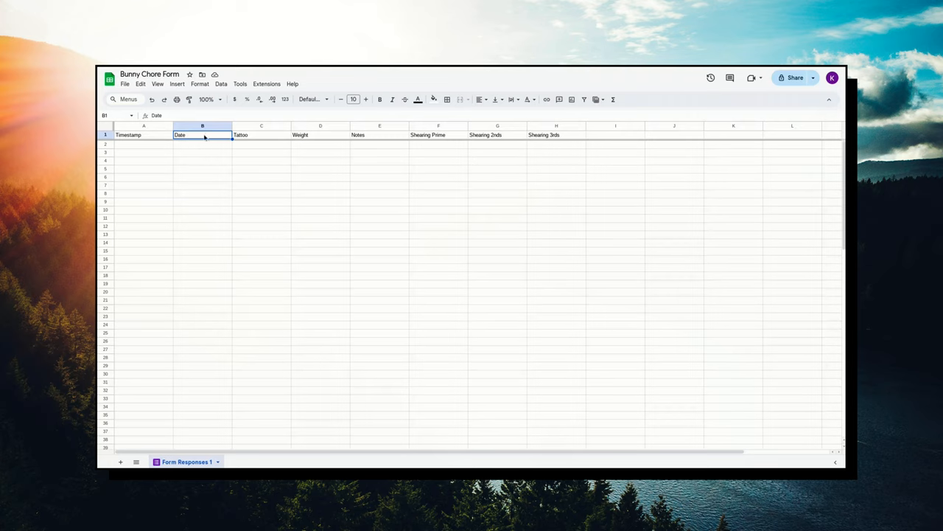
left_click(143, 136)
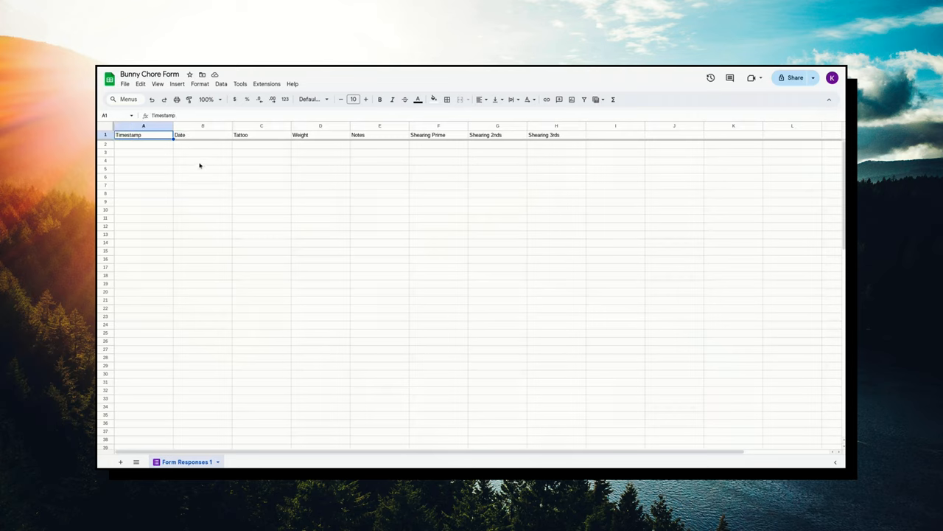
left_click(201, 136)
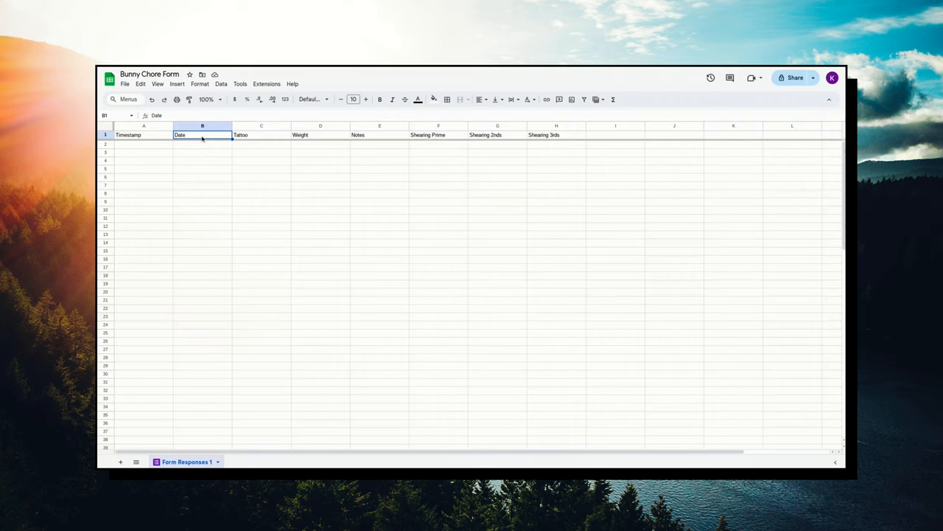
left_click(145, 136)
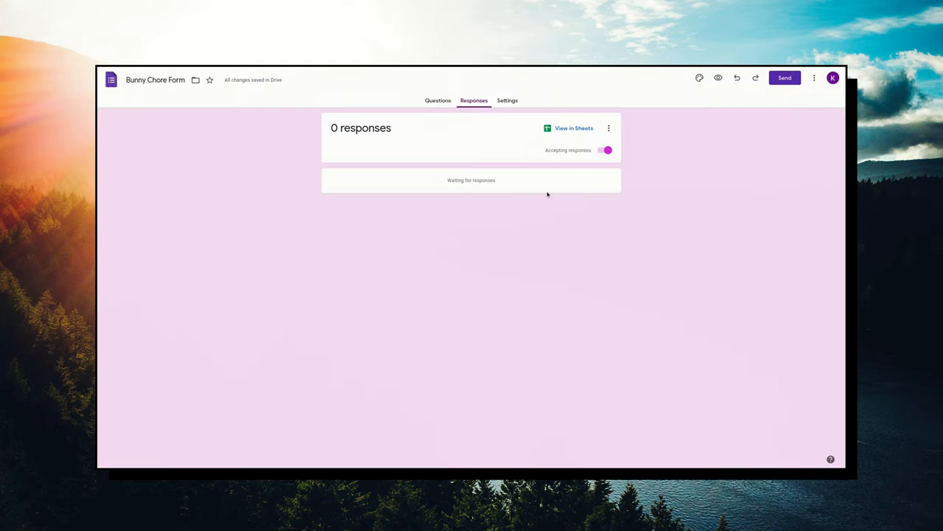
mouse_move(454, 109)
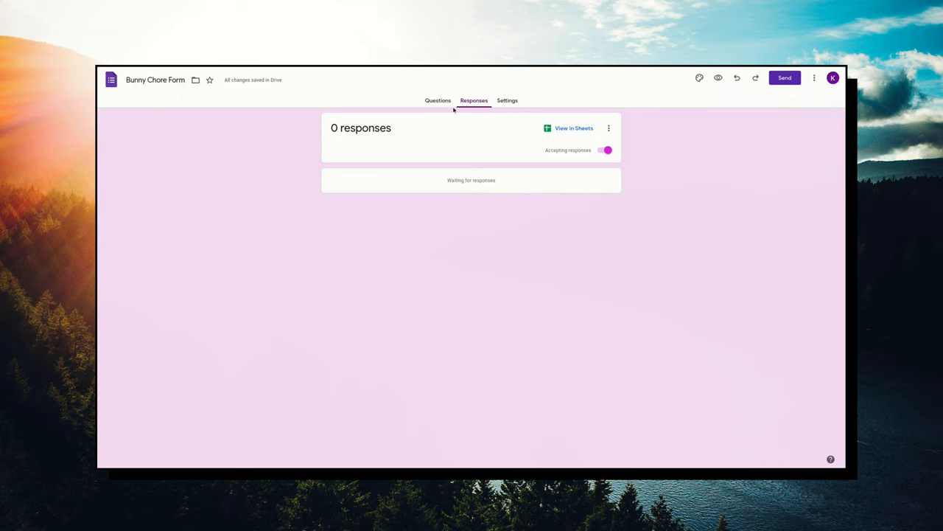
Delete the Date question so Tattoo comes first, then return to the responses overview.
left_click(438, 101)
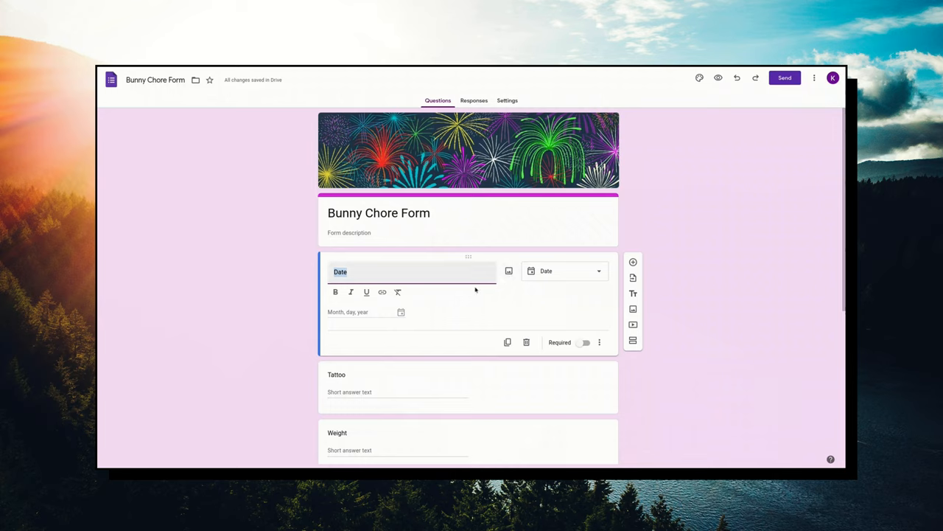
mouse_move(632, 294)
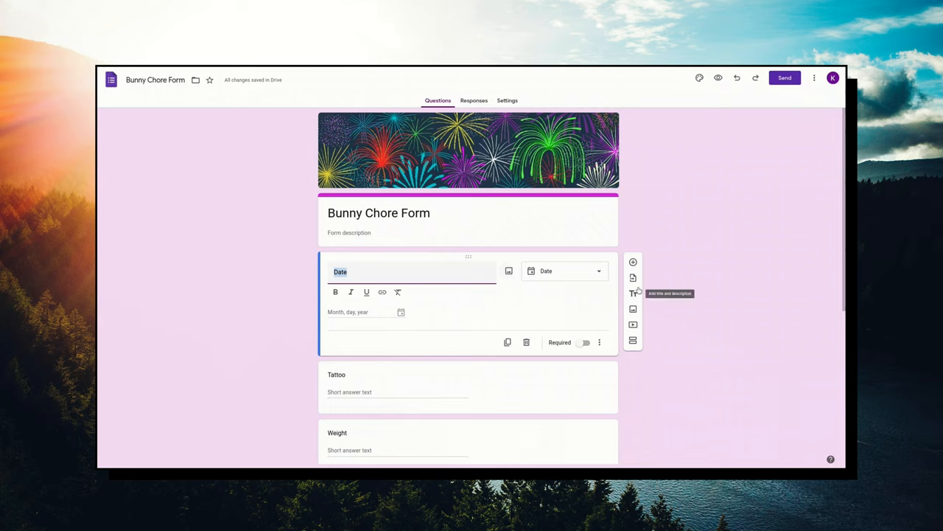
mouse_move(526, 342)
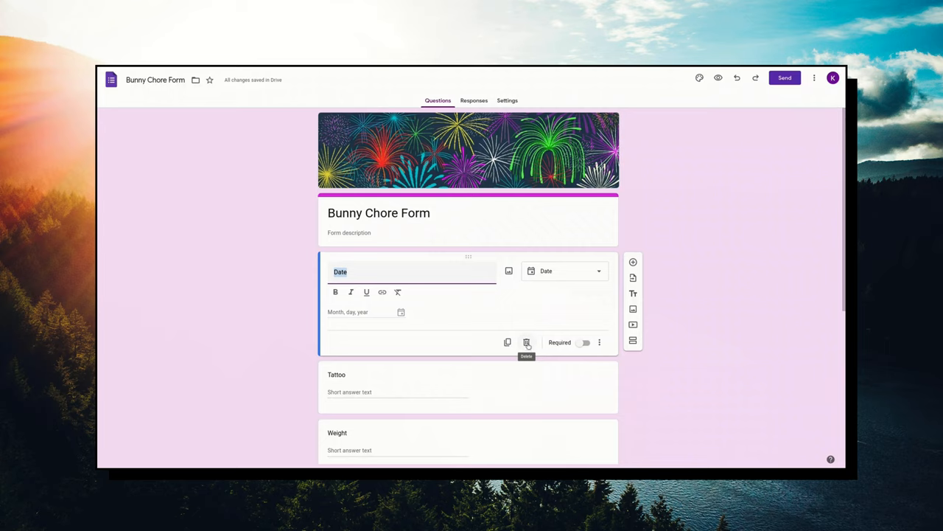
left_click(526, 342)
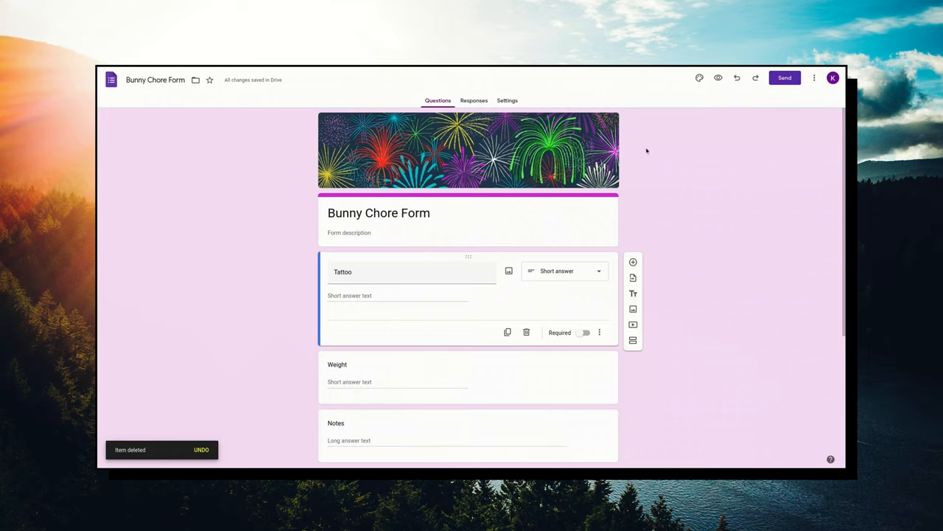
left_click(475, 100)
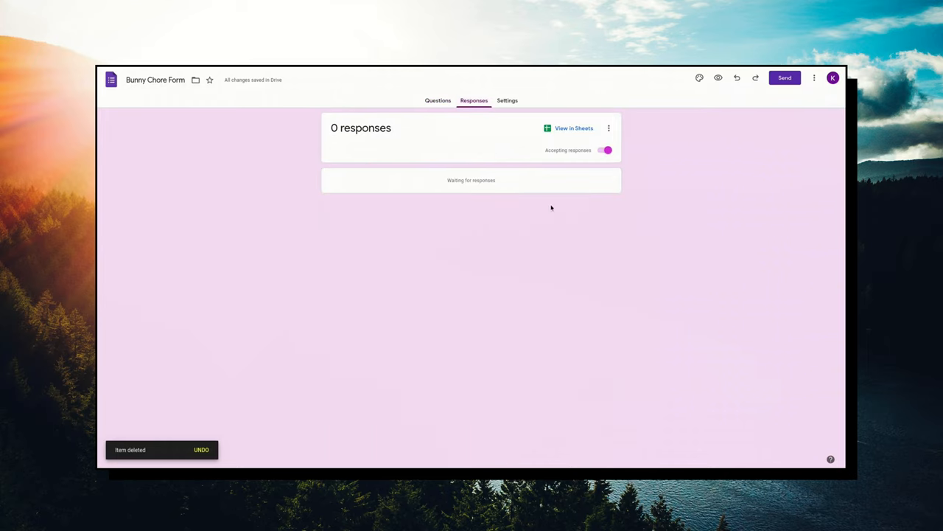
In the linked sheet, select the Date column and bring up its column actions.
left_click(573, 126)
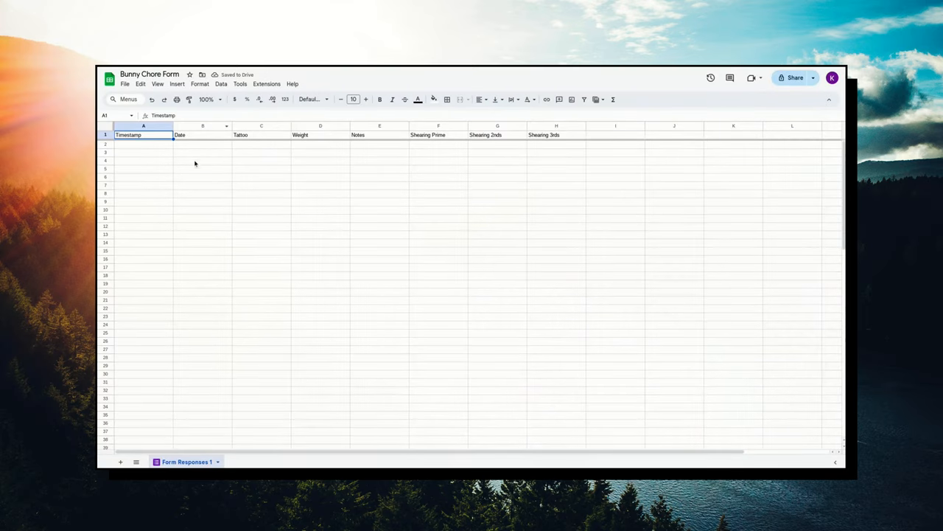
left_click(204, 125)
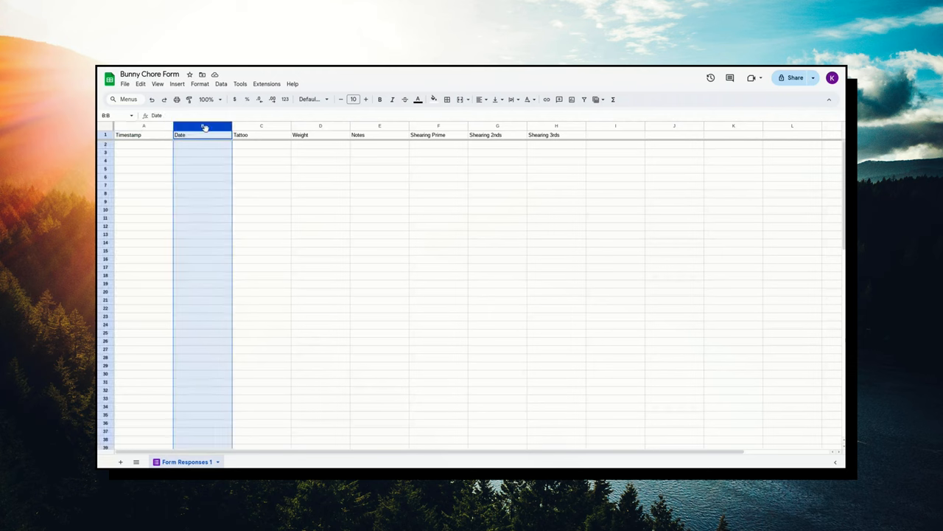
right_click(203, 127)
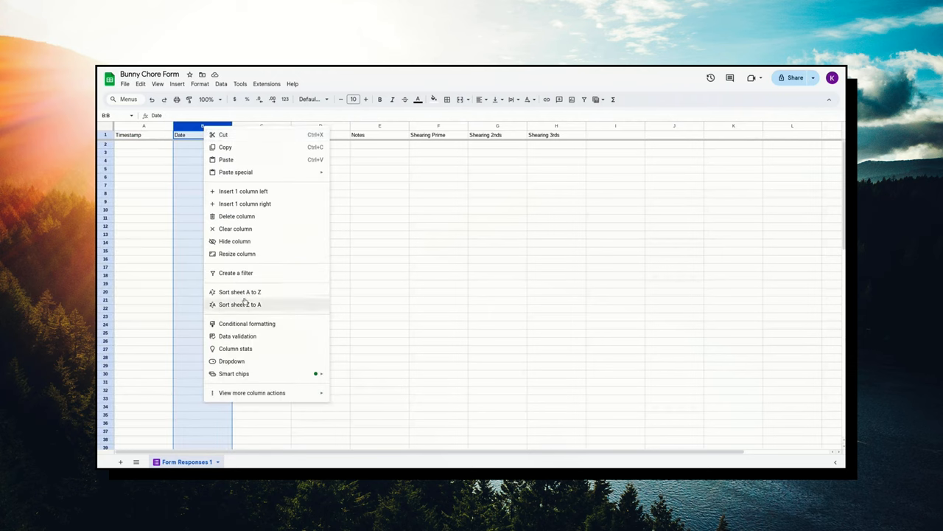
mouse_move(236, 253)
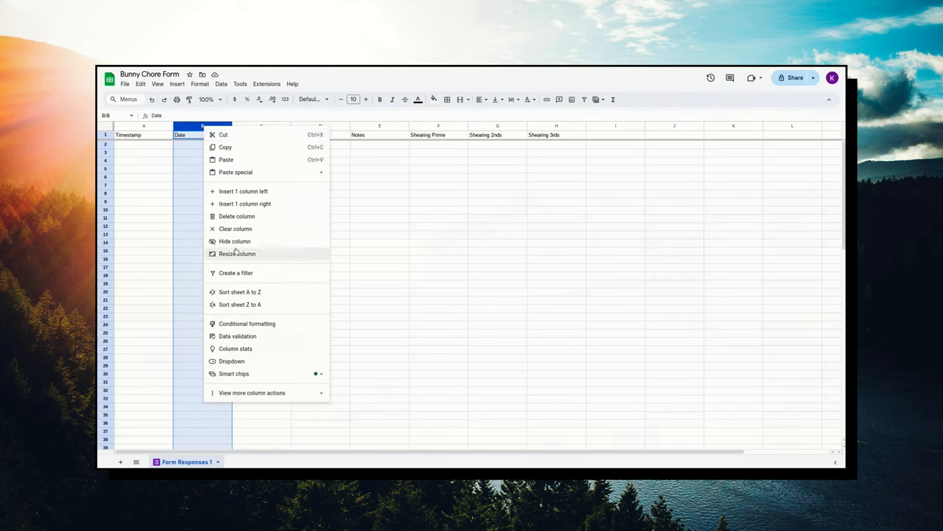
mouse_move(236, 292)
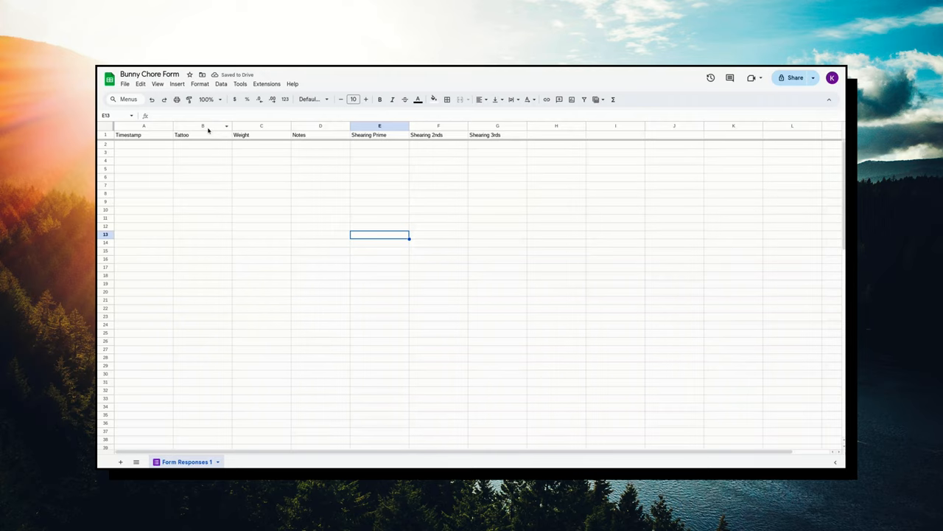
mouse_move(395, 133)
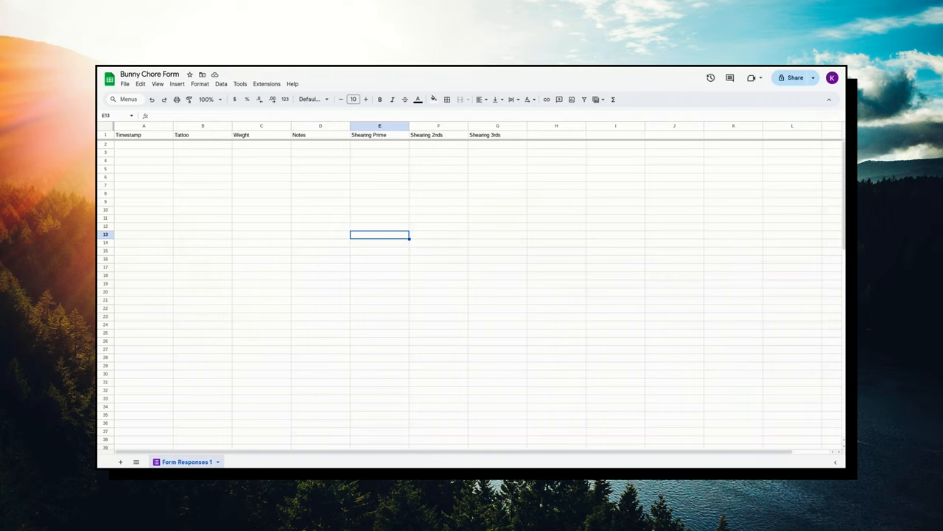
mouse_move(369, 172)
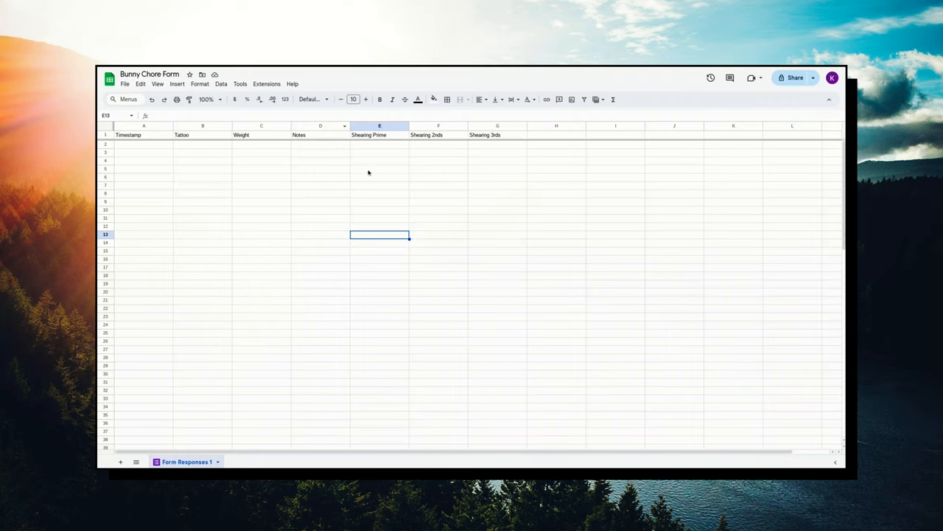
mouse_move(374, 198)
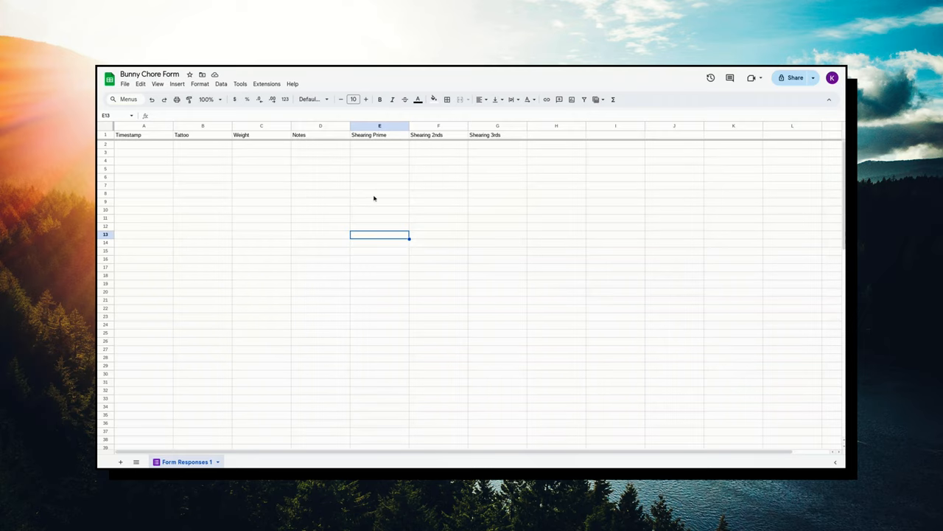
mouse_move(259, 180)
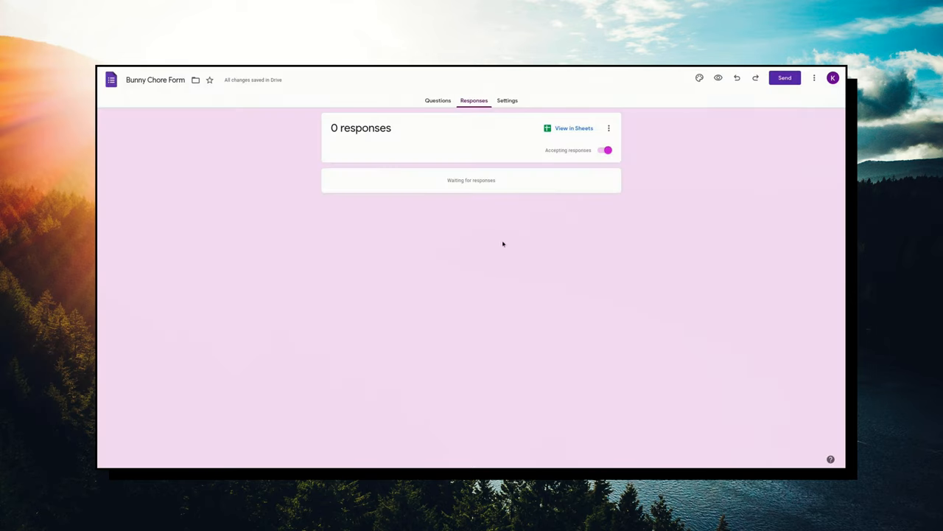
In Settings under Responses, switch on Allow response editing.
left_click(507, 100)
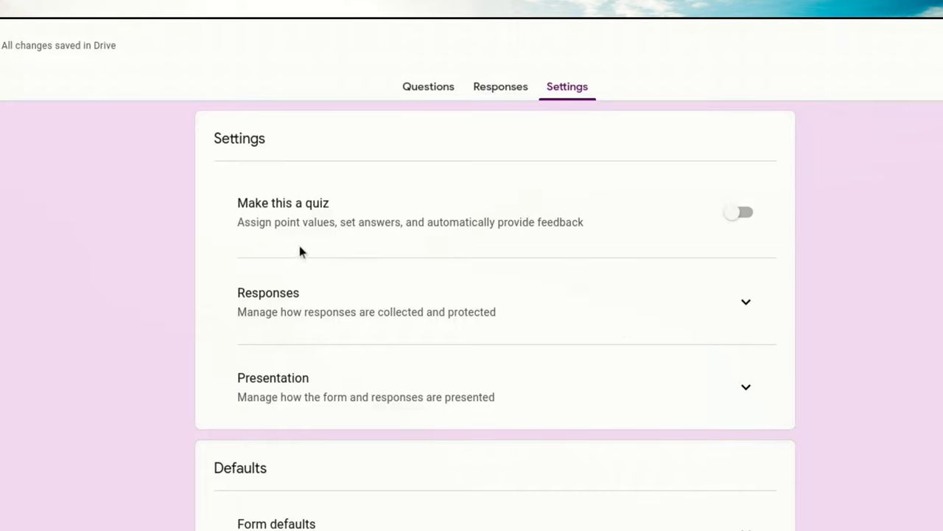
mouse_move(525, 221)
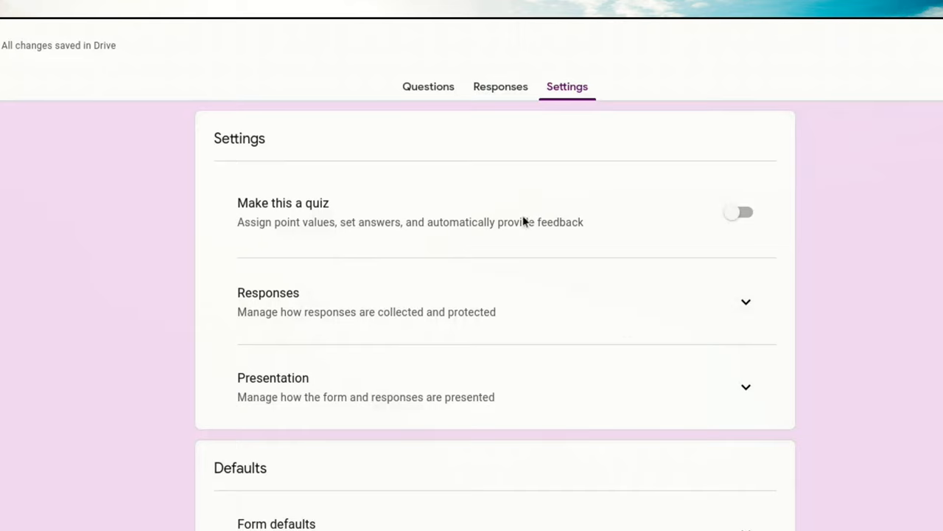
mouse_move(750, 337)
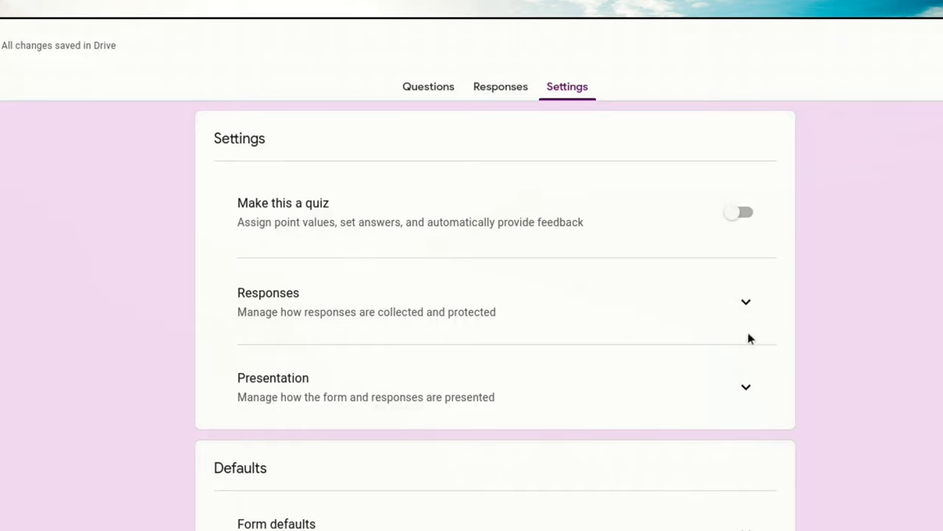
mouse_move(310, 330)
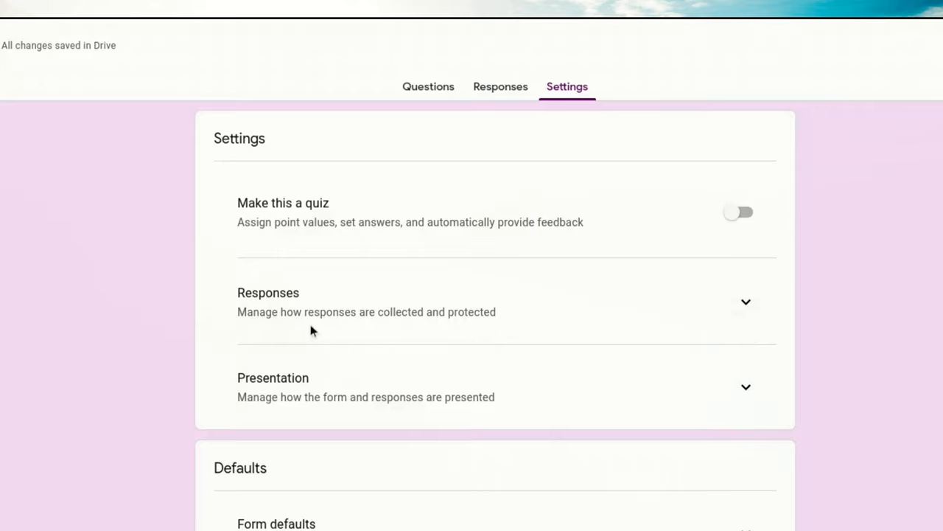
mouse_move(342, 420)
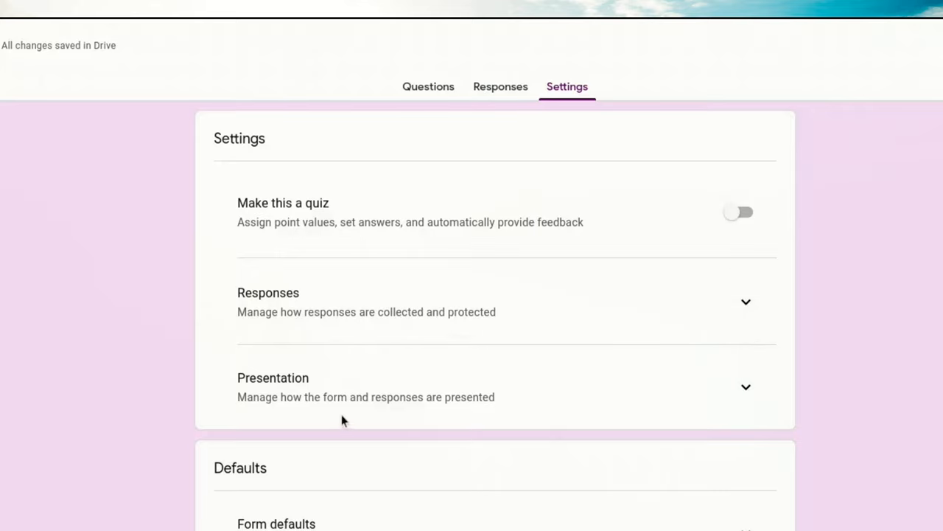
left_click(746, 300)
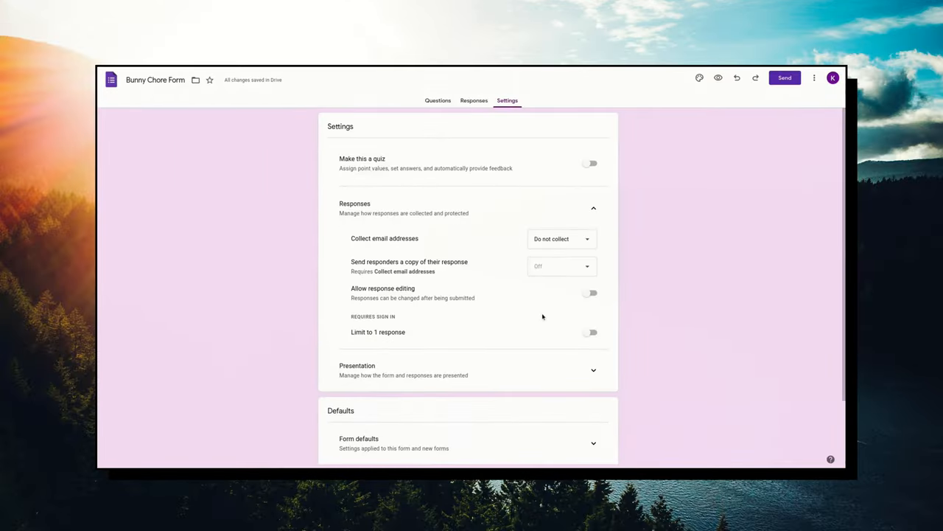
scroll("down", 3)
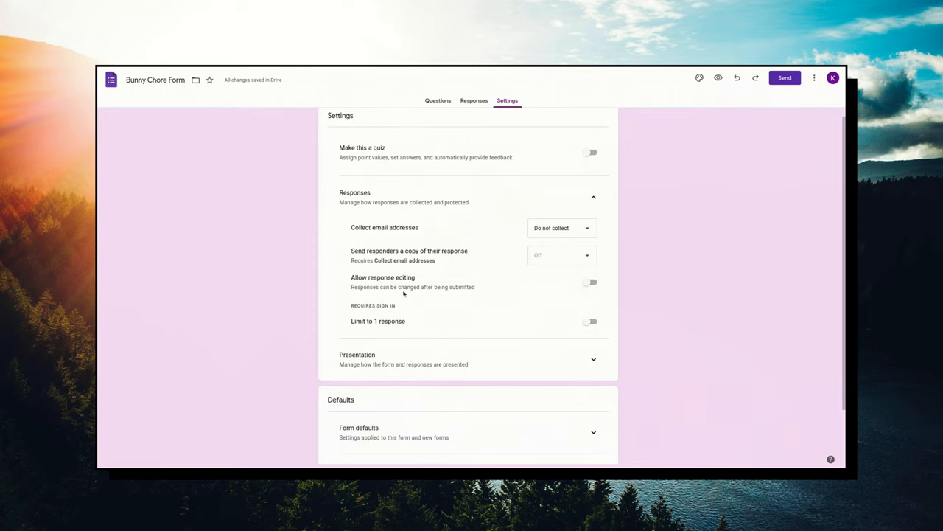
mouse_move(378, 290)
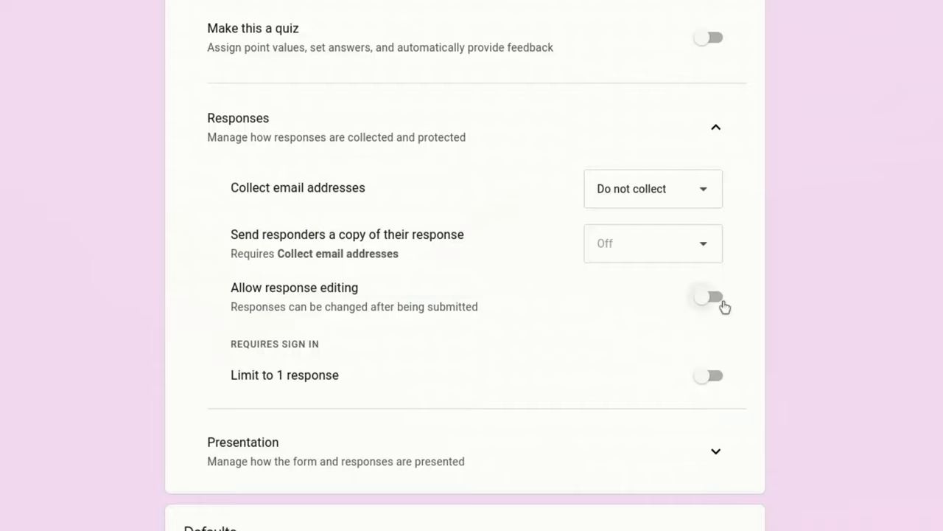
left_click(708, 296)
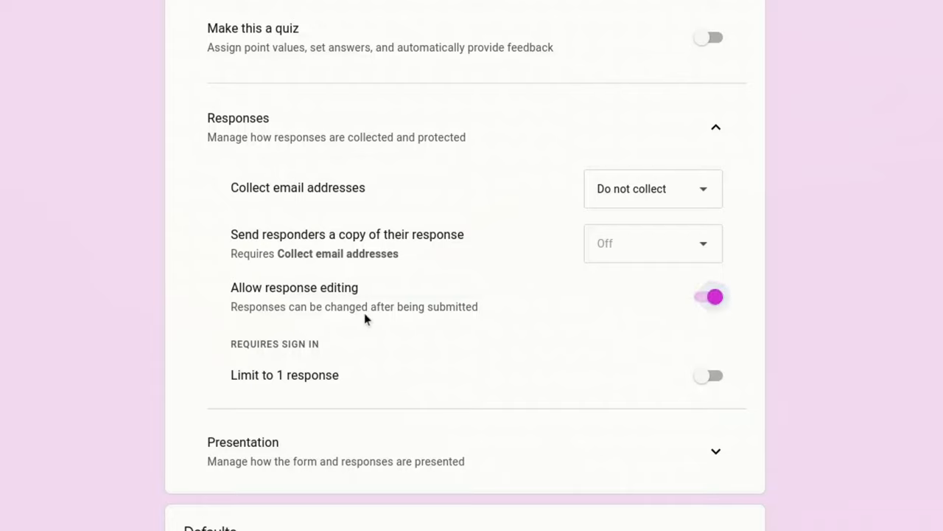
mouse_move(557, 326)
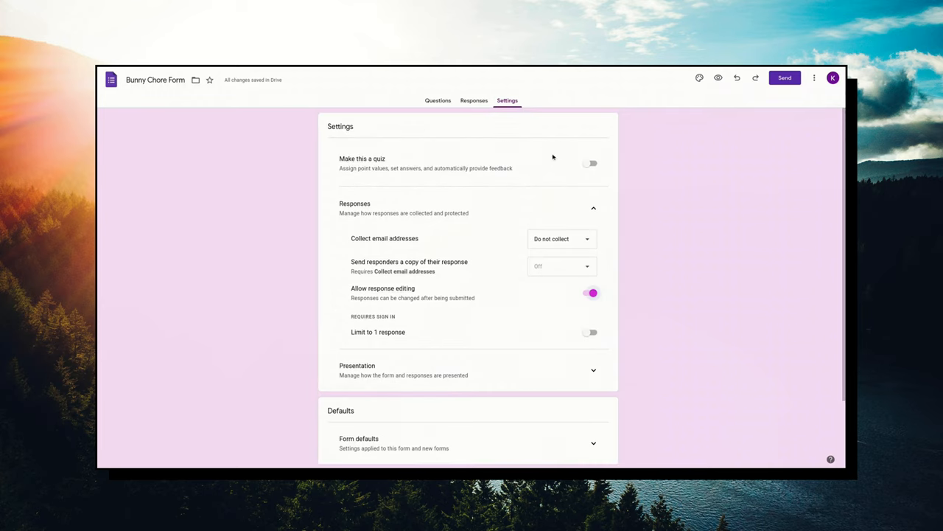
mouse_move(460, 117)
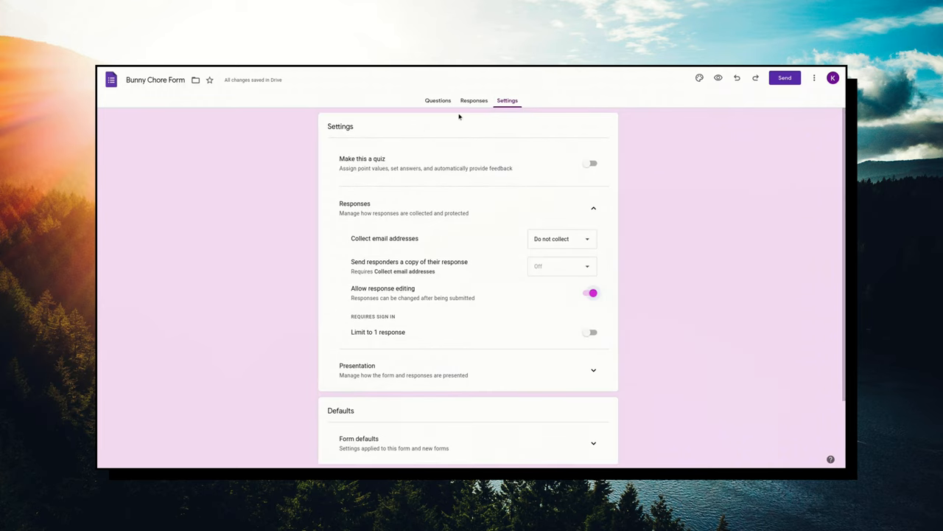
Preview the live Bunny Chore Form as a responder and look over its questions.
left_click(438, 100)
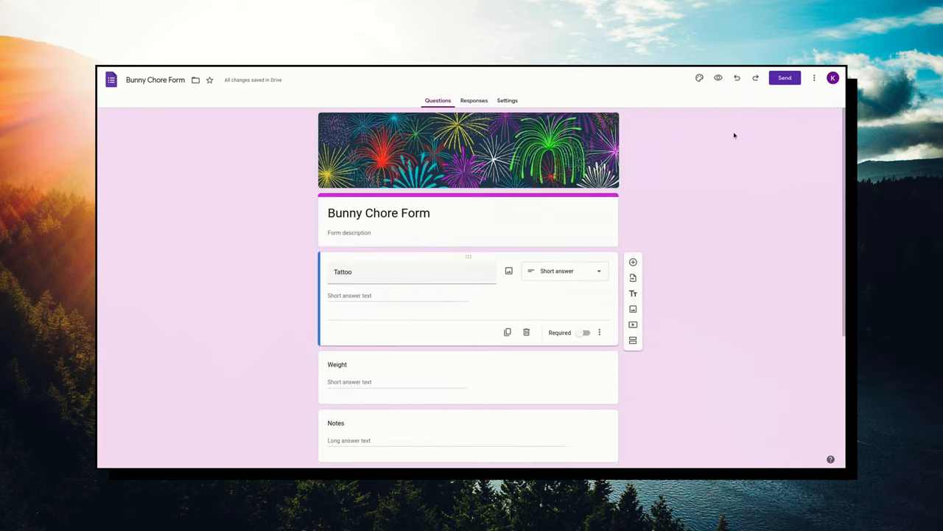
mouse_move(698, 77)
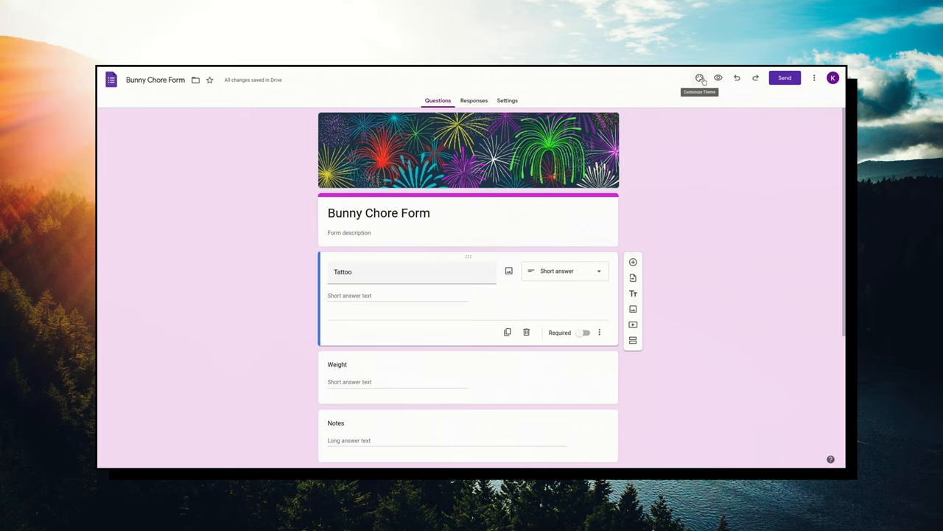
left_click(718, 78)
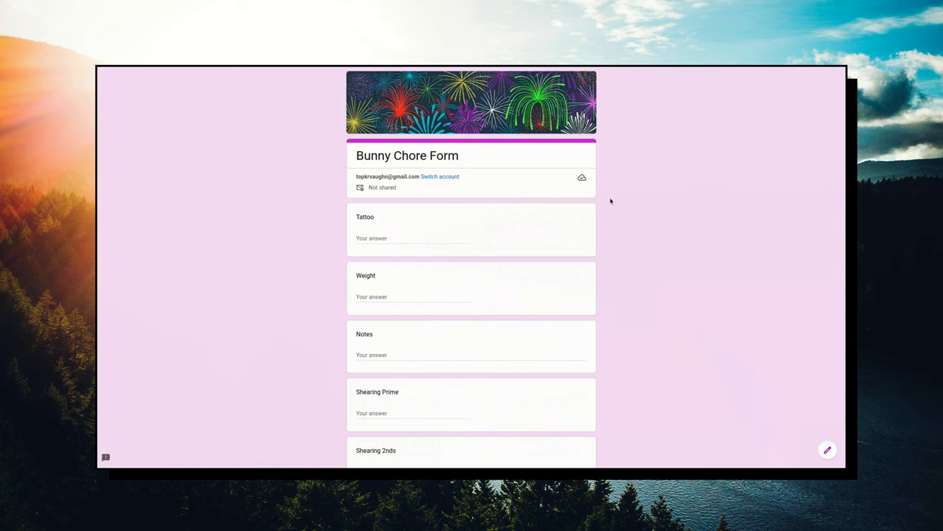
scroll("down", 3)
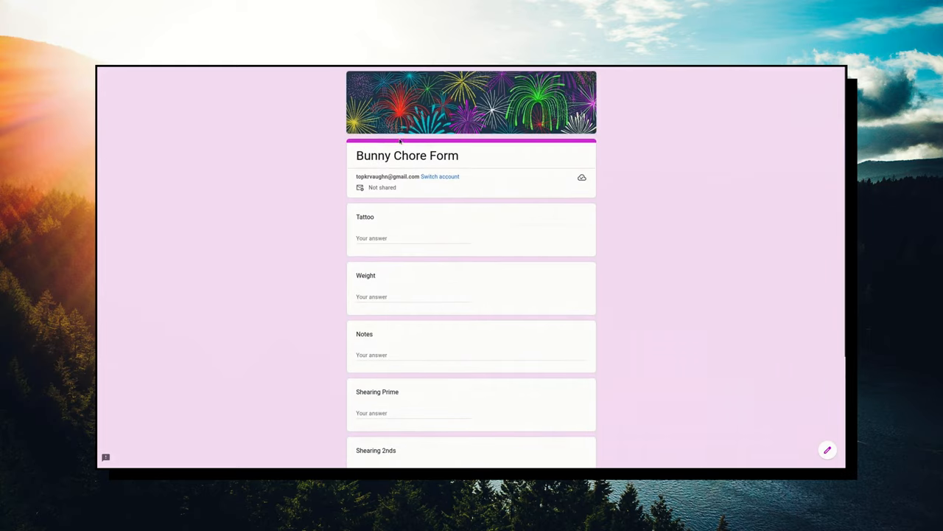
scroll("down", 3)
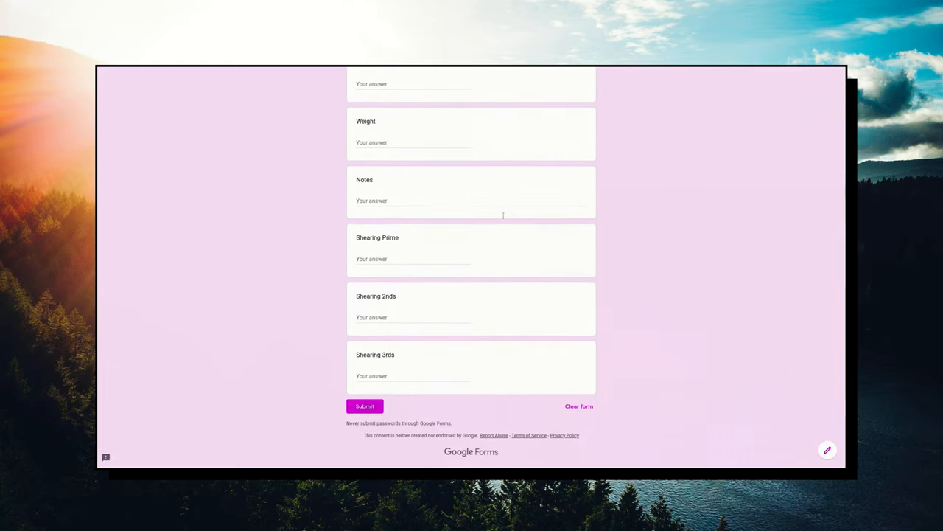
mouse_move(640, 125)
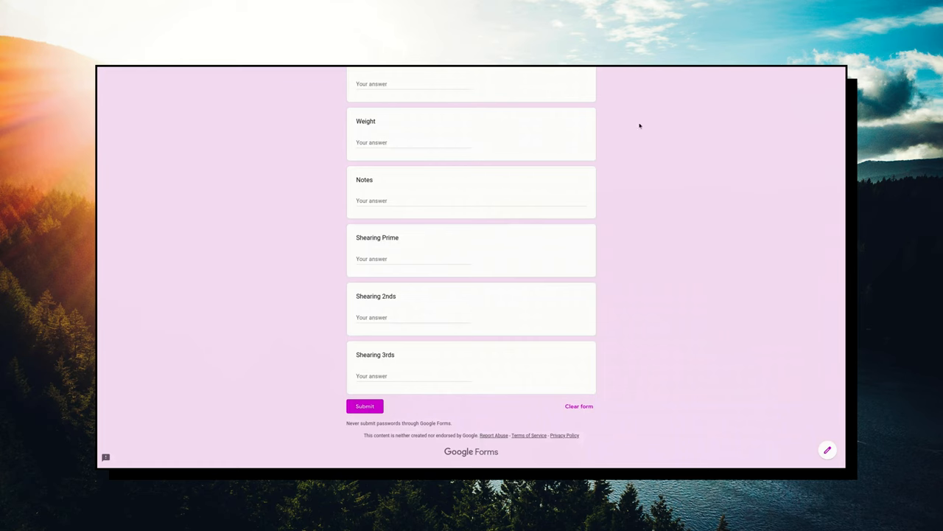
scroll("up", 3)
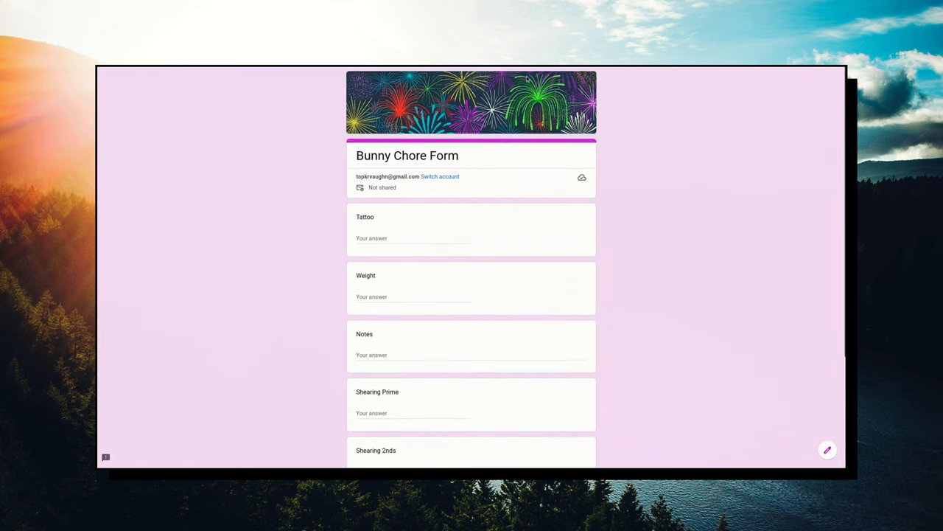
Submit a response with tattoo yay, weight 14 and the note just playing.
left_click(413, 239)
type("yay")
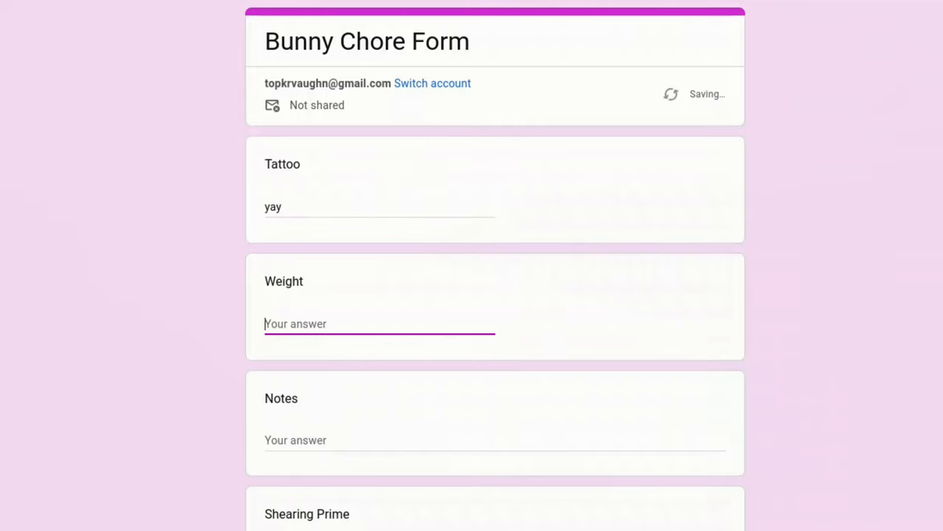
type("14")
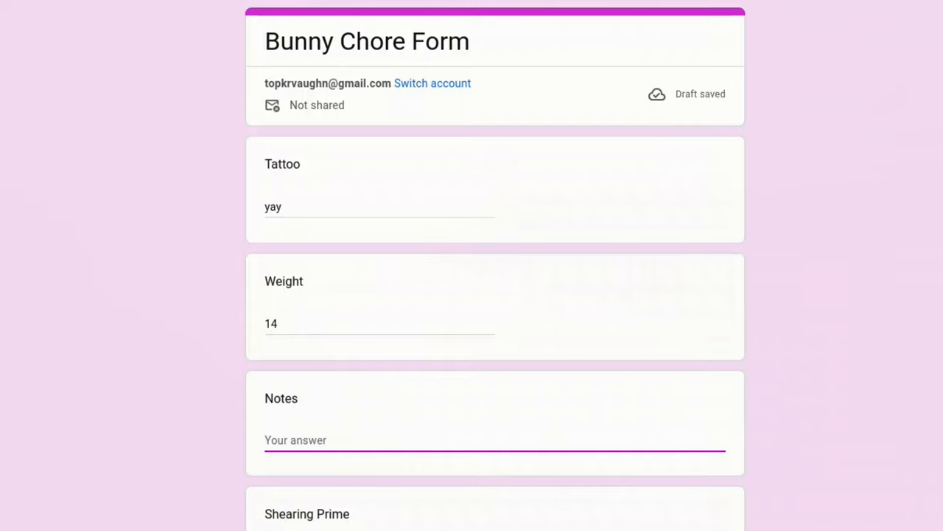
type("just playing")
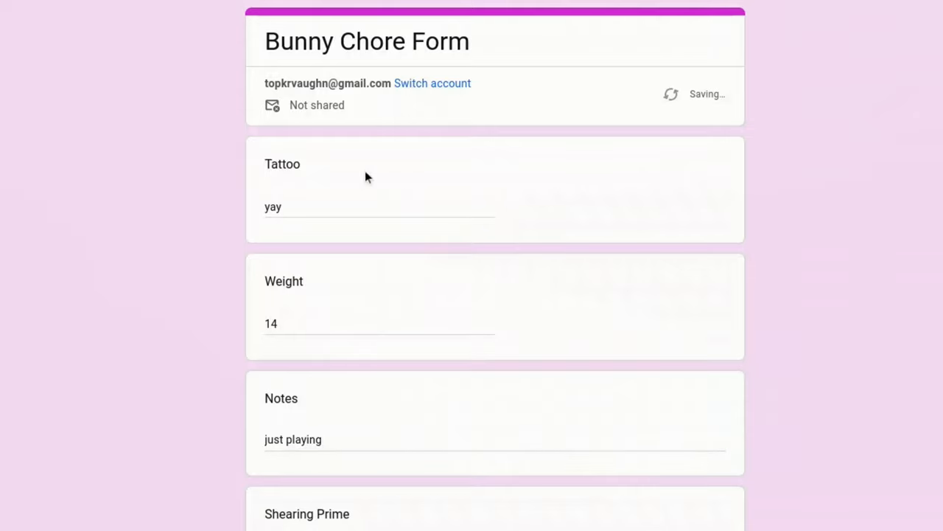
scroll("down", 3)
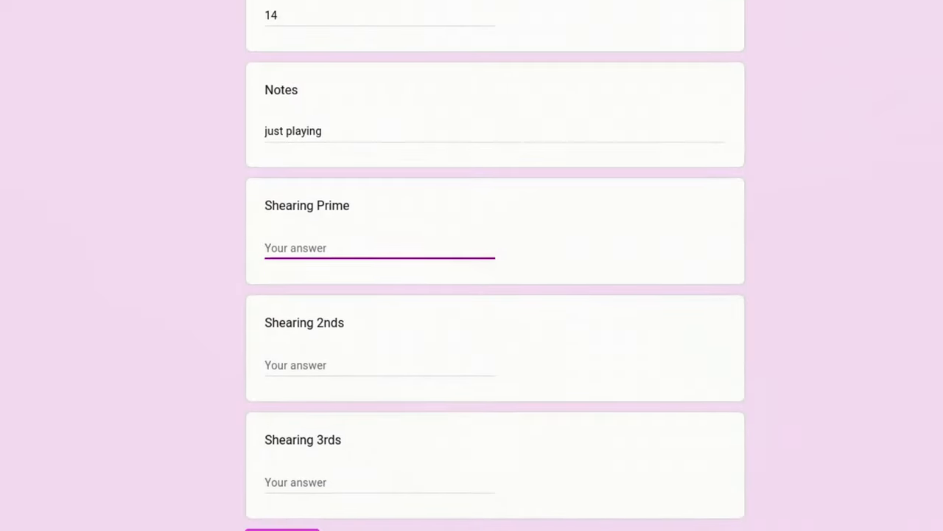
left_click(283, 530)
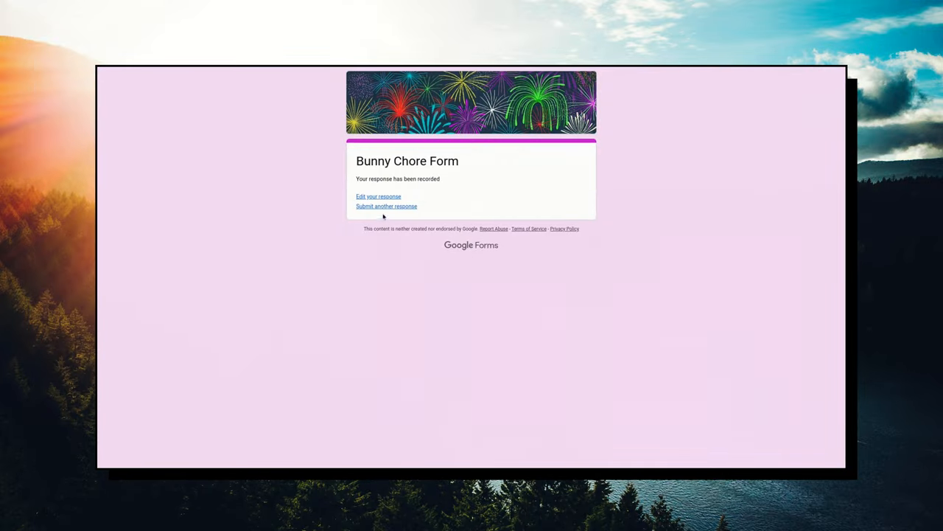
mouse_move(382, 214)
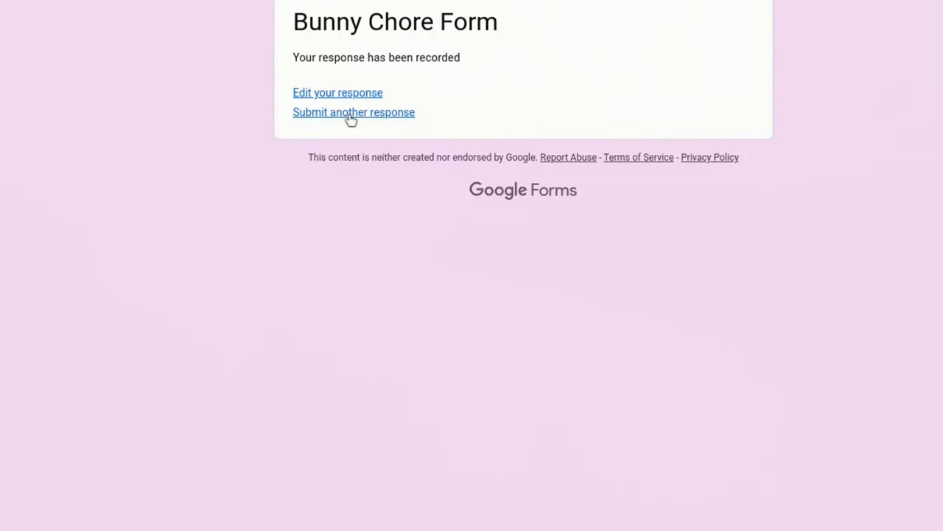
Fill a second response with tattoo err, weight 7 and the note playing around.
left_click(353, 112)
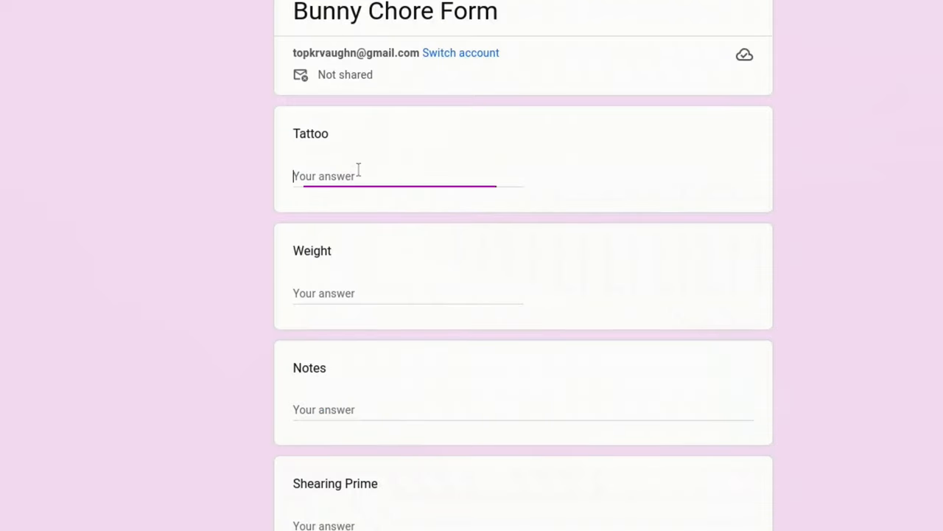
left_click(406, 177)
type("err")
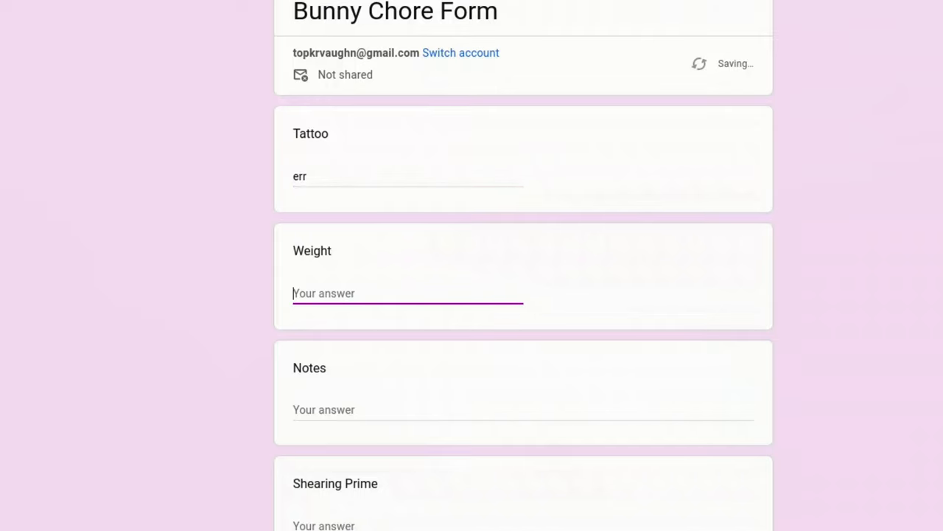
type("7")
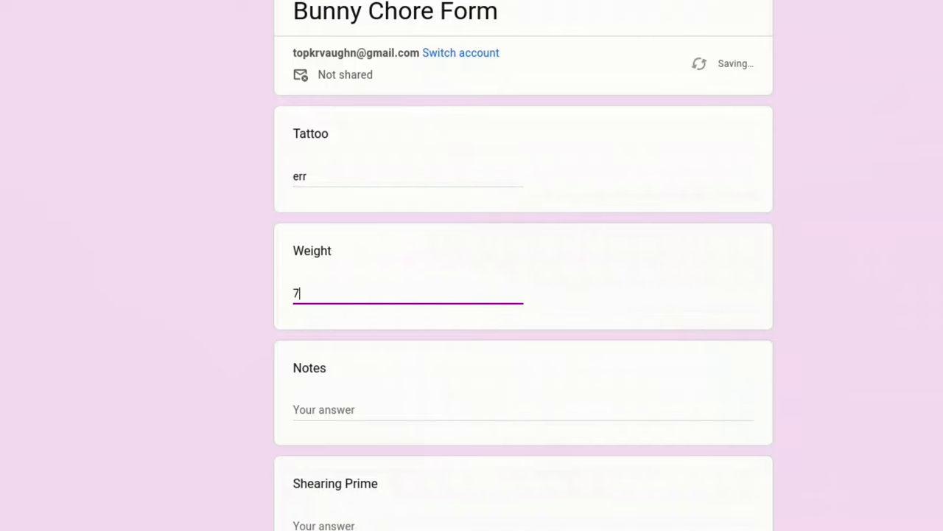
left_click(522, 410)
type("more l")
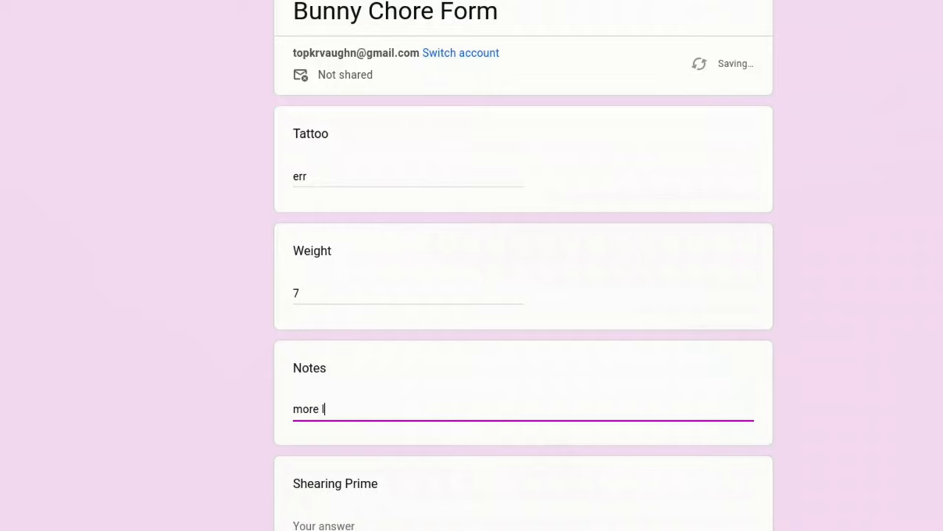
type("p")
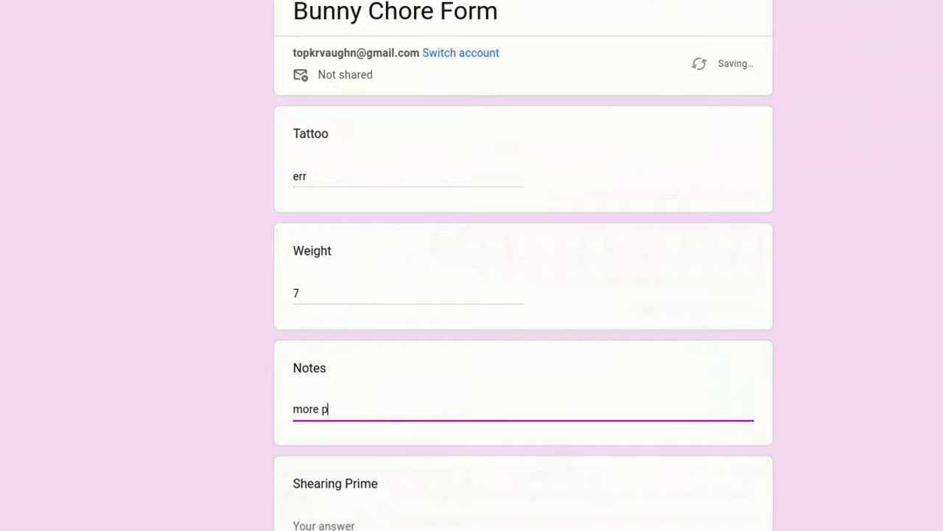
type("laying aroun")
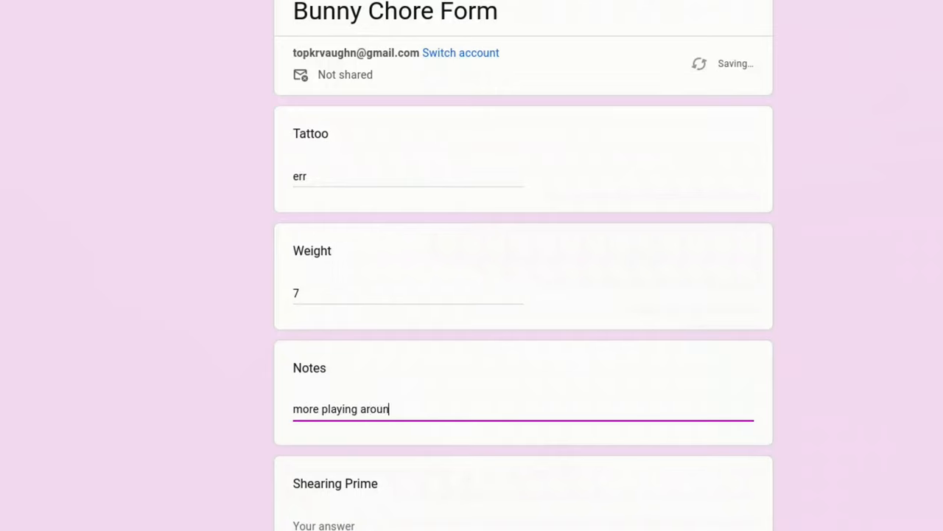
scroll("down", 3)
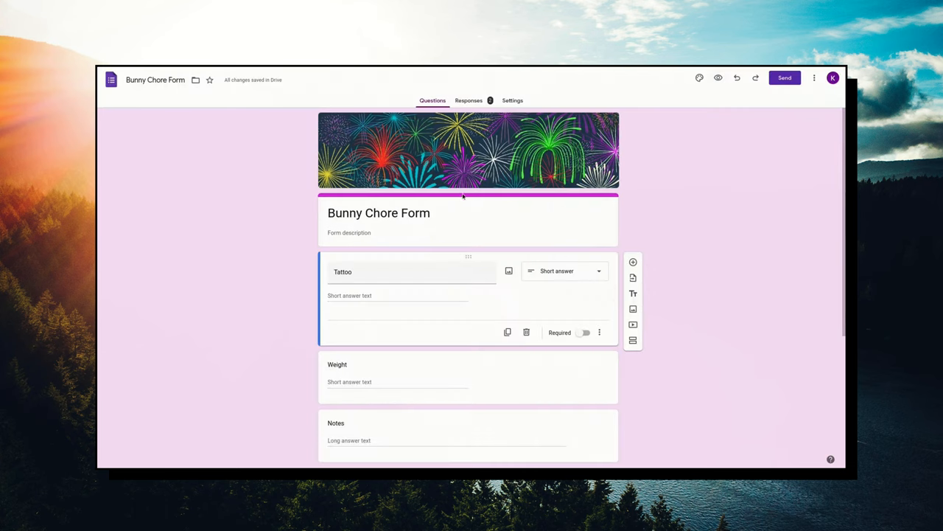
mouse_move(474, 106)
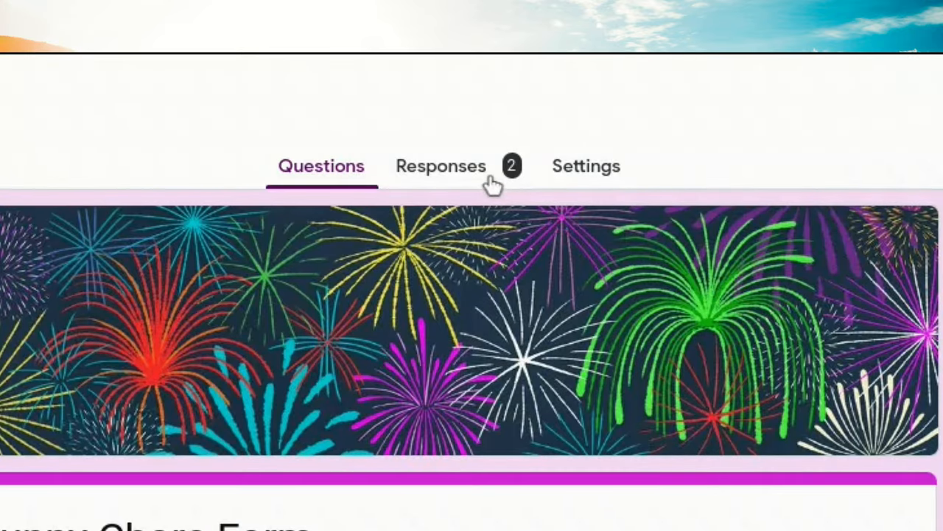
mouse_move(460, 183)
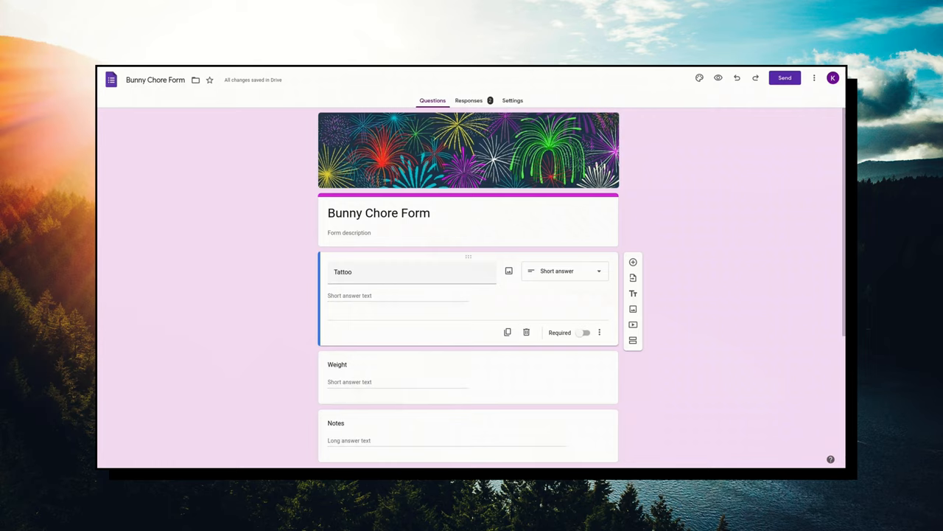
View the two responses by question, then open them in Sheets.
left_click(469, 100)
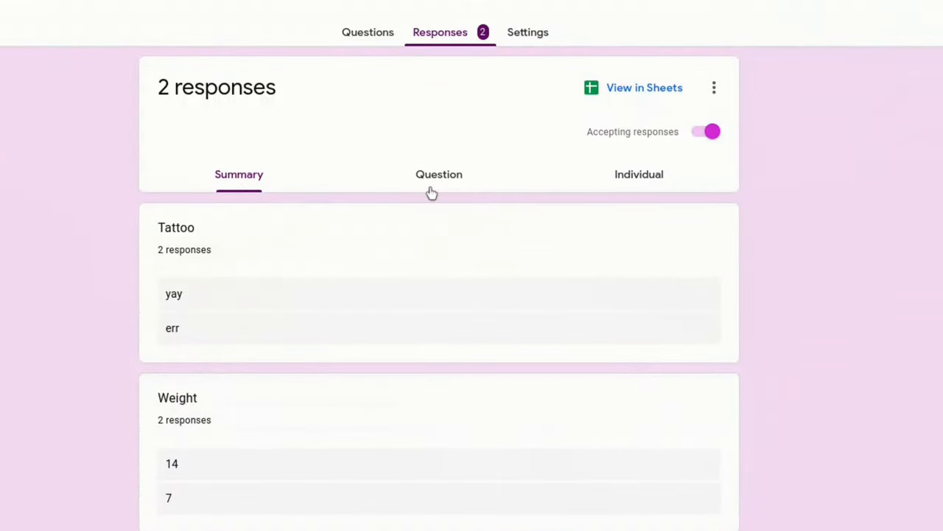
left_click(439, 174)
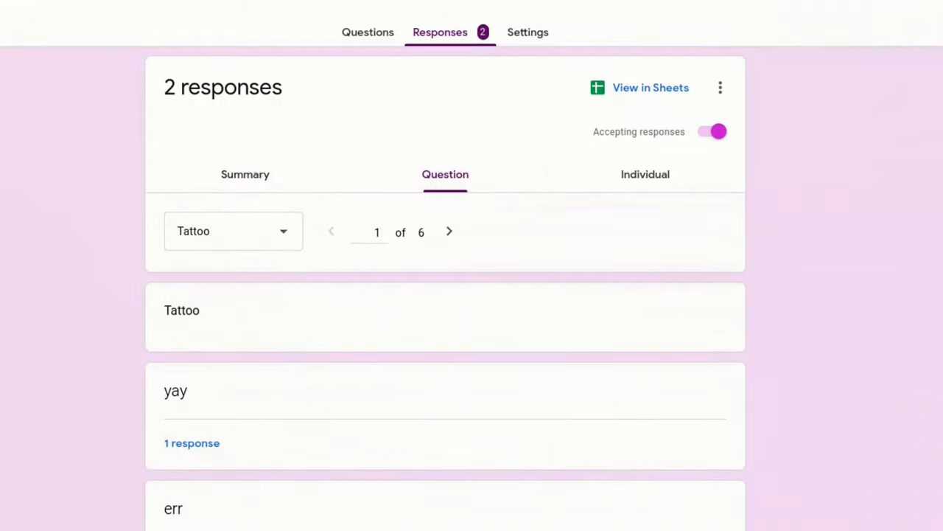
left_click(646, 174)
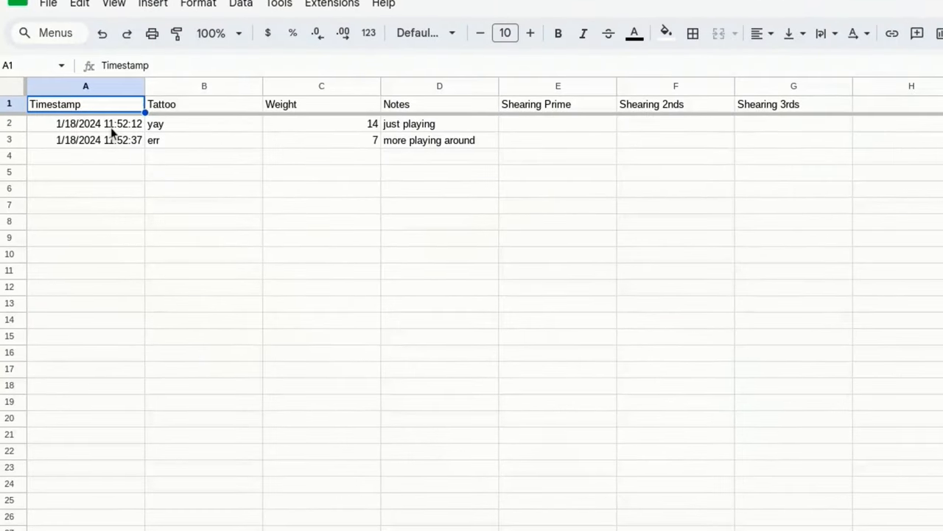
mouse_move(121, 147)
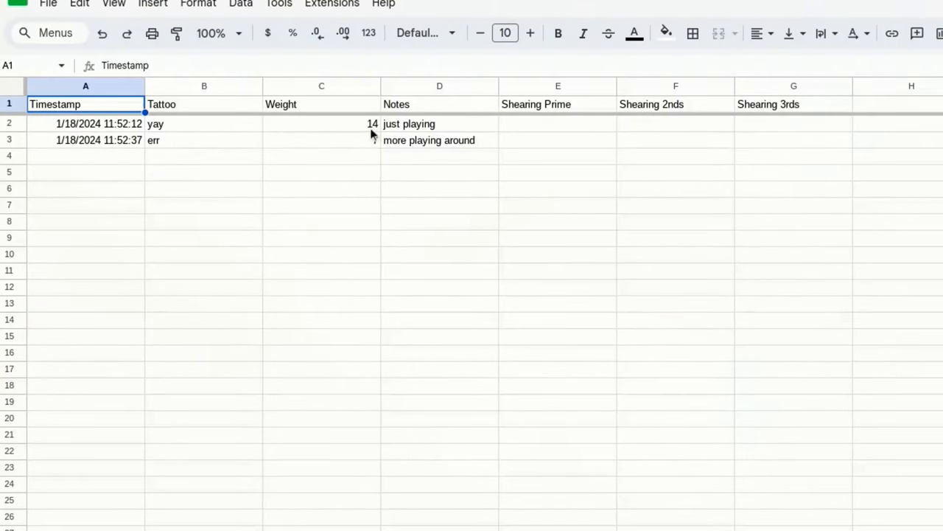
Check the two response rows in the sheet and open a fresh browser tab.
type("7")
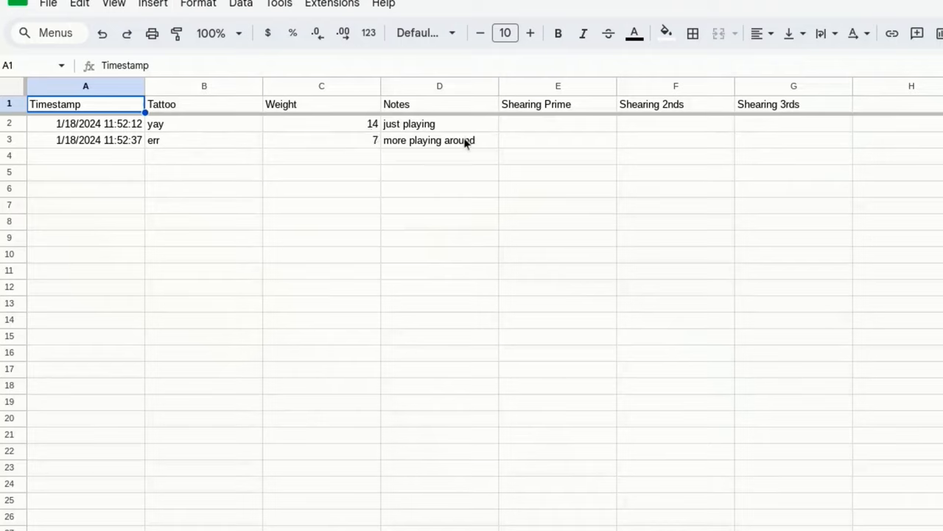
mouse_move(464, 145)
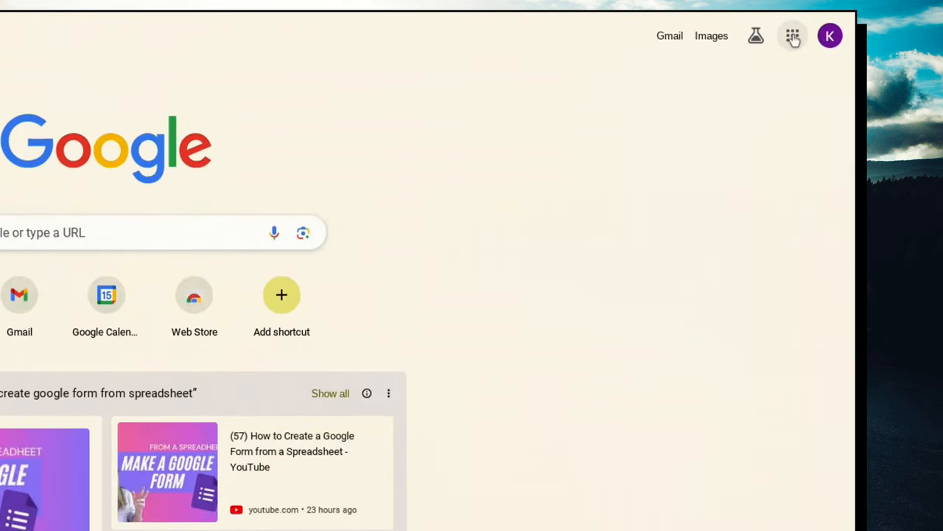
From the Google apps grid go to Sheets home and open the Bunny Chore Form spreadsheet.
left_click(793, 36)
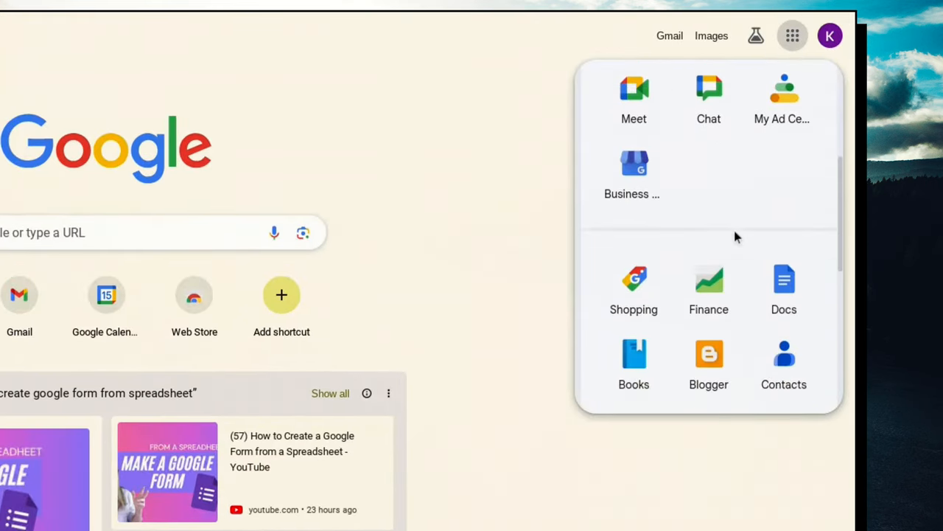
scroll("down", 3)
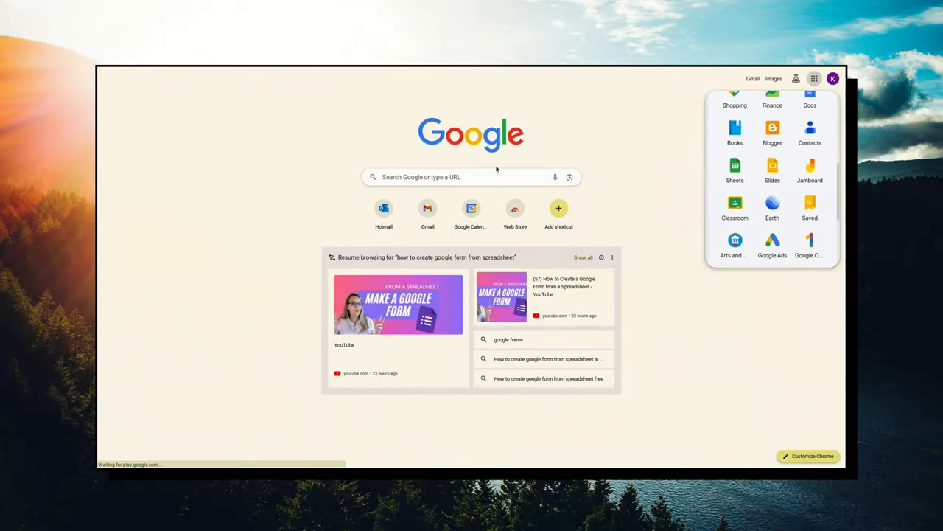
left_click(734, 170)
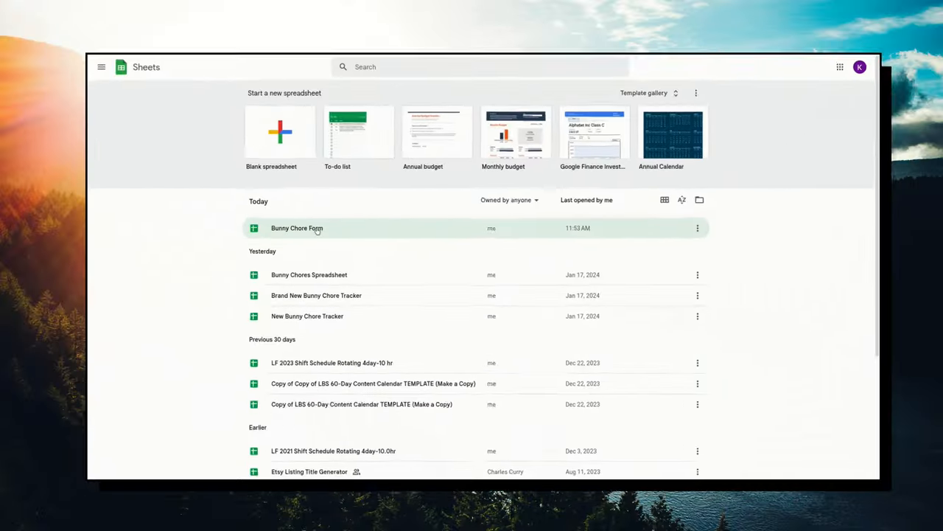
double_click(296, 227)
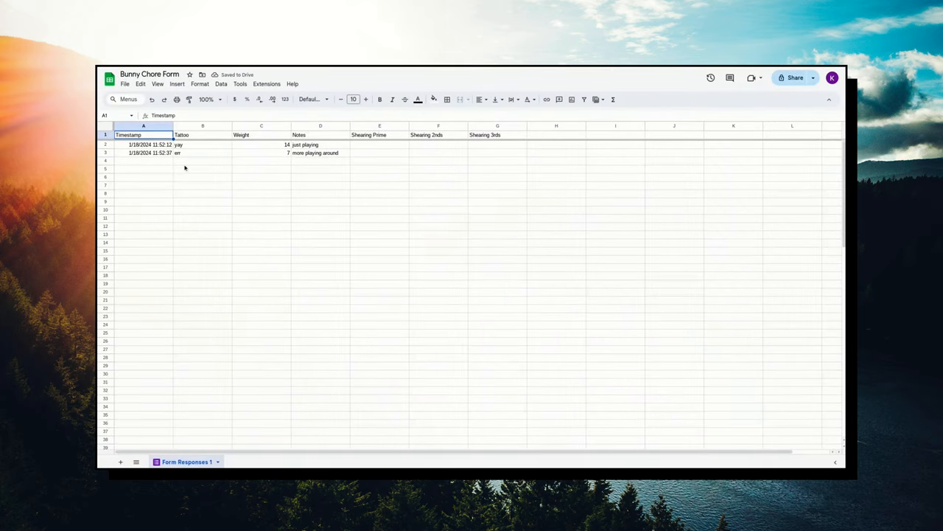
mouse_move(380, 179)
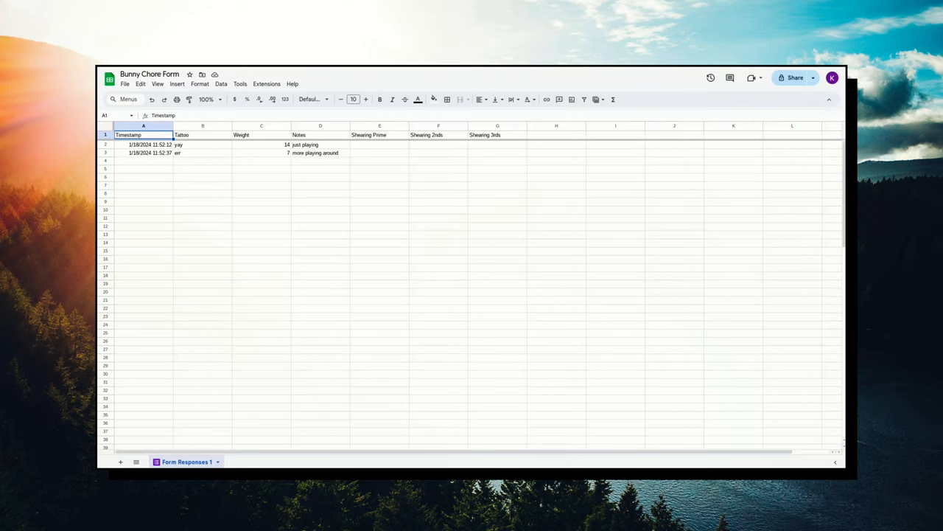
mouse_move(365, 237)
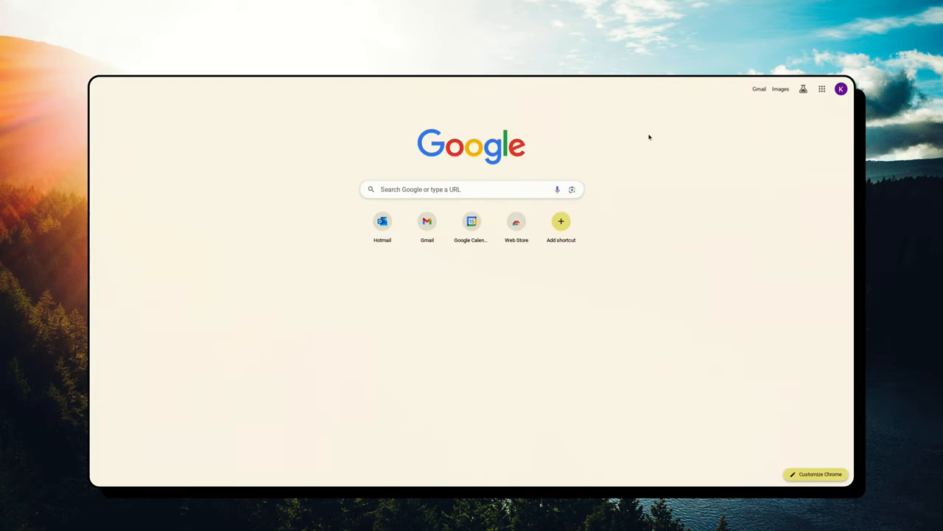
mouse_move(717, 150)
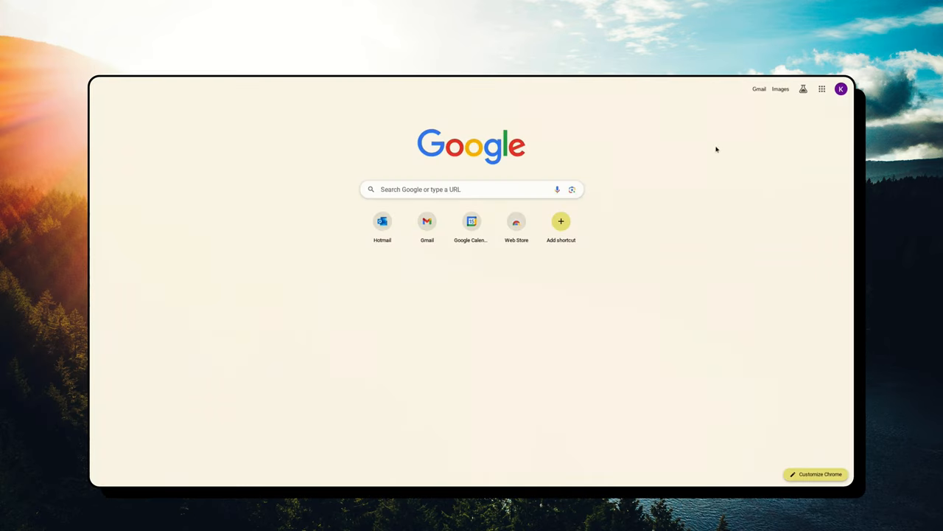
mouse_move(790, 101)
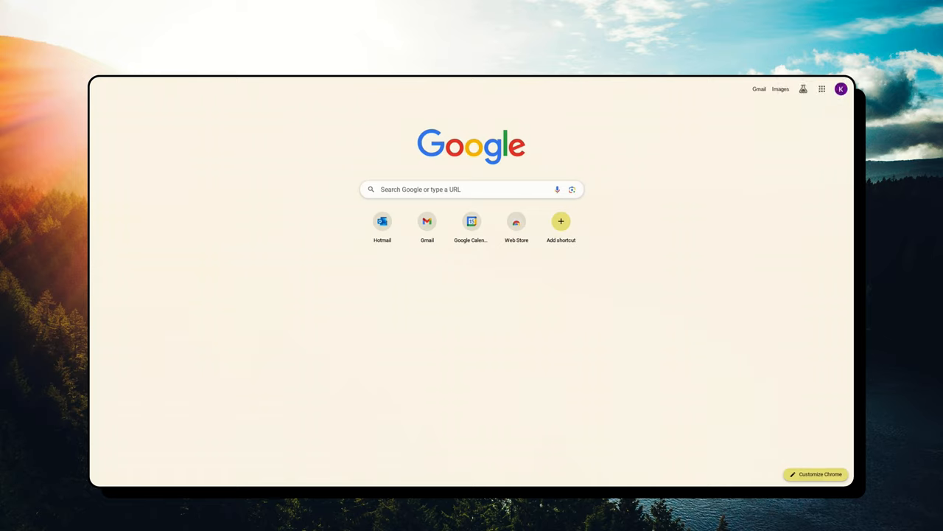
From the Google apps grid open Bunny Chore Form in Forms and bring up its Send dialog.
left_click(823, 89)
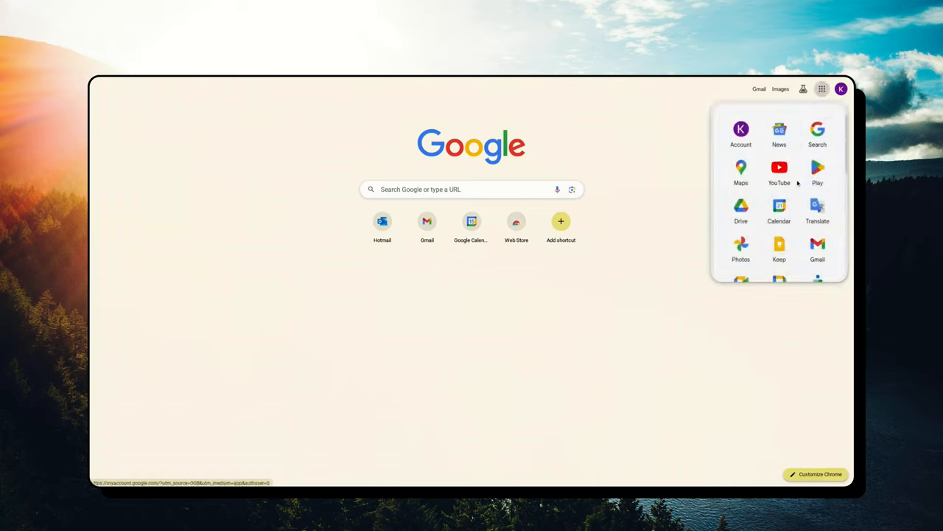
scroll("down", 3)
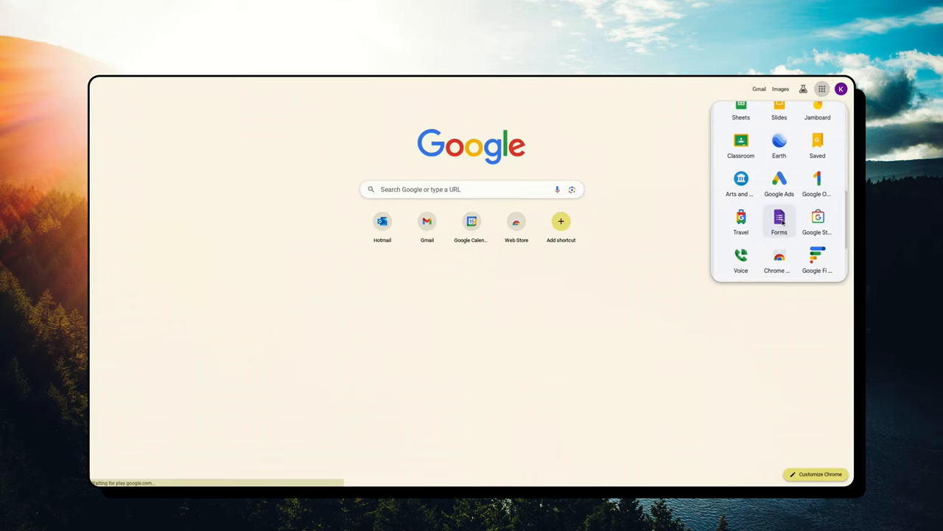
left_click(778, 221)
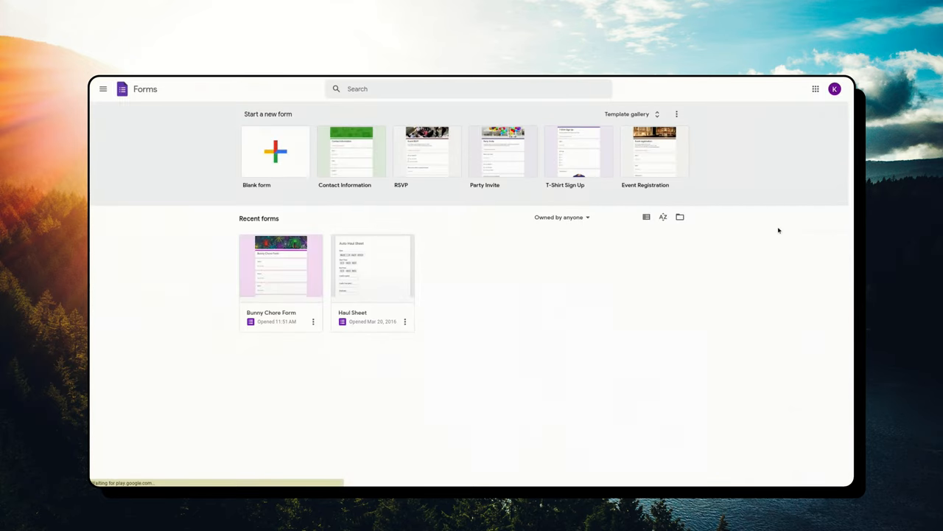
mouse_move(815, 88)
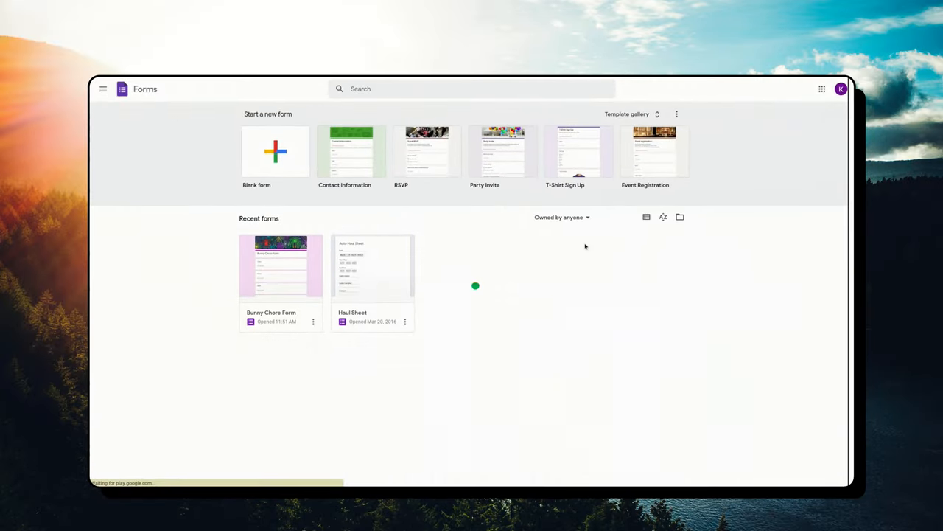
double_click(280, 265)
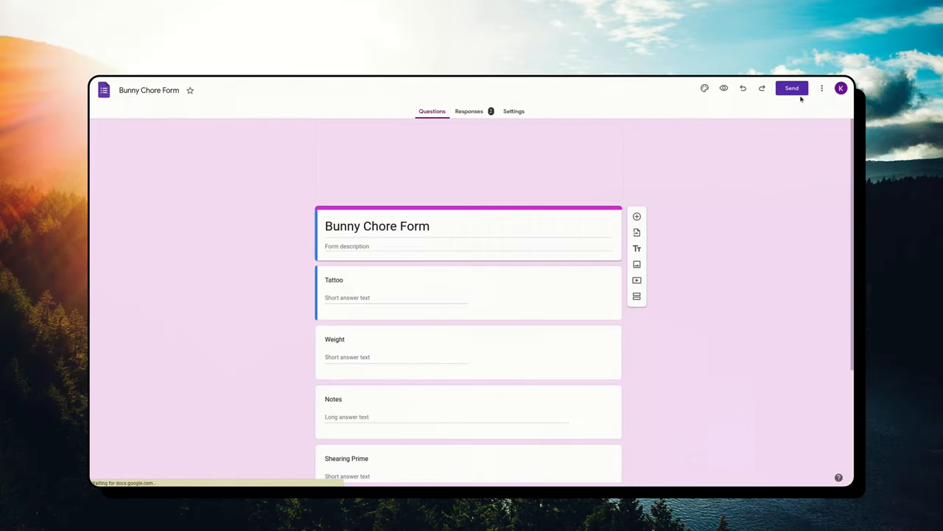
left_click(790, 88)
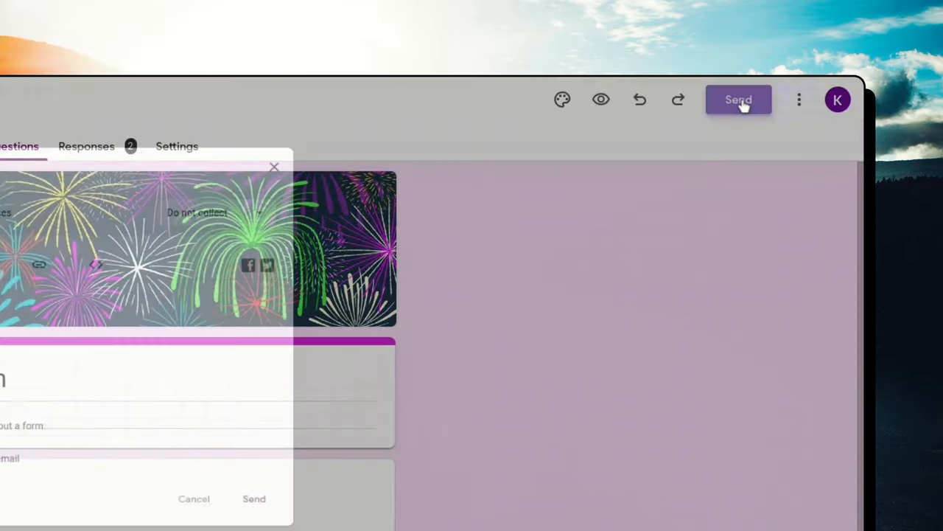
Copy the form's shortened share link from the Send dialog and head to Facebook to share it.
left_click(737, 100)
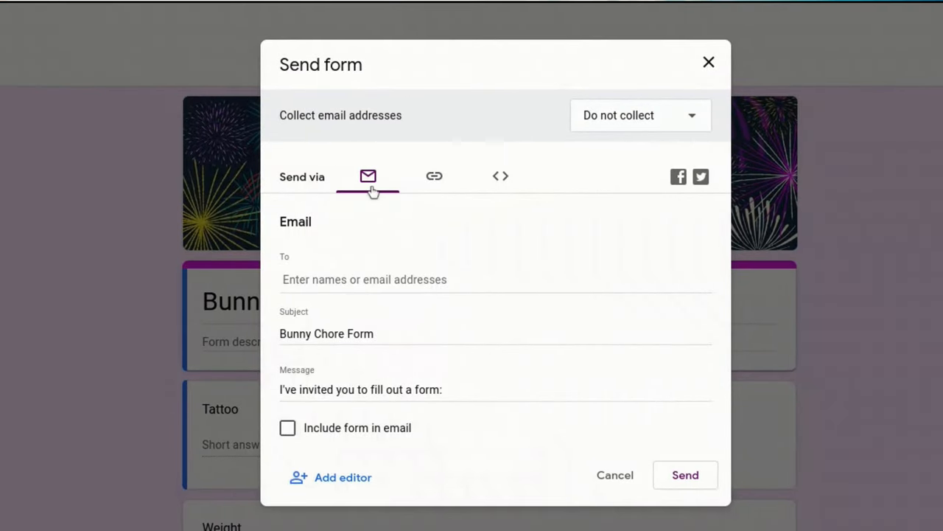
mouse_move(445, 204)
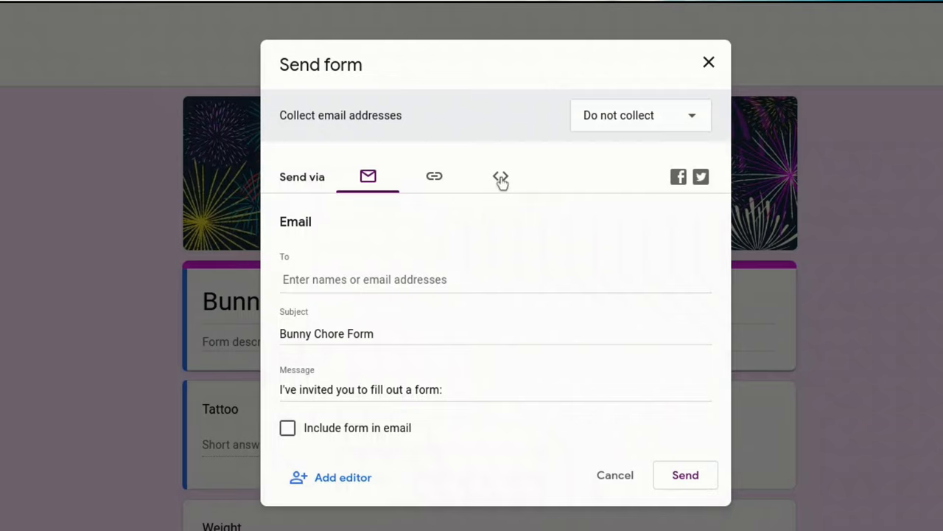
mouse_move(451, 245)
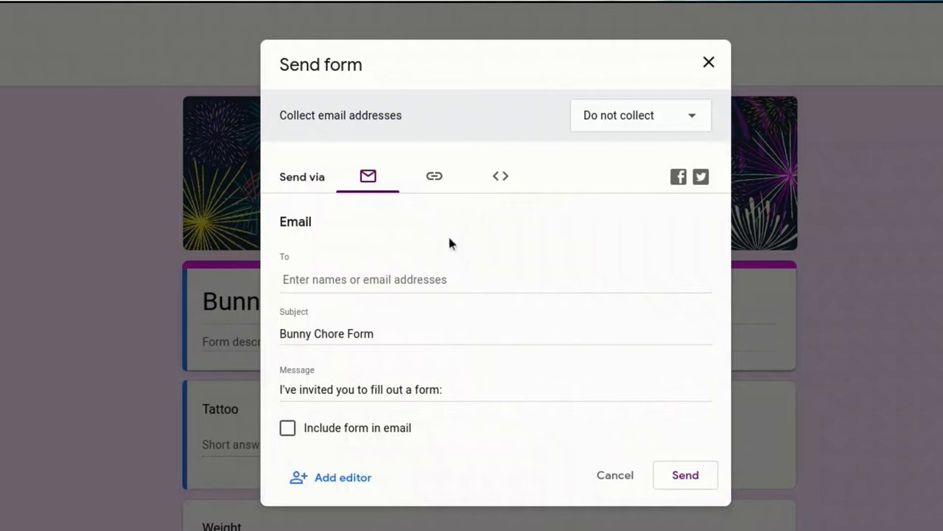
mouse_move(434, 177)
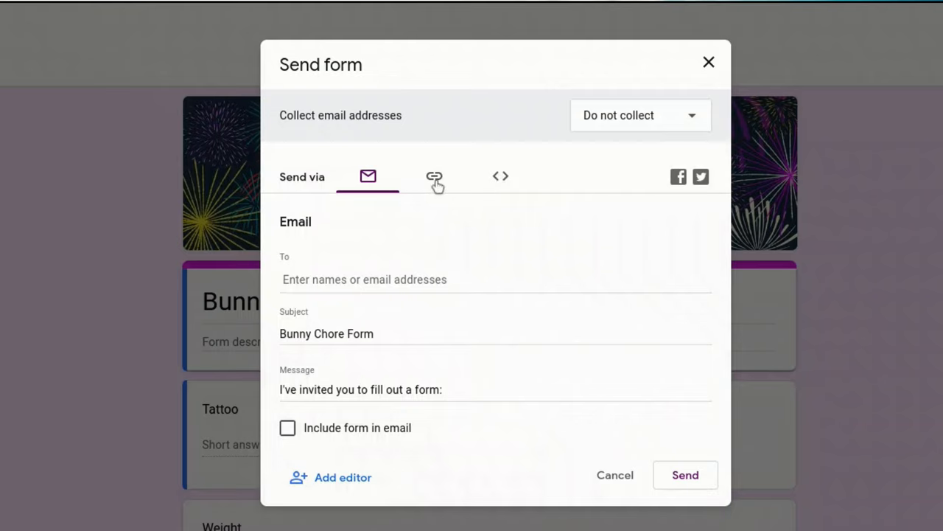
left_click(433, 177)
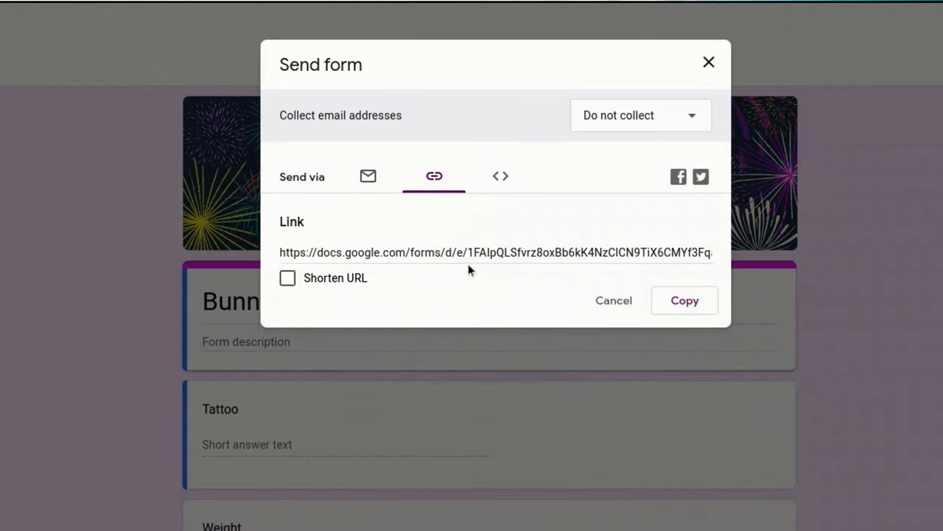
mouse_move(325, 261)
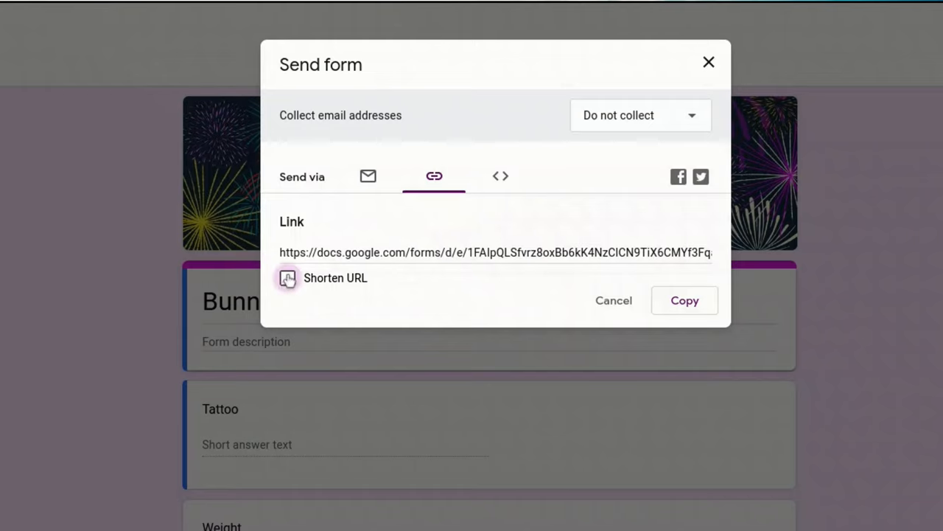
left_click(287, 277)
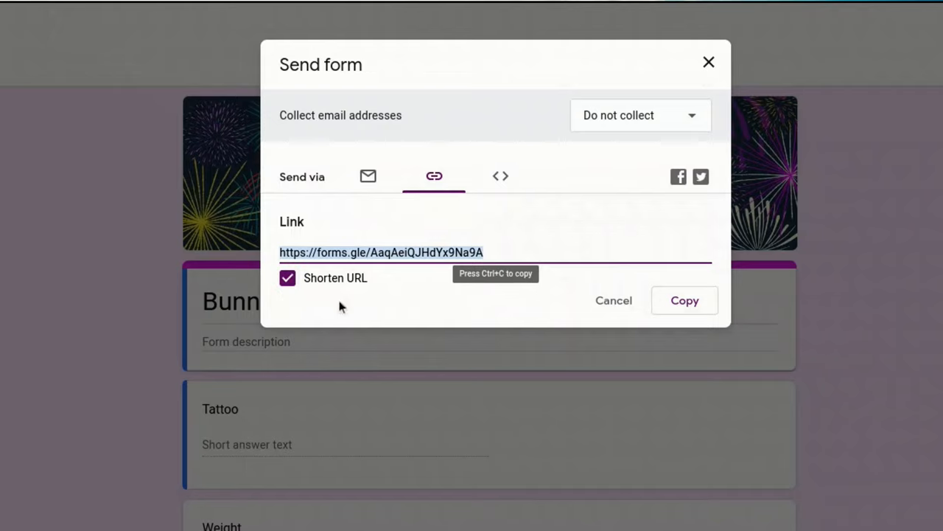
left_click(684, 301)
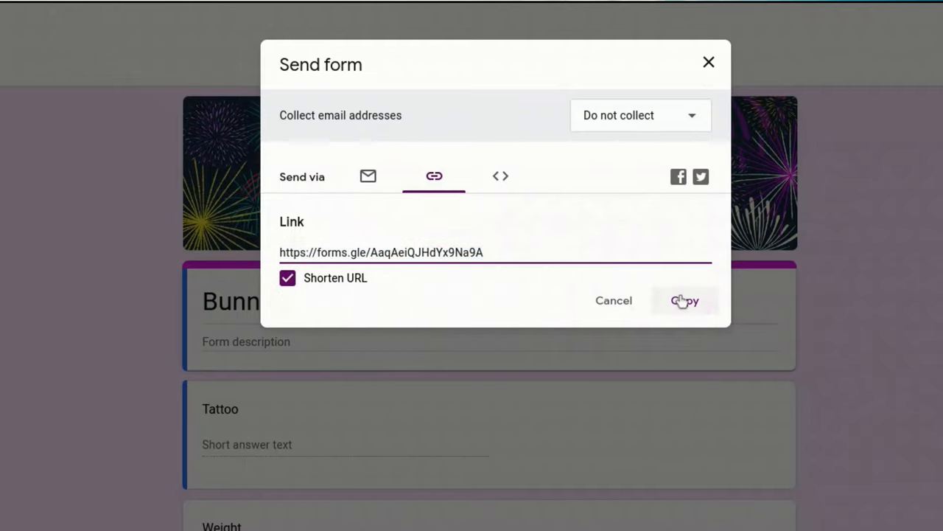
left_click(684, 301)
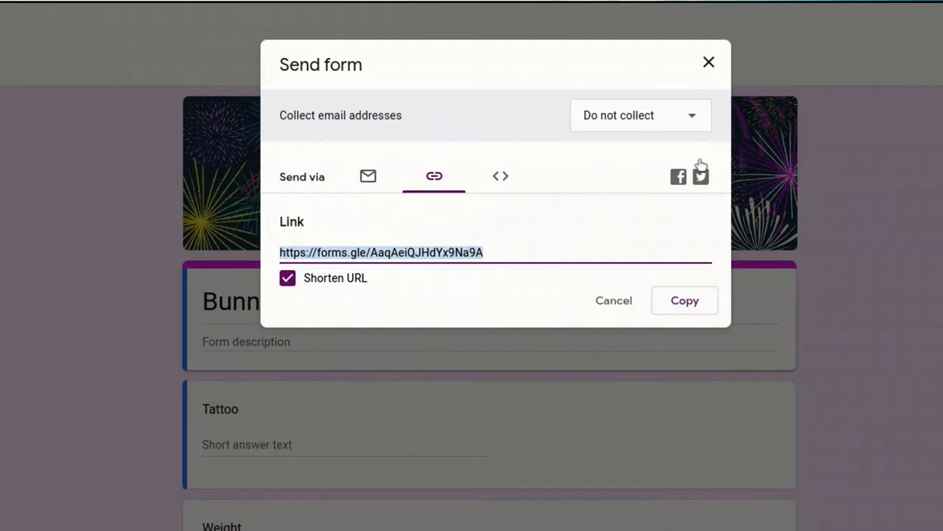
left_click(709, 62)
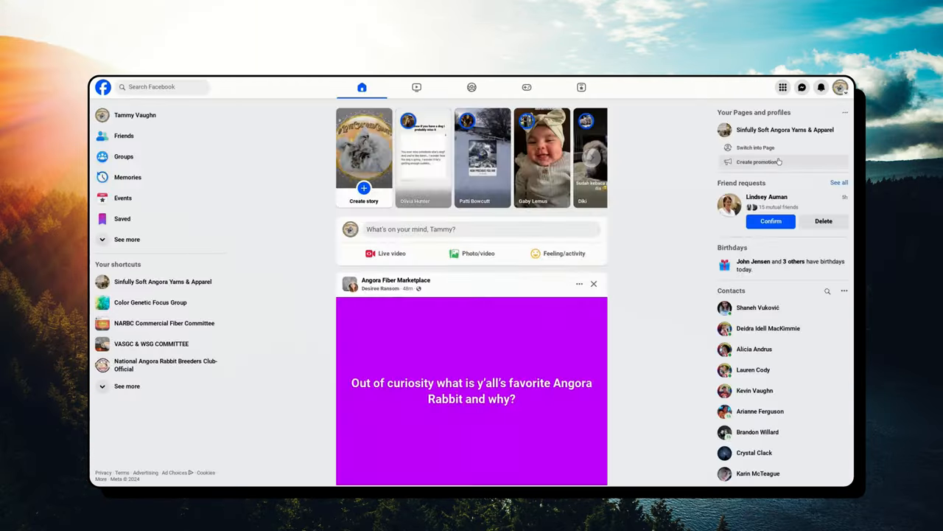
Find the chat with yourself (tammy) in Messenger and send it the copied form link.
left_click(801, 87)
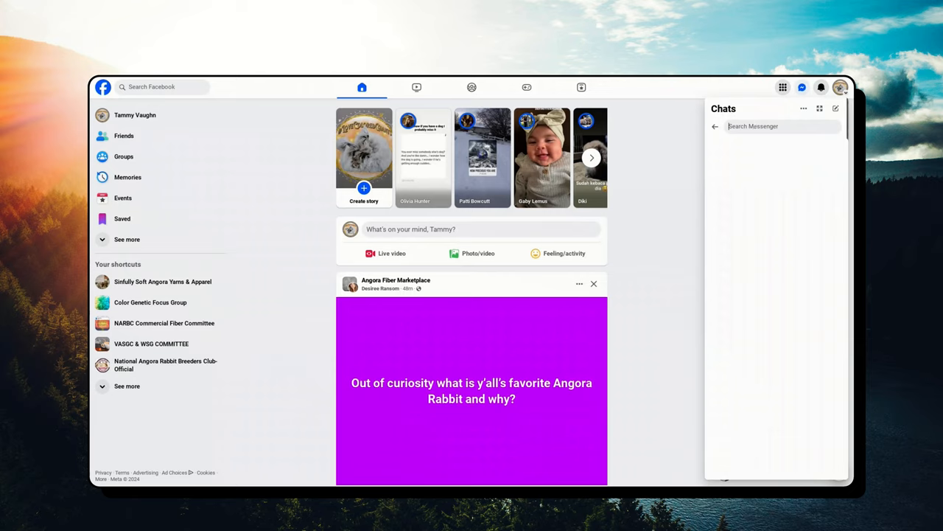
type("tammy")
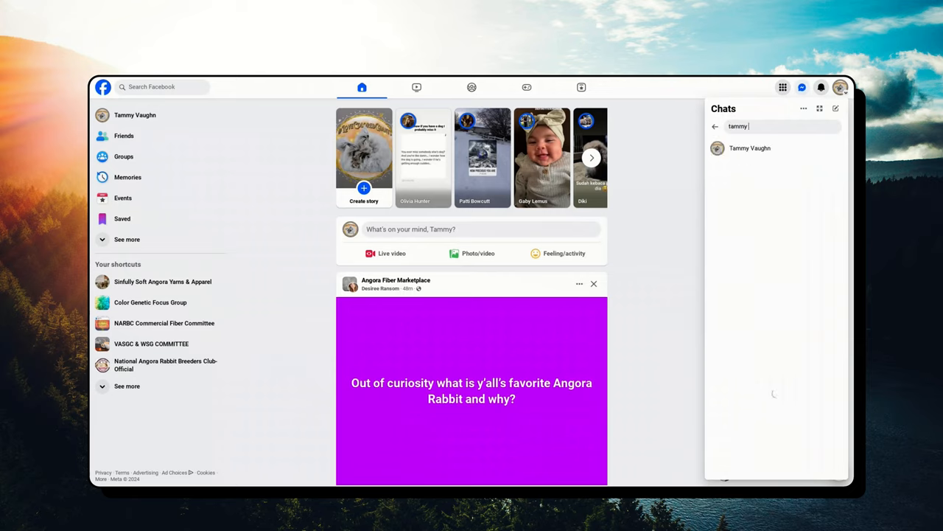
left_click(749, 147)
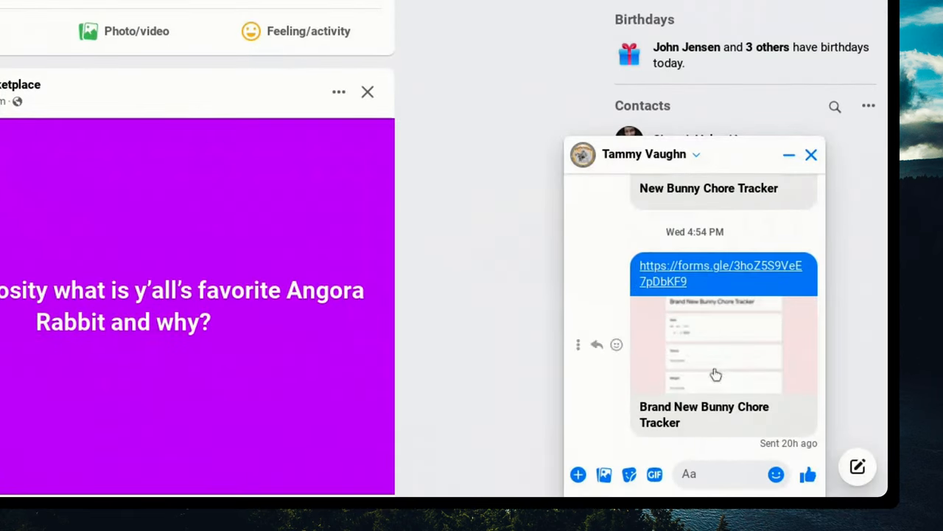
mouse_move(720, 298)
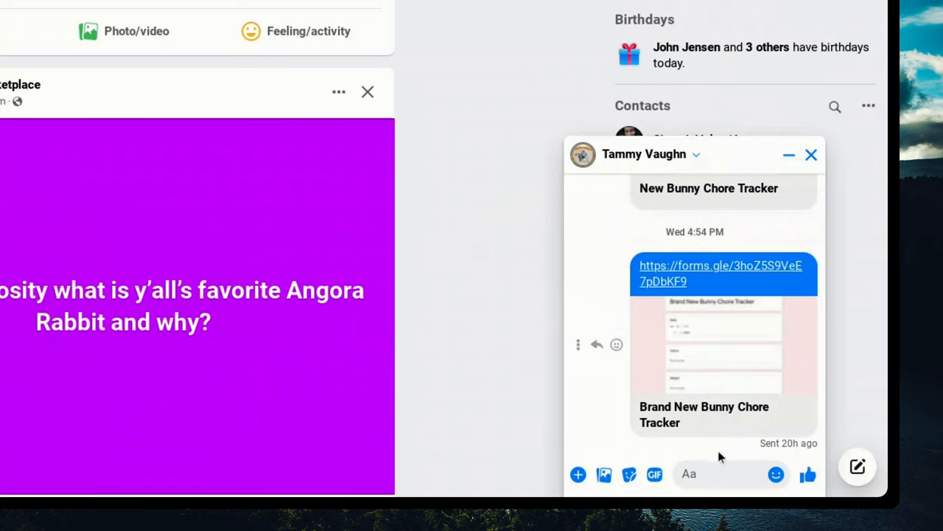
left_click(722, 474)
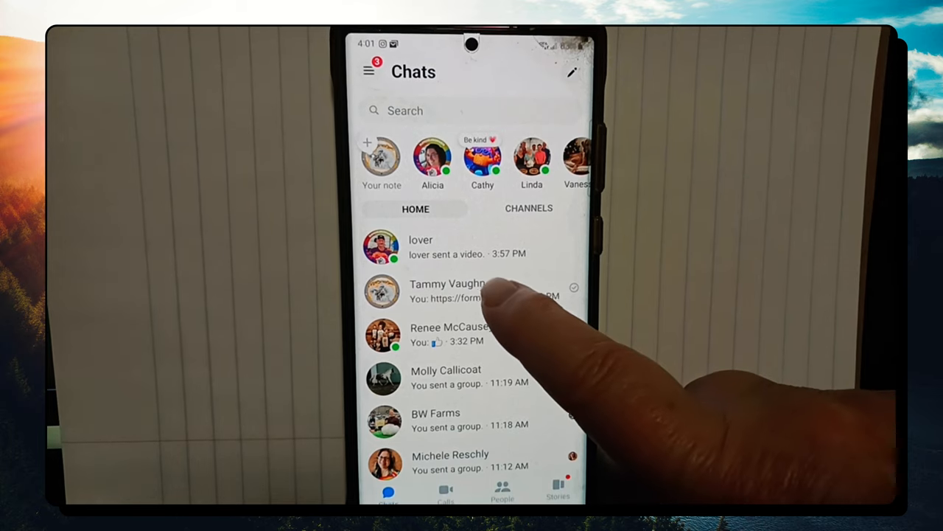
Follow the form link in the self-chat and move the Bunny Chores page over to Chrome.
left_click(445, 289)
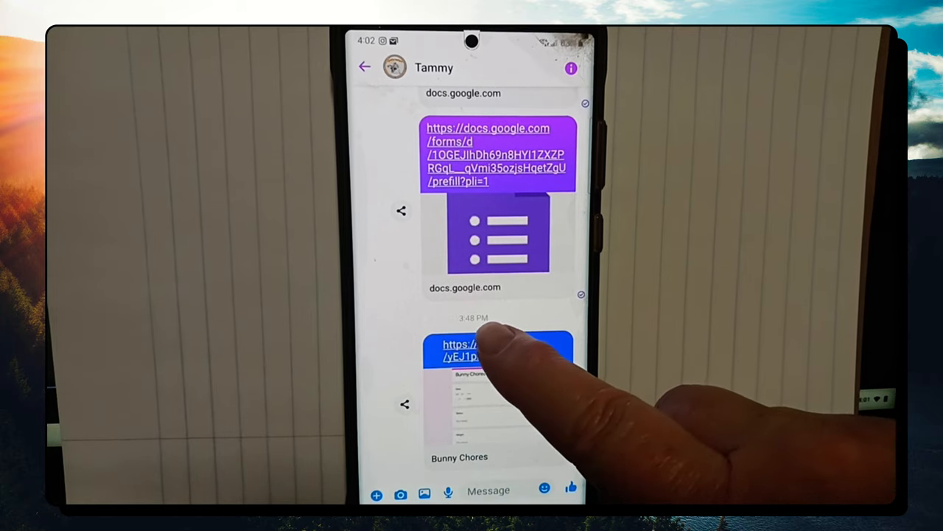
left_click(487, 351)
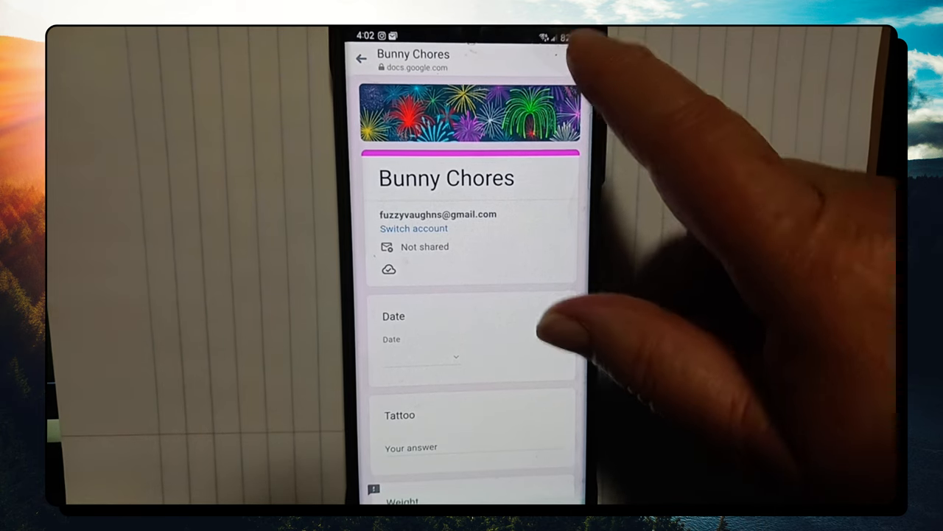
left_click(554, 56)
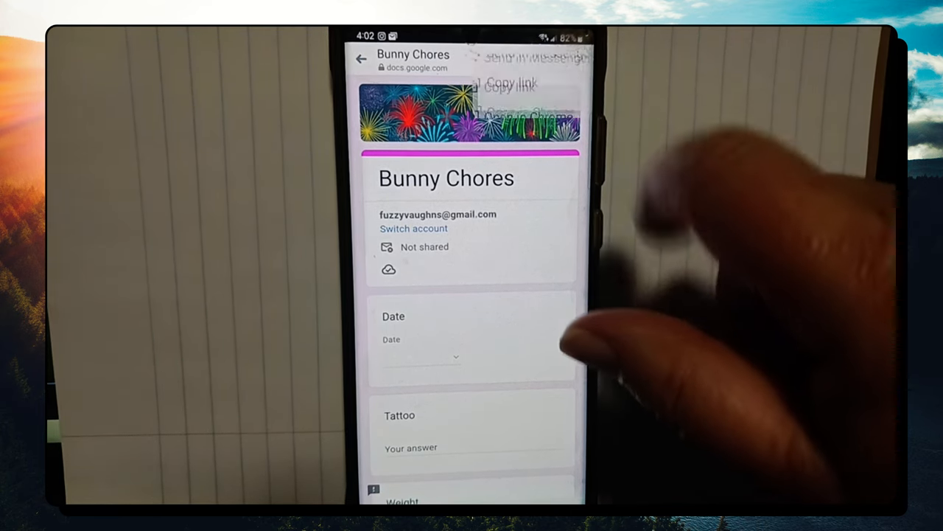
left_click(577, 59)
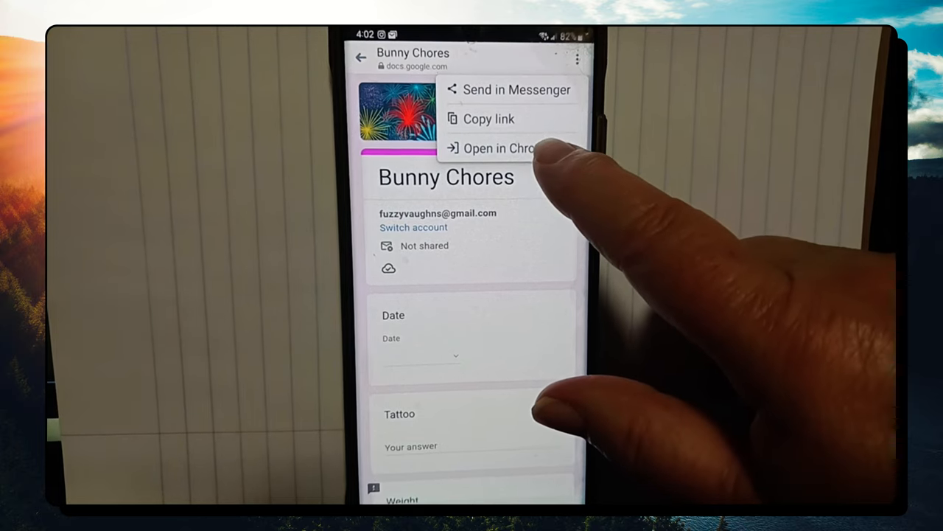
left_click(501, 148)
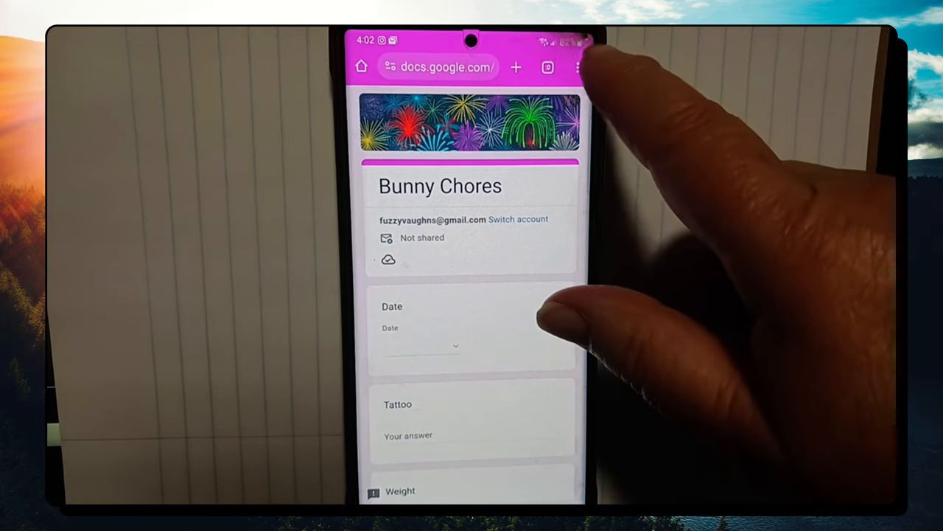
Add the form page to the home screen as a 'Bunny Chores' shortcut and return to the home screen.
left_click(578, 68)
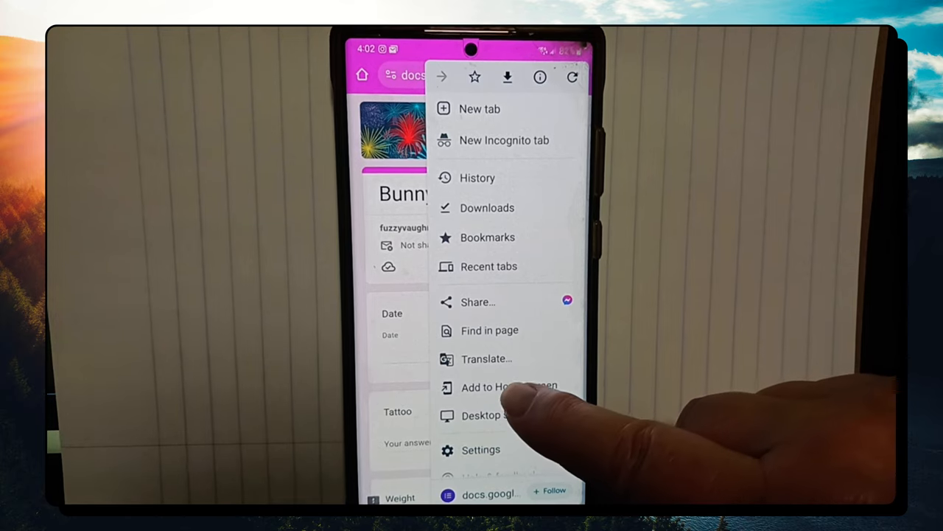
left_click(508, 386)
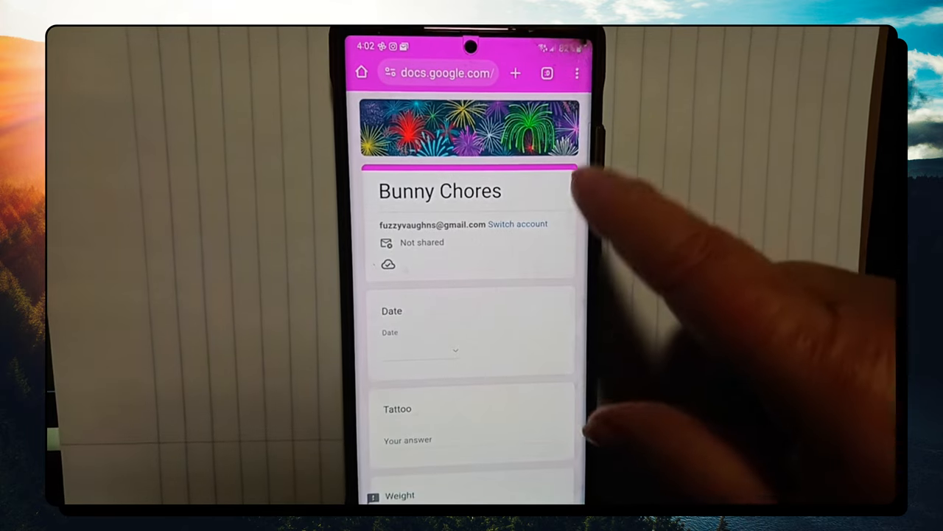
left_click(578, 73)
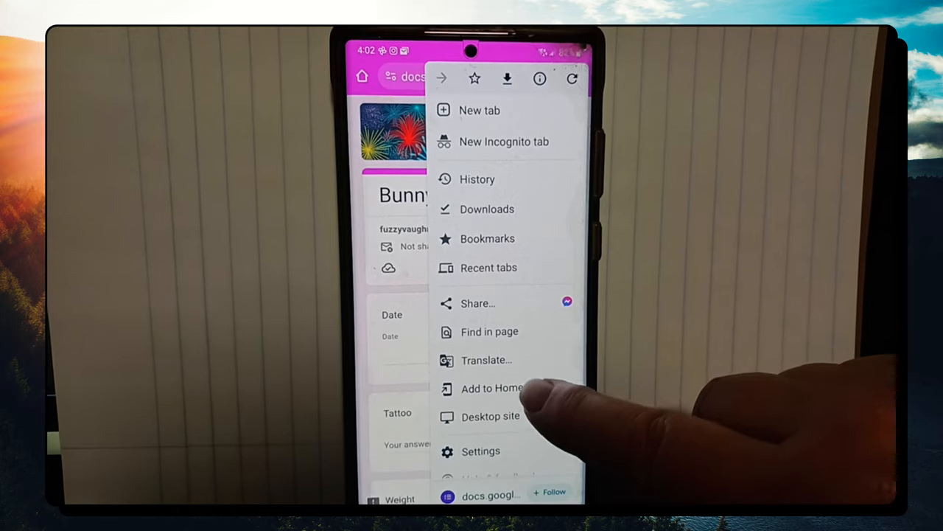
left_click(492, 388)
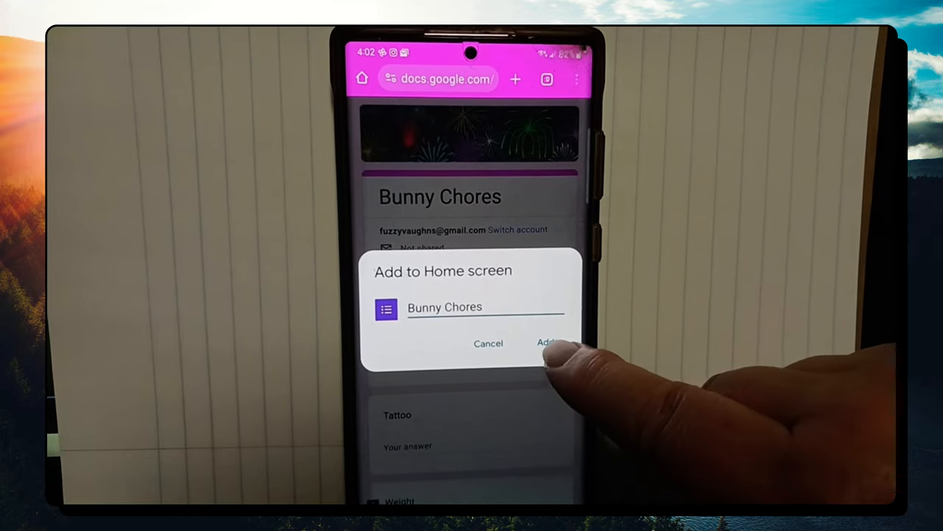
left_click(548, 342)
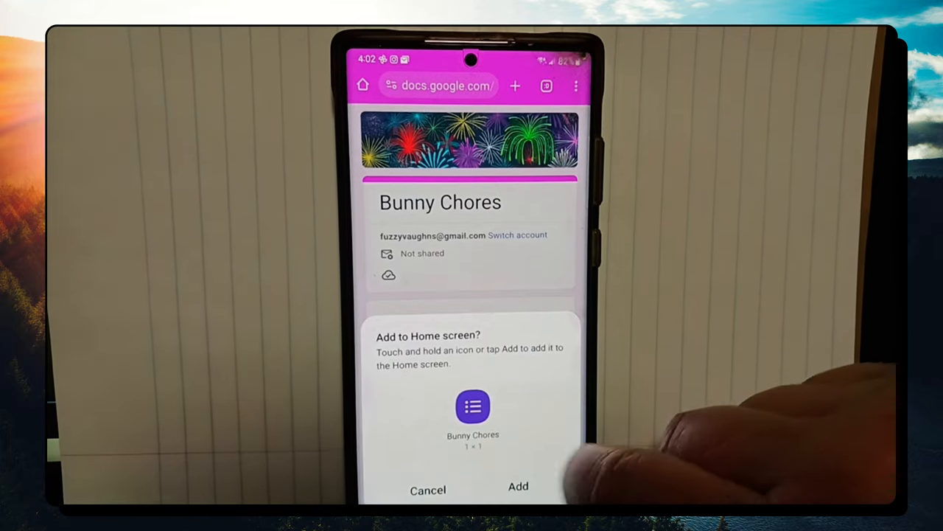
left_click(427, 490)
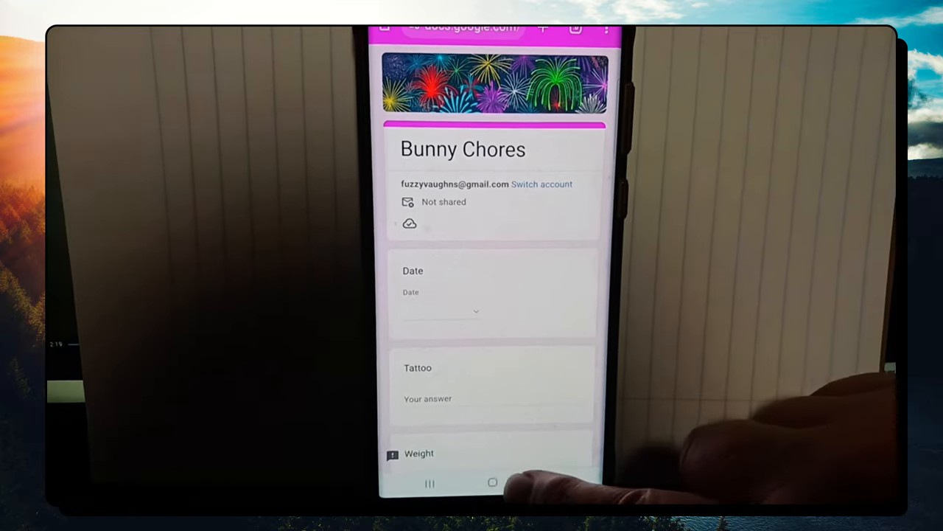
left_click(492, 482)
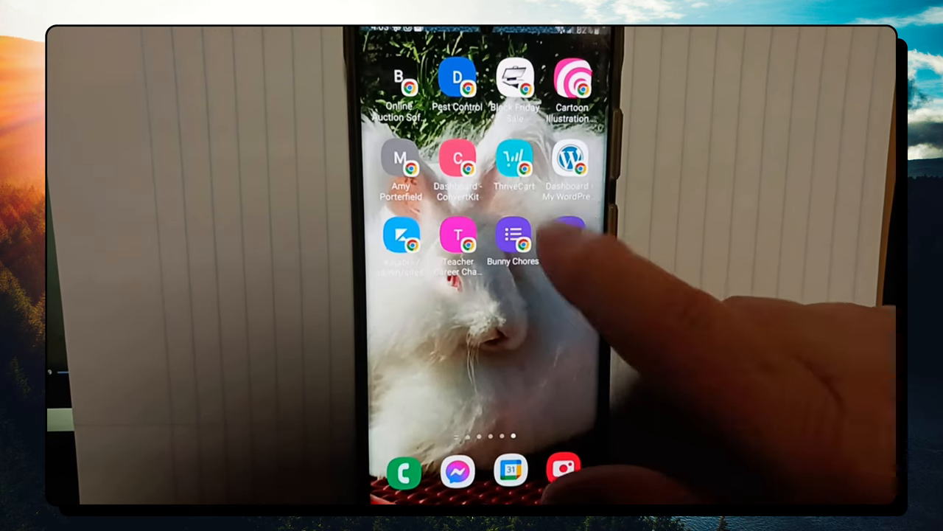
Launch the form from its shortcut, date it January 17 and fill in the tattoo.
left_click(513, 239)
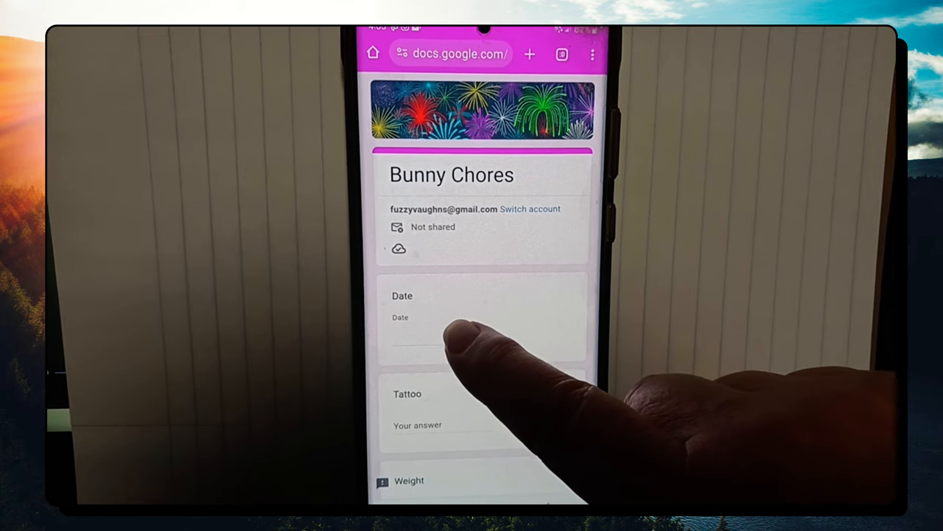
left_click(479, 331)
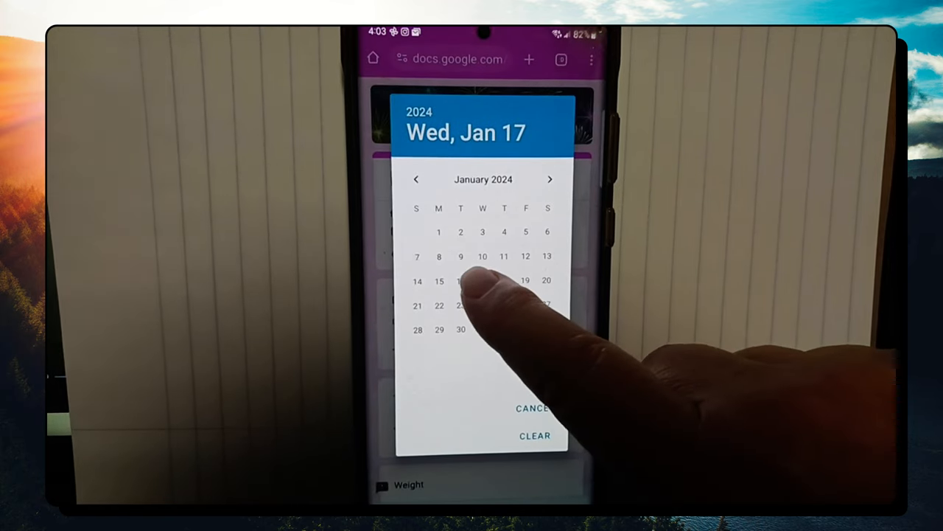
left_click(481, 280)
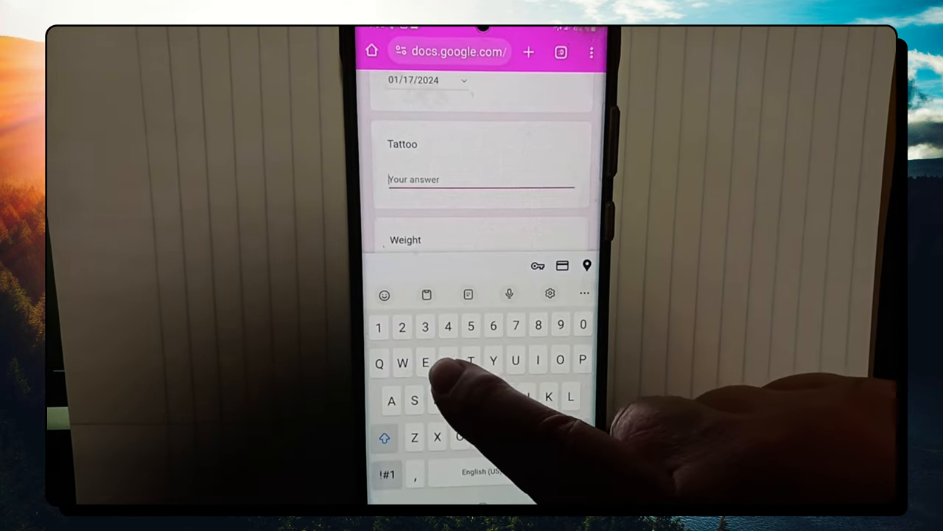
type("Rrr")
type("14")
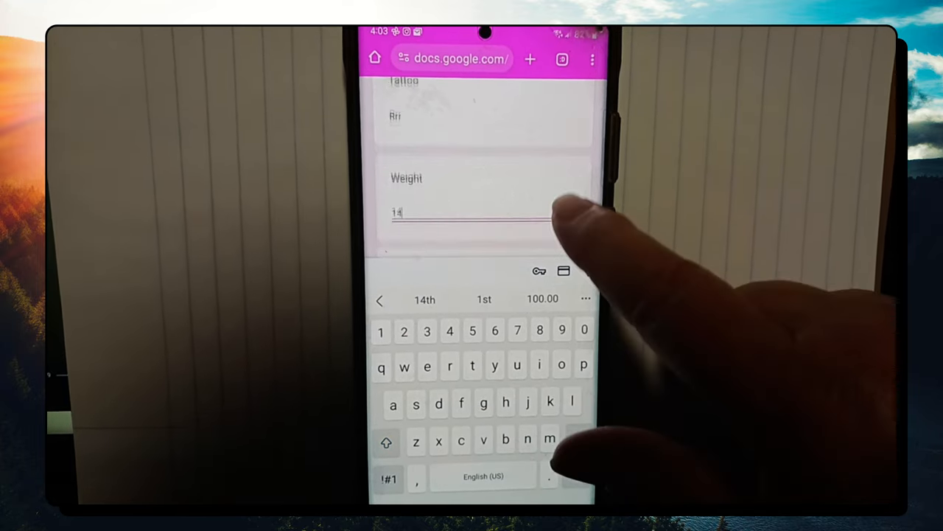
Enter the weight and the note 'Looking good', then submit the response.
scroll("down", 3)
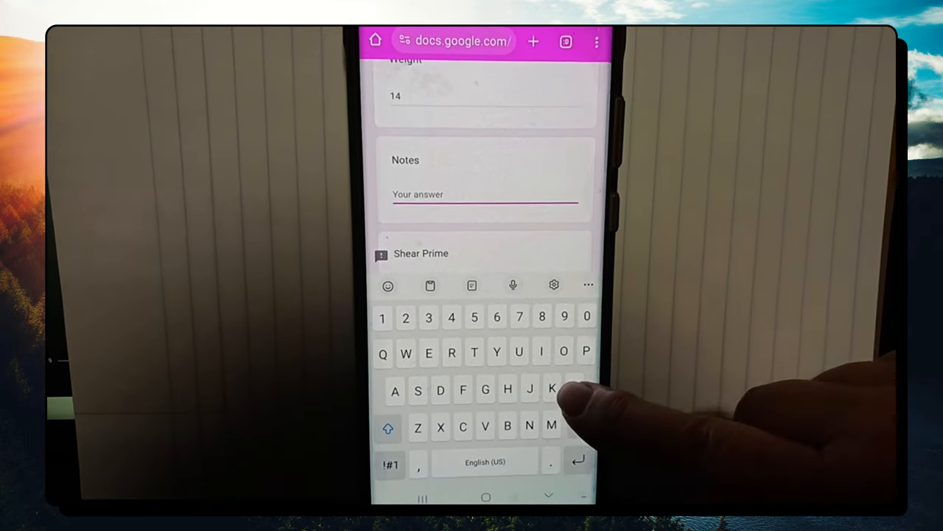
type("Lokkin")
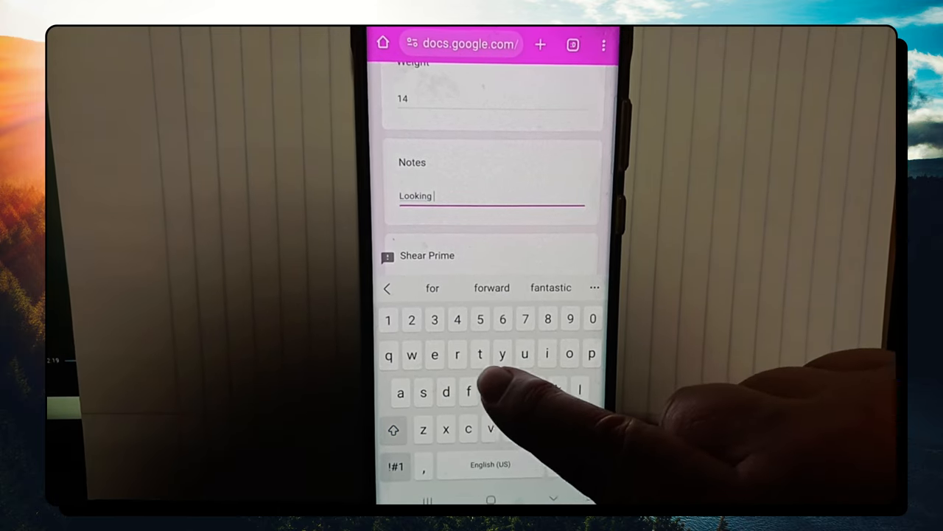
type("g")
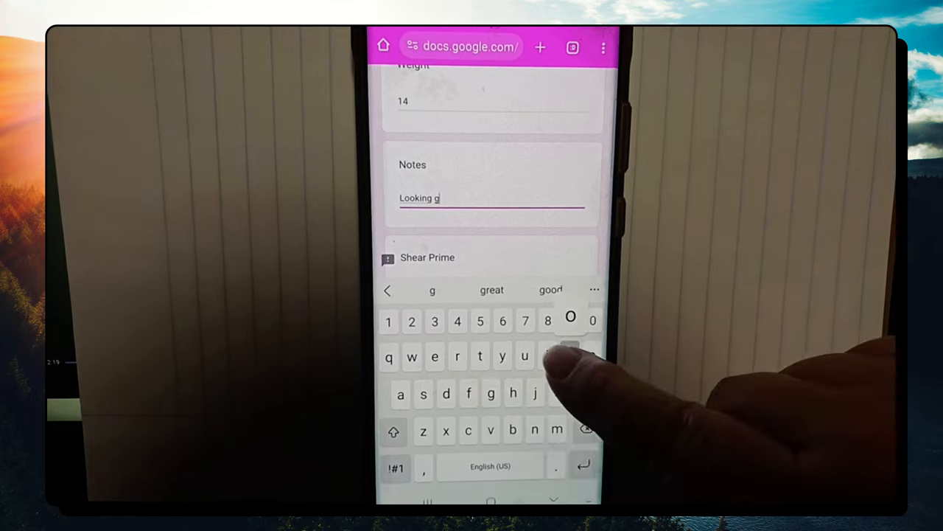
type("ood")
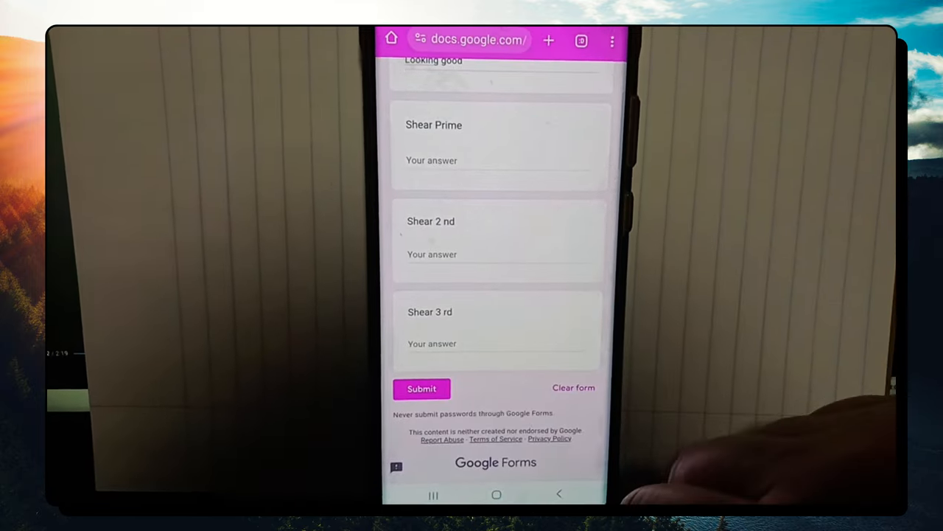
left_click(422, 387)
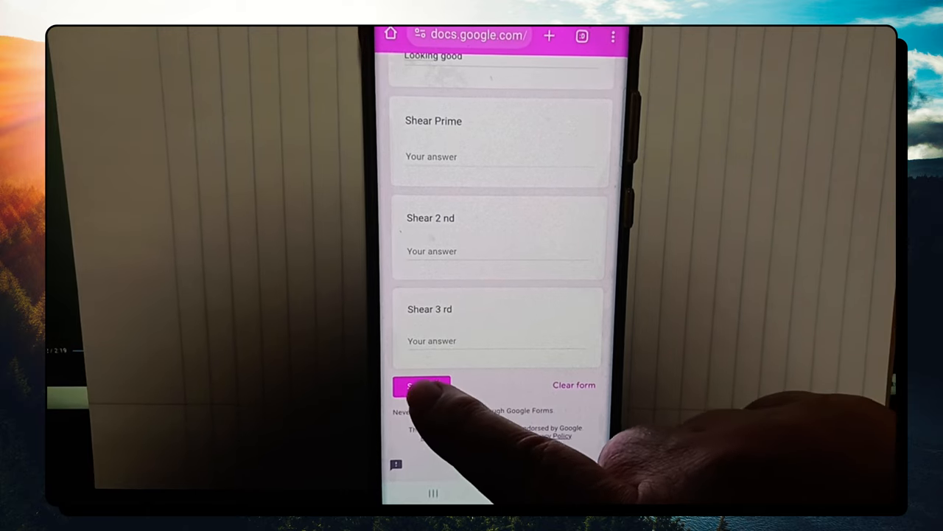
left_click(421, 386)
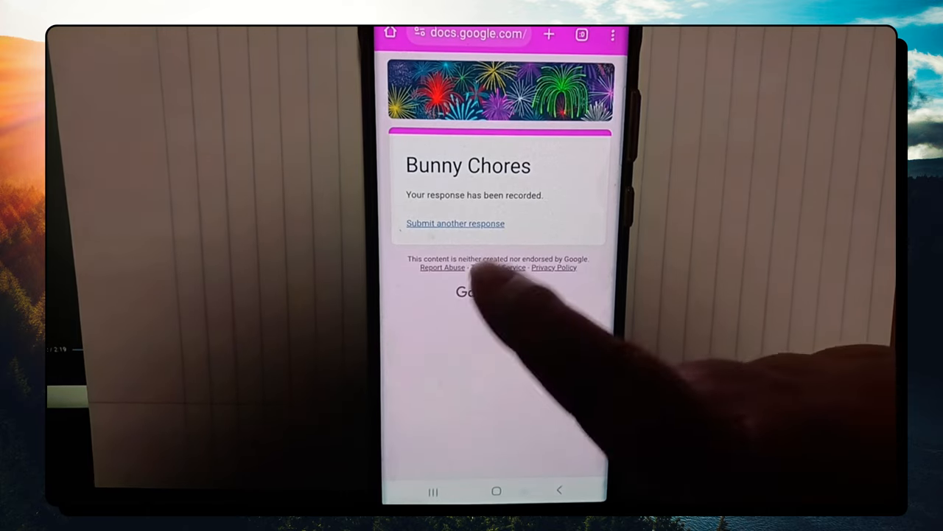